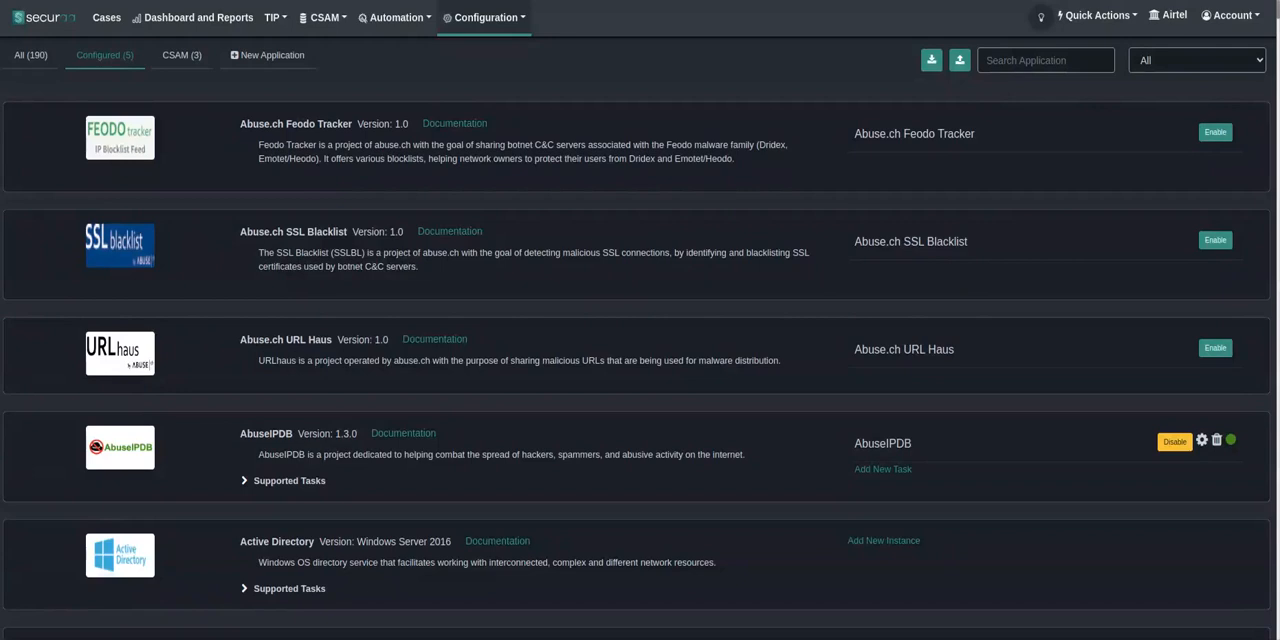
# Step: Start a new application with title Qradar, description Qradar SIEM and version 1
pyautogui.click(268, 56)
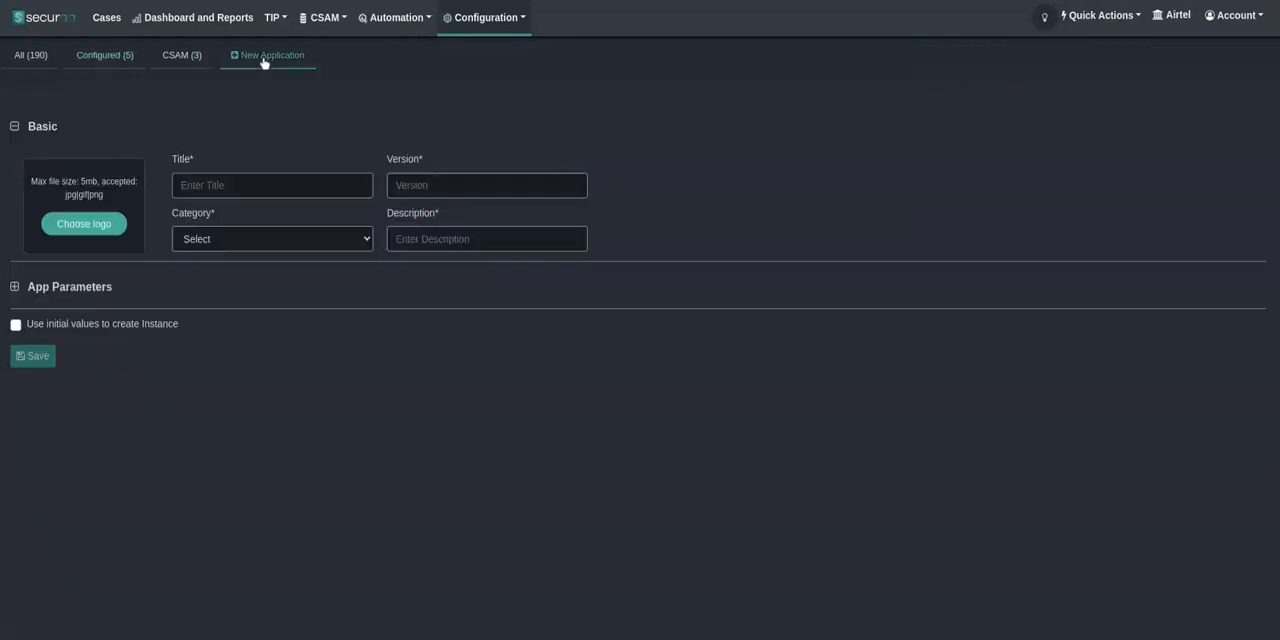
pyautogui.write('g')
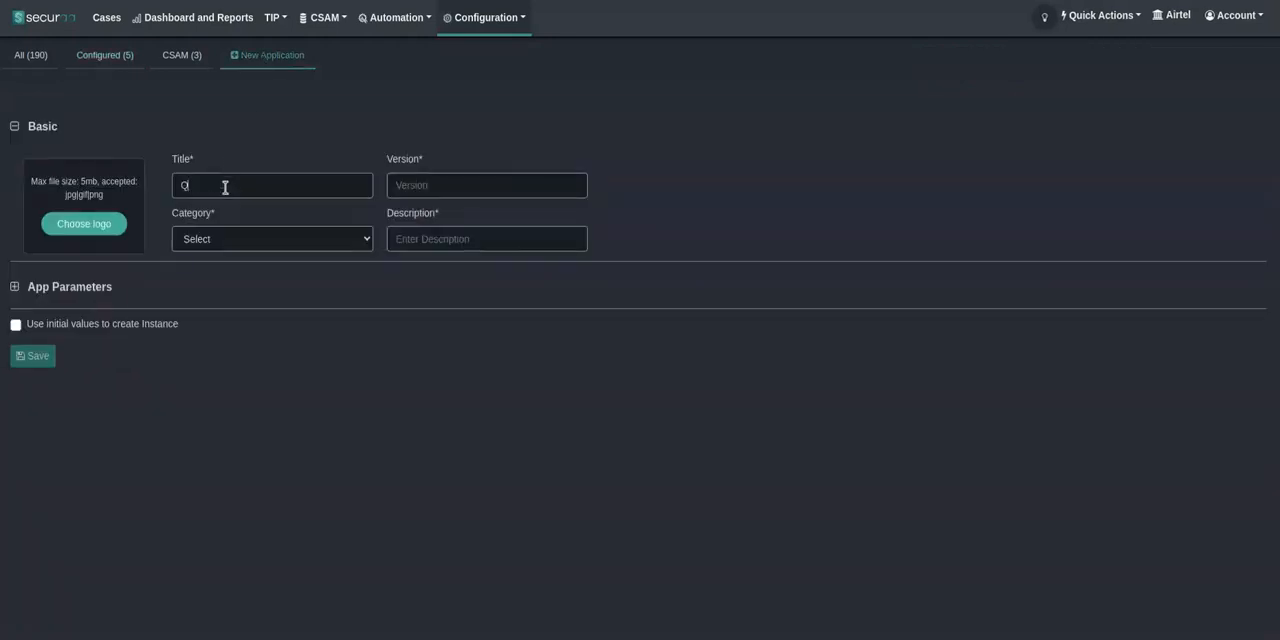
pyautogui.write('Qradar')
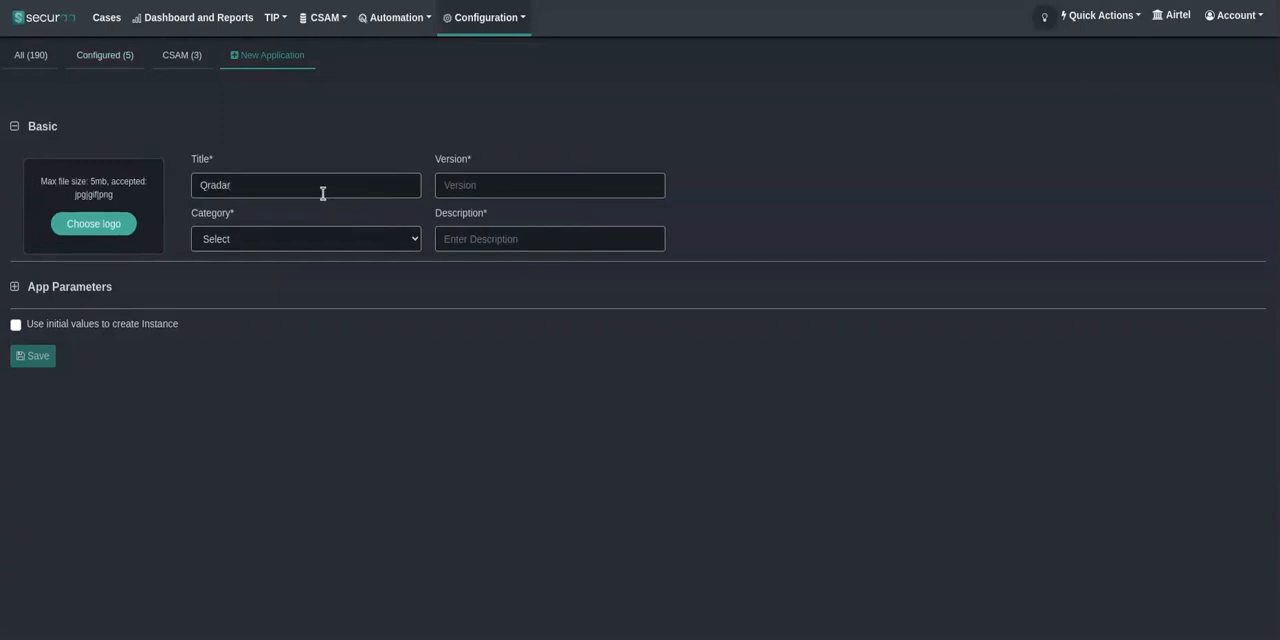
pyautogui.write('Qradar SIEM')
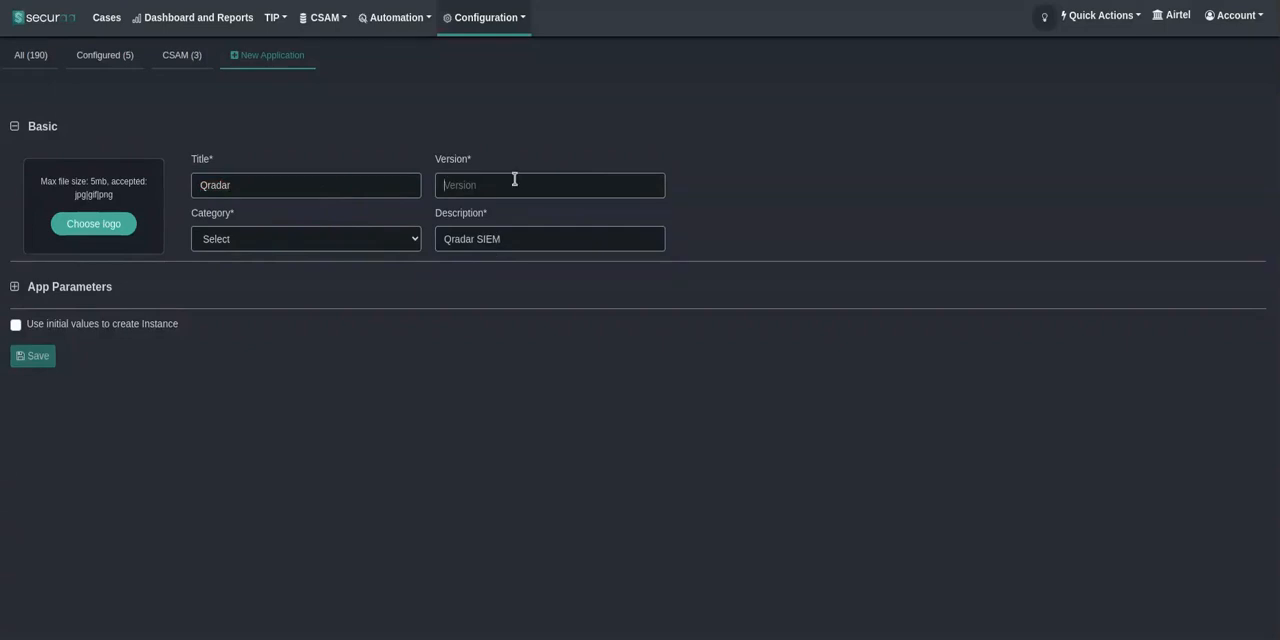
pyautogui.write('1')
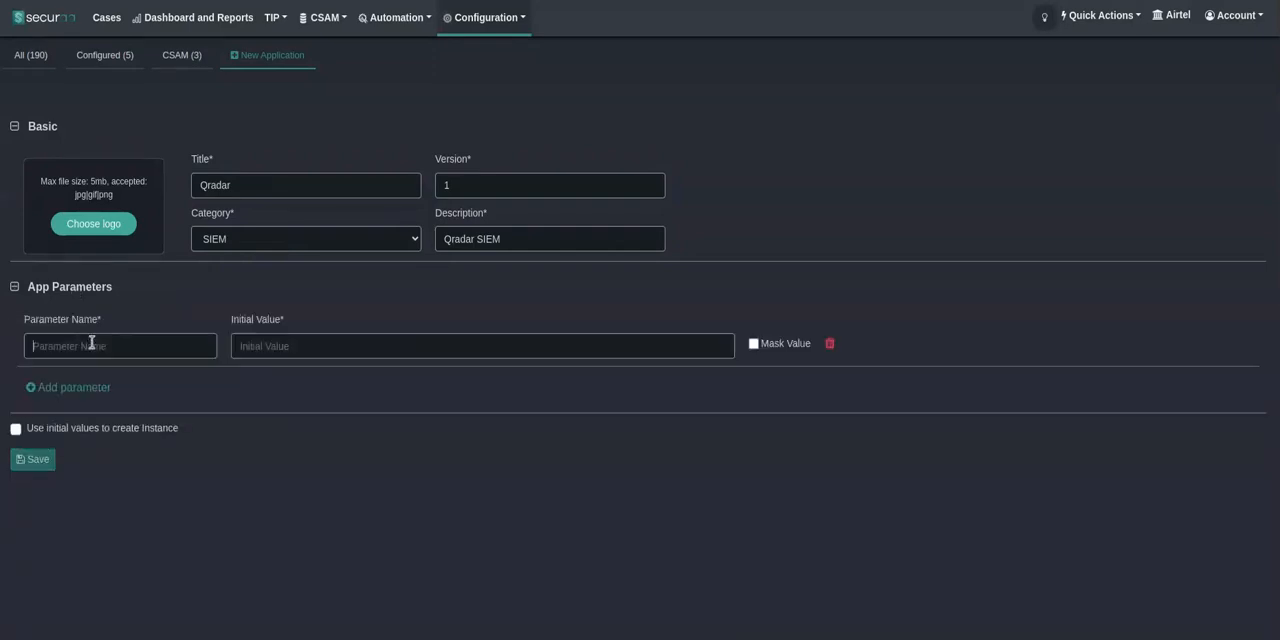
pyautogui.write('url')
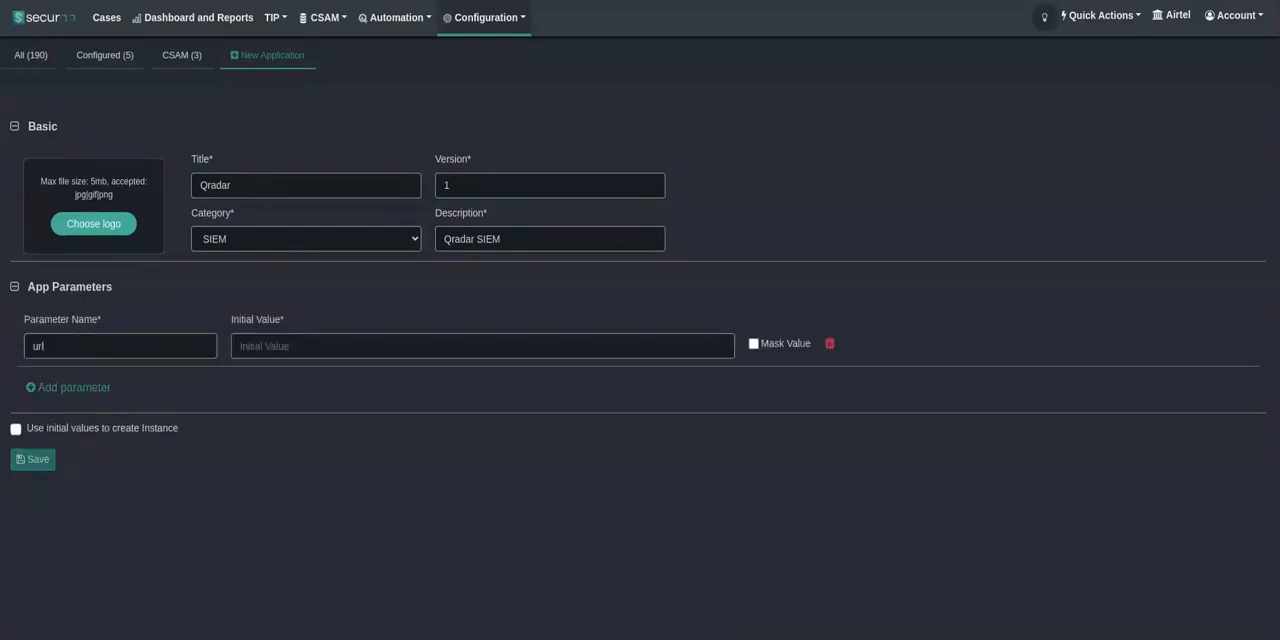
pyautogui.click(482, 344)
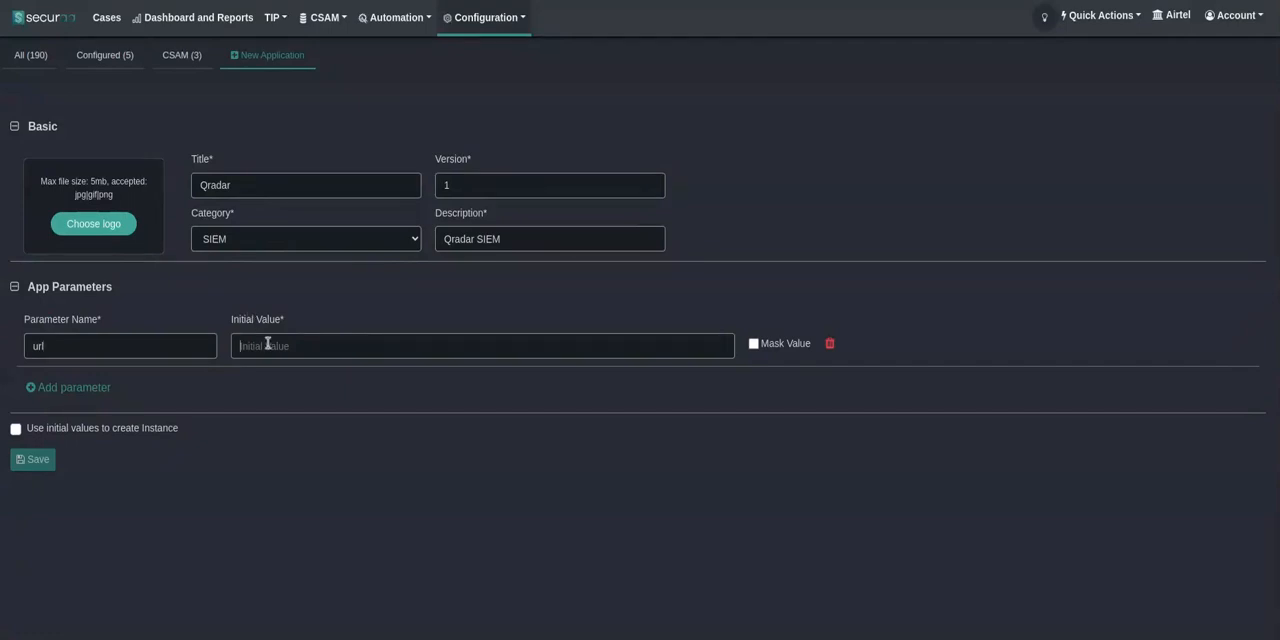
pyautogui.click(68, 388)
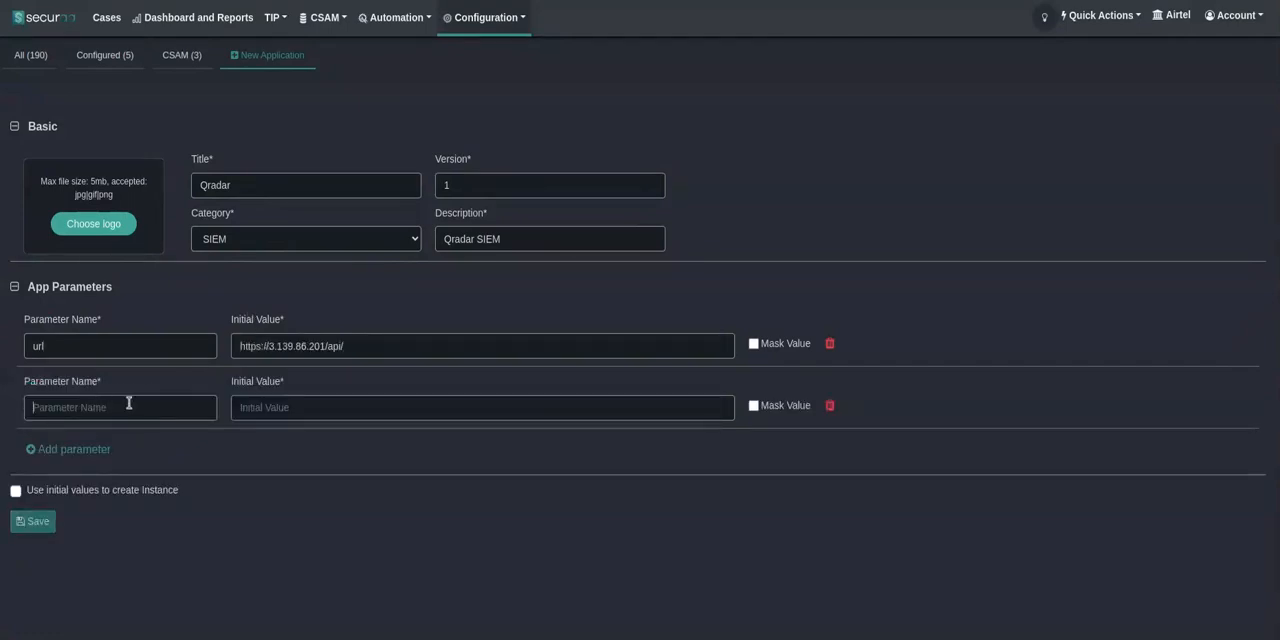
pyautogui.write('username')
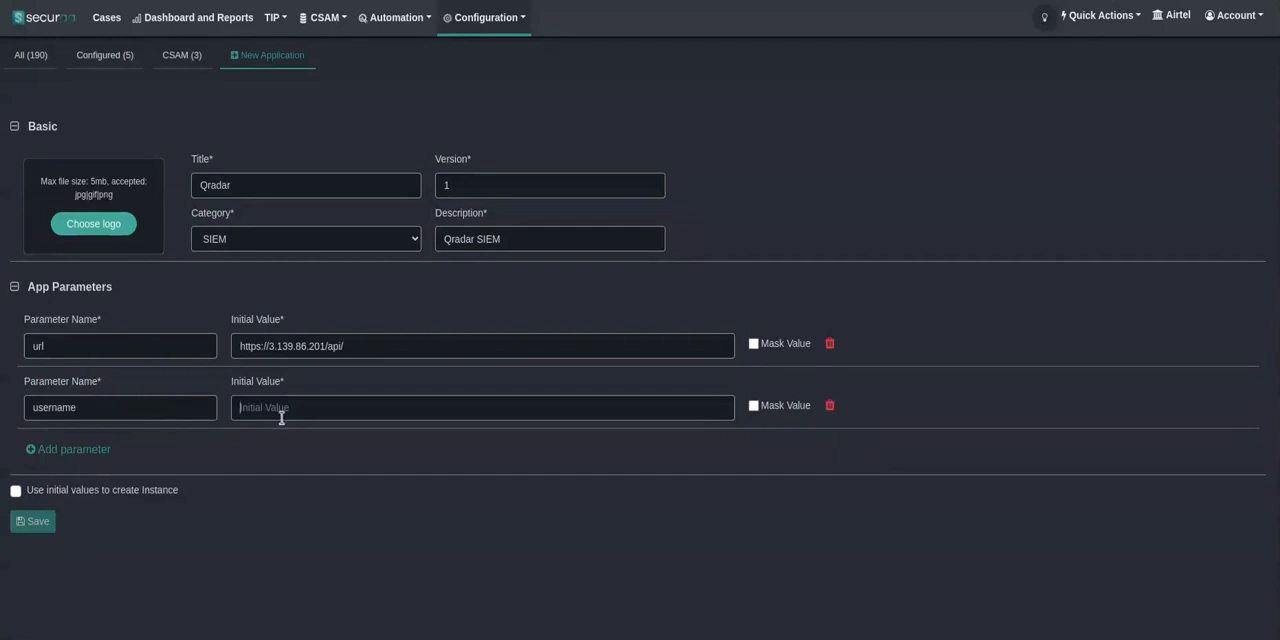
pyautogui.write('admin')
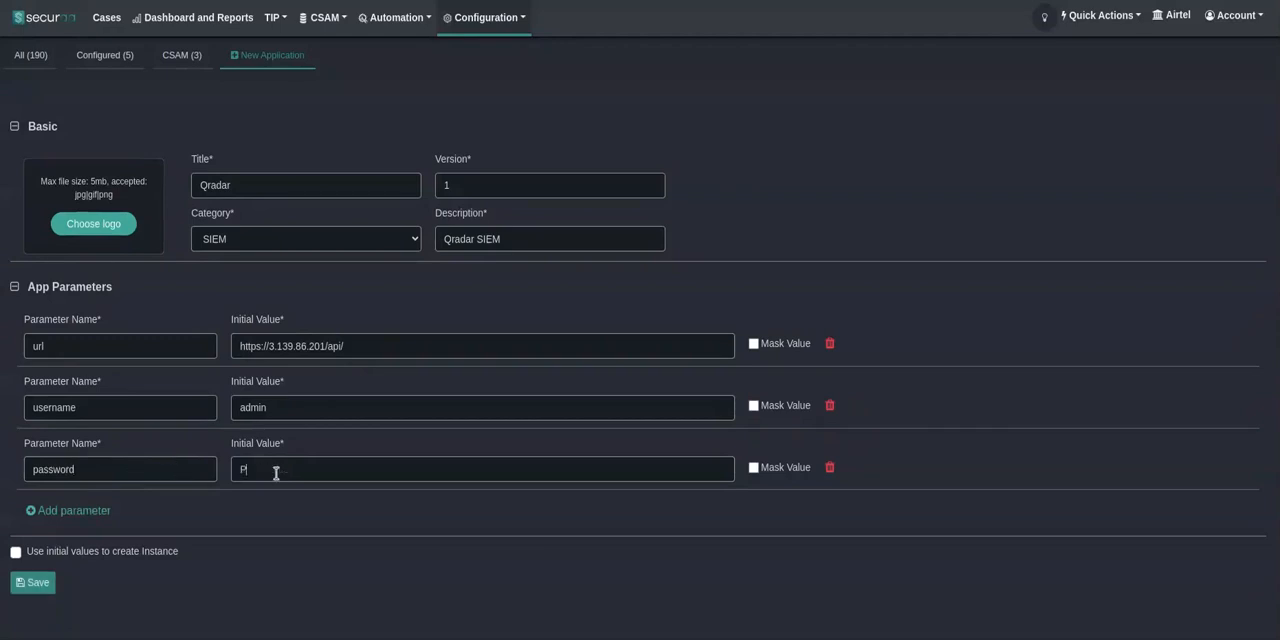
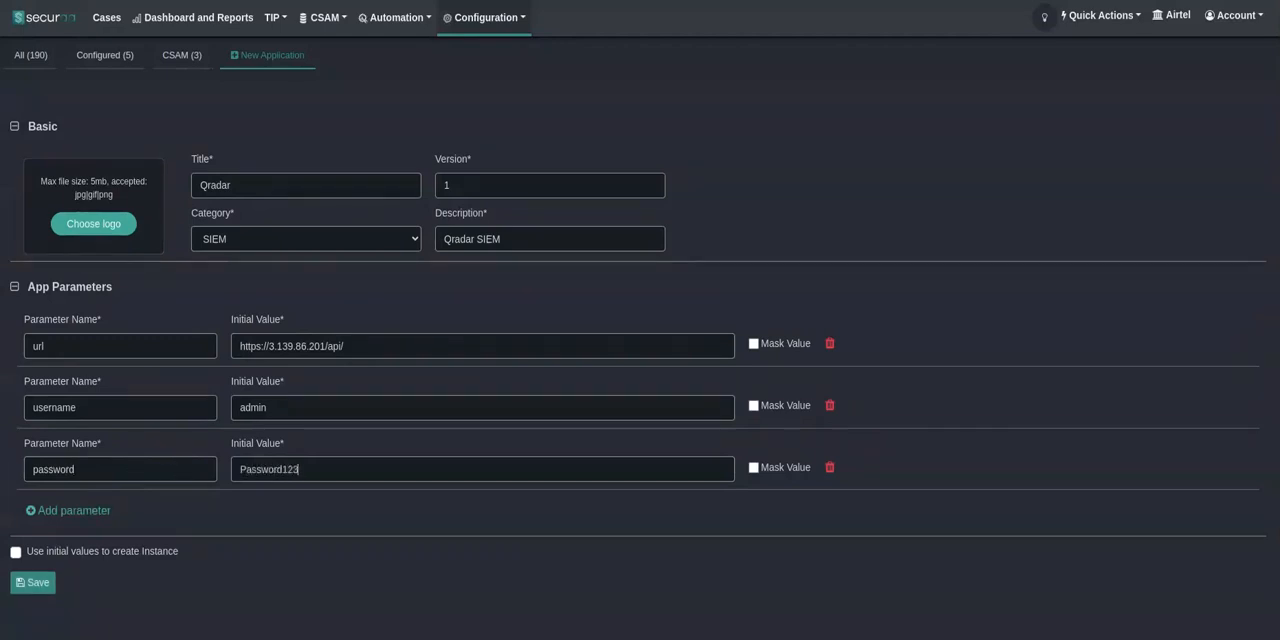
pyautogui.click(752, 468)
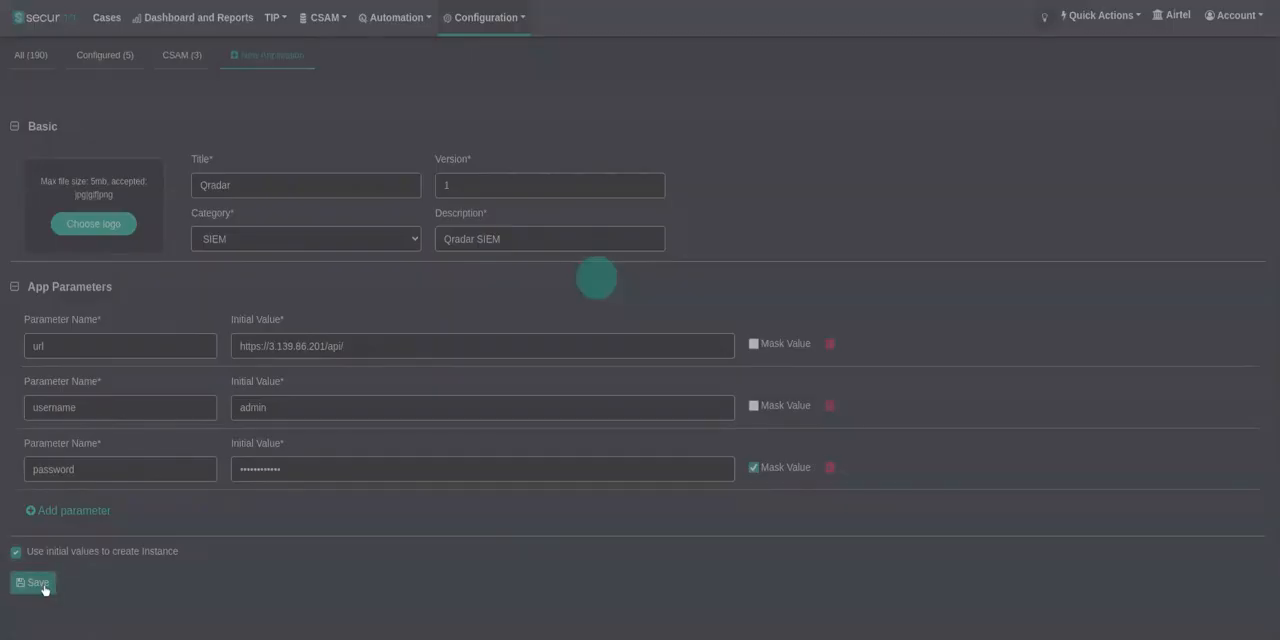
pyautogui.click(36, 582)
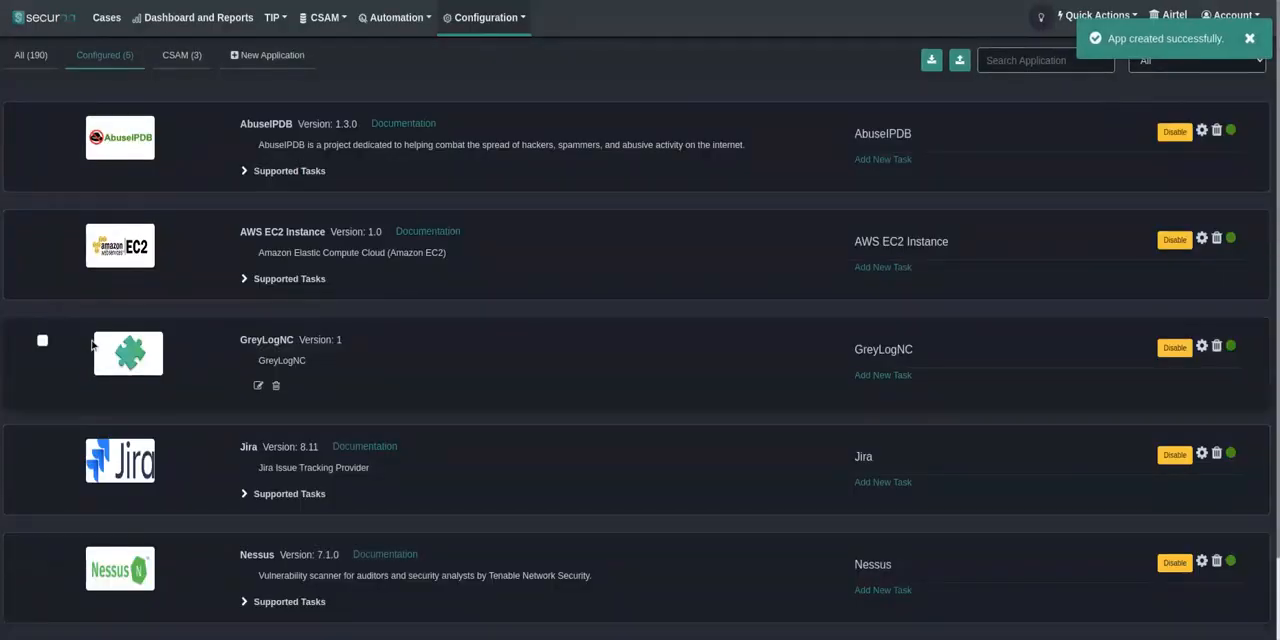
# Step: Name and describe the new task Get Source Ip Addresses
pyautogui.scroll(-3)
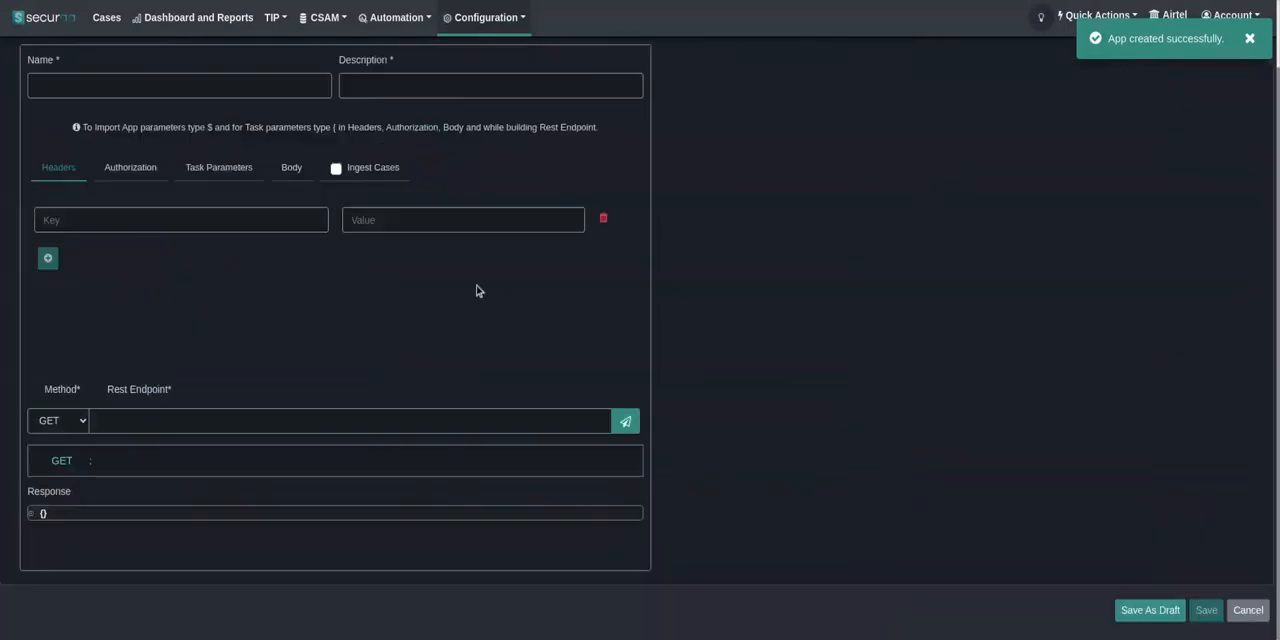
pyautogui.write('G')
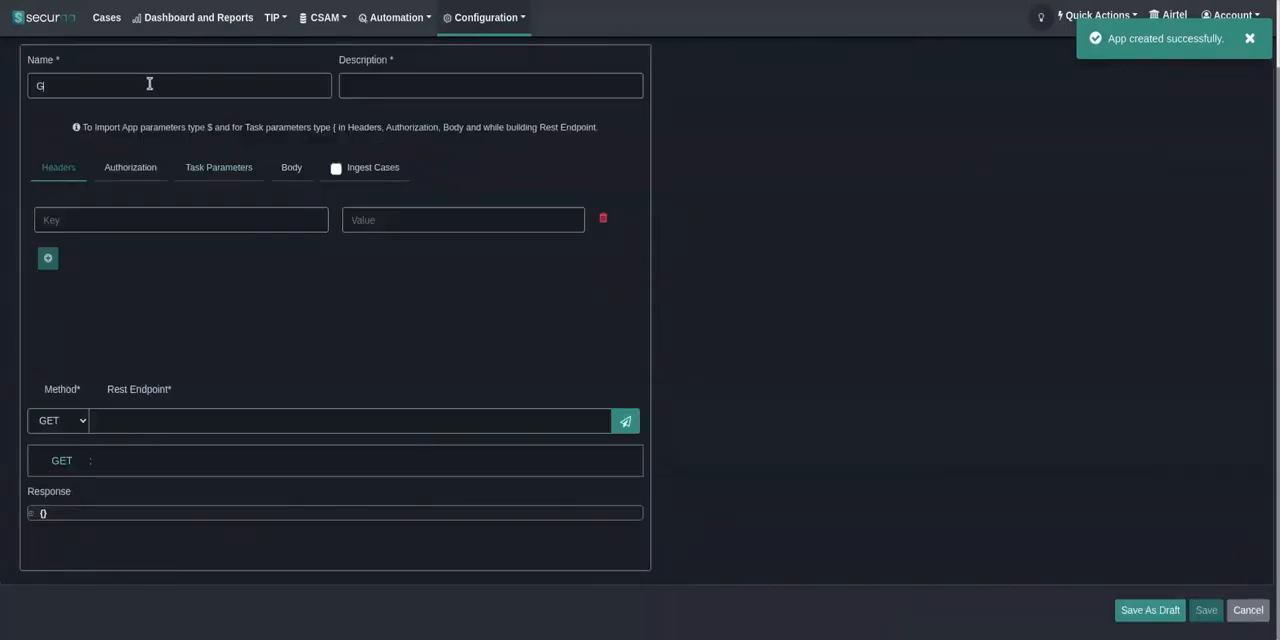
pyautogui.write('et')
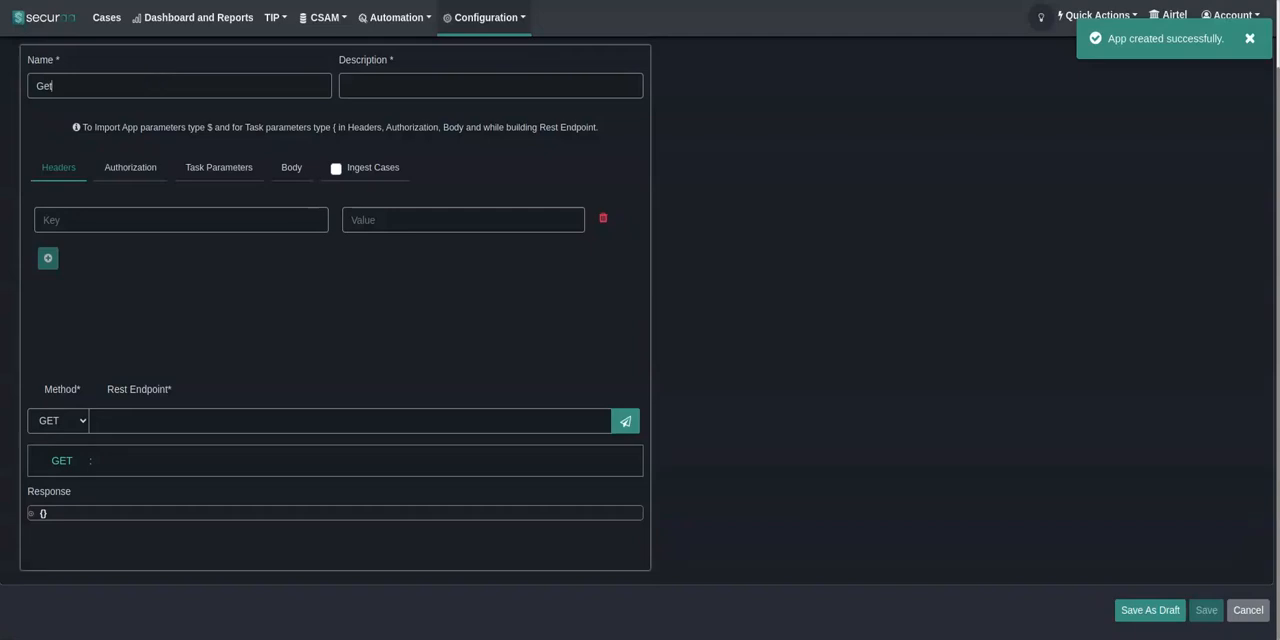
pyautogui.write('Source')
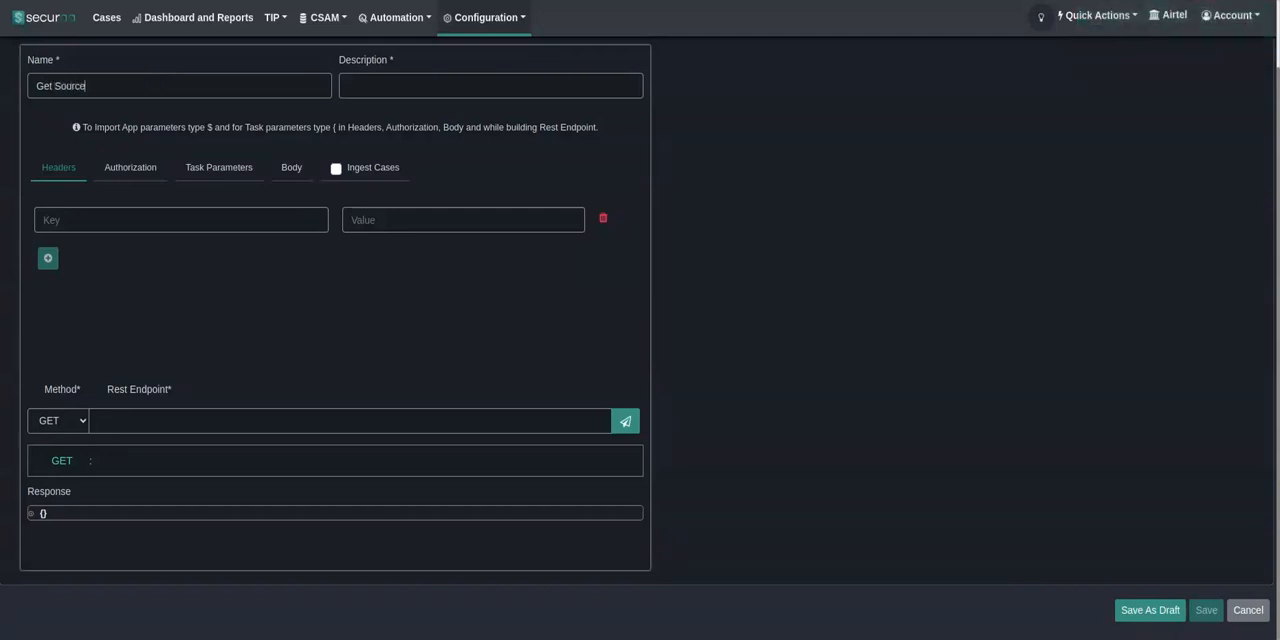
pyautogui.write('Ip Addresses')
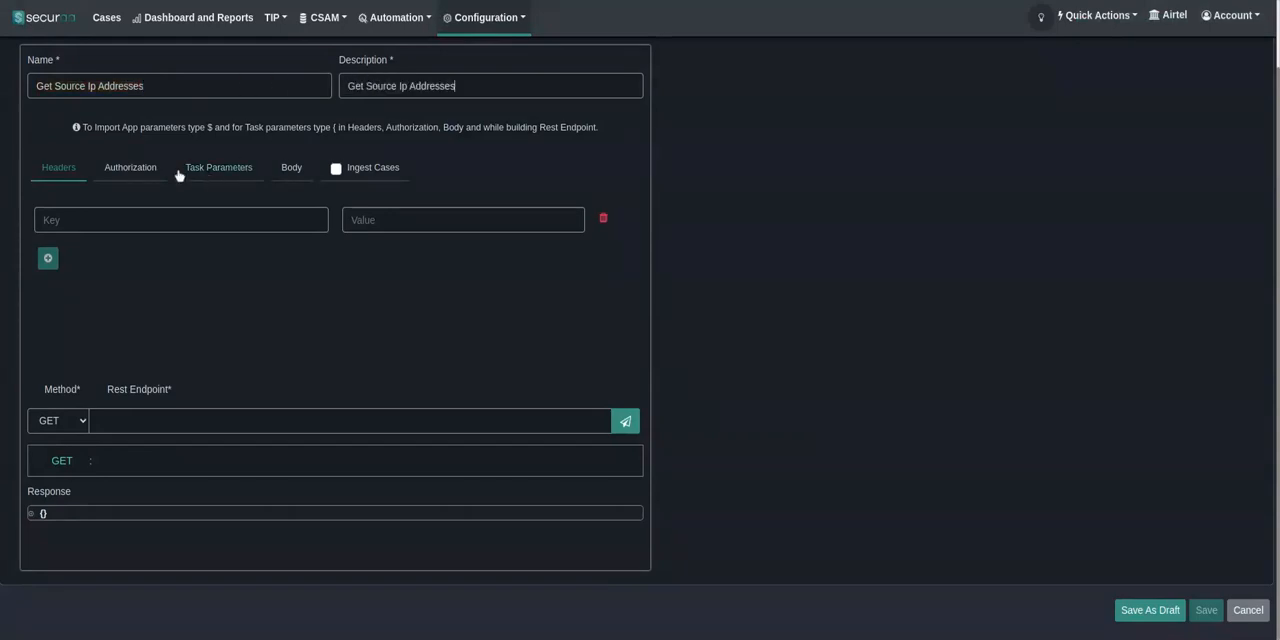
# Step: Set Basic Auth credentials to the $username and $password app parameters
pyautogui.click(130, 168)
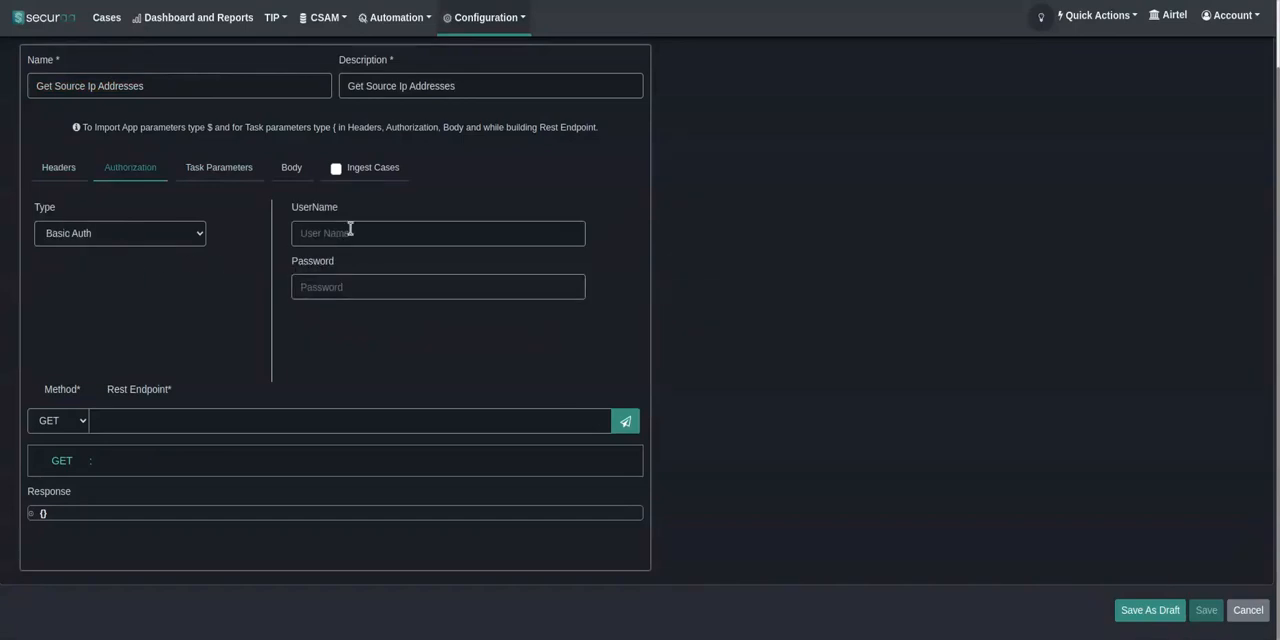
pyautogui.write('$')
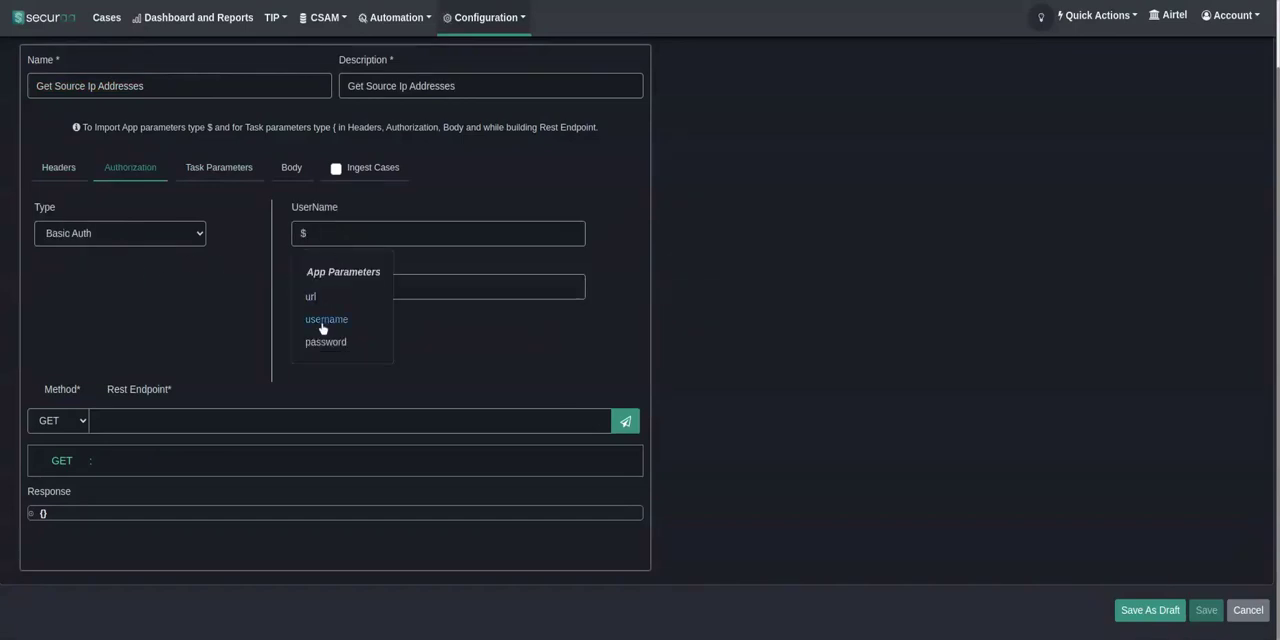
pyautogui.click(324, 320)
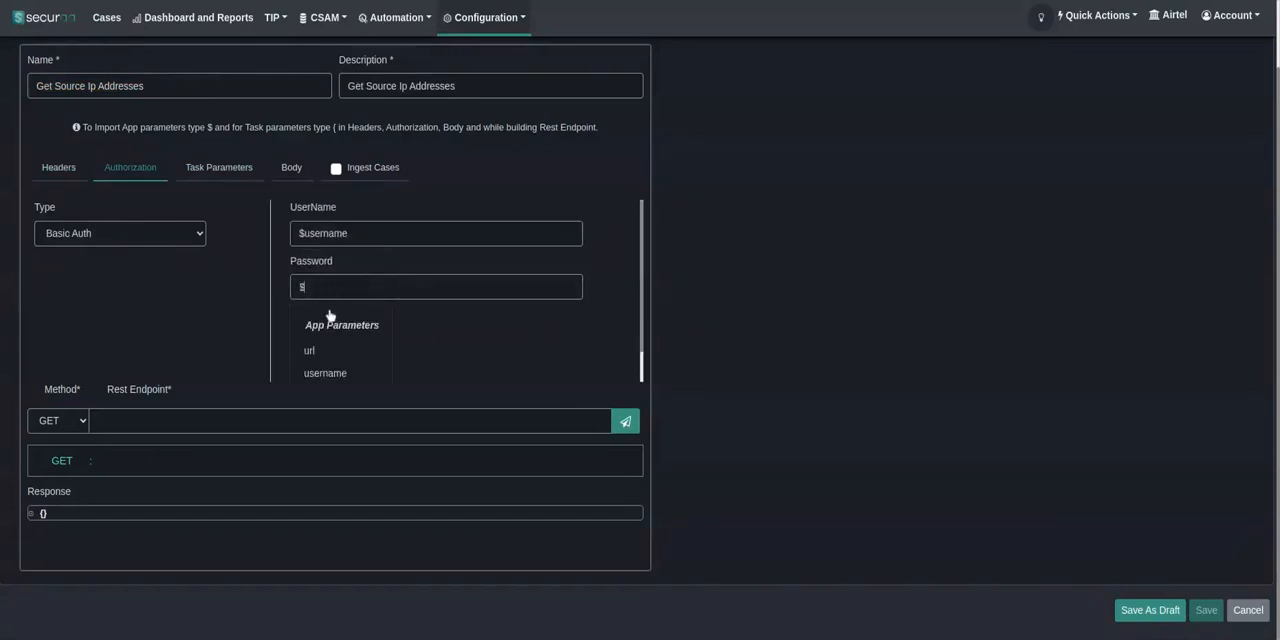
pyautogui.click(324, 372)
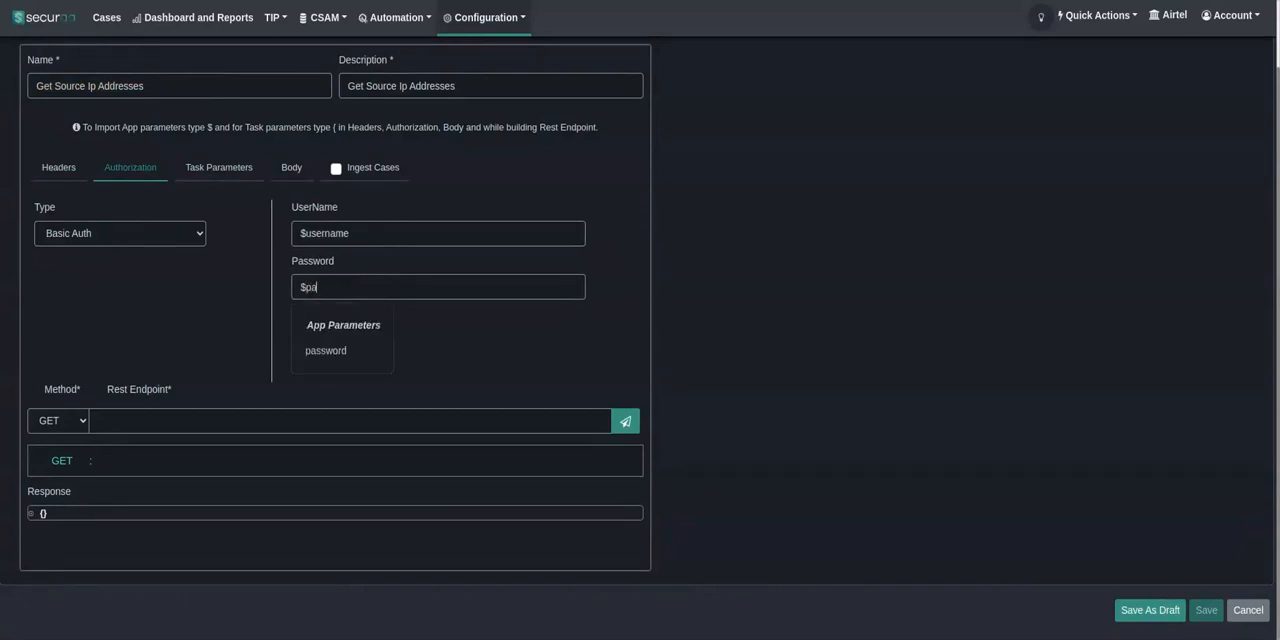
pyautogui.click(322, 350)
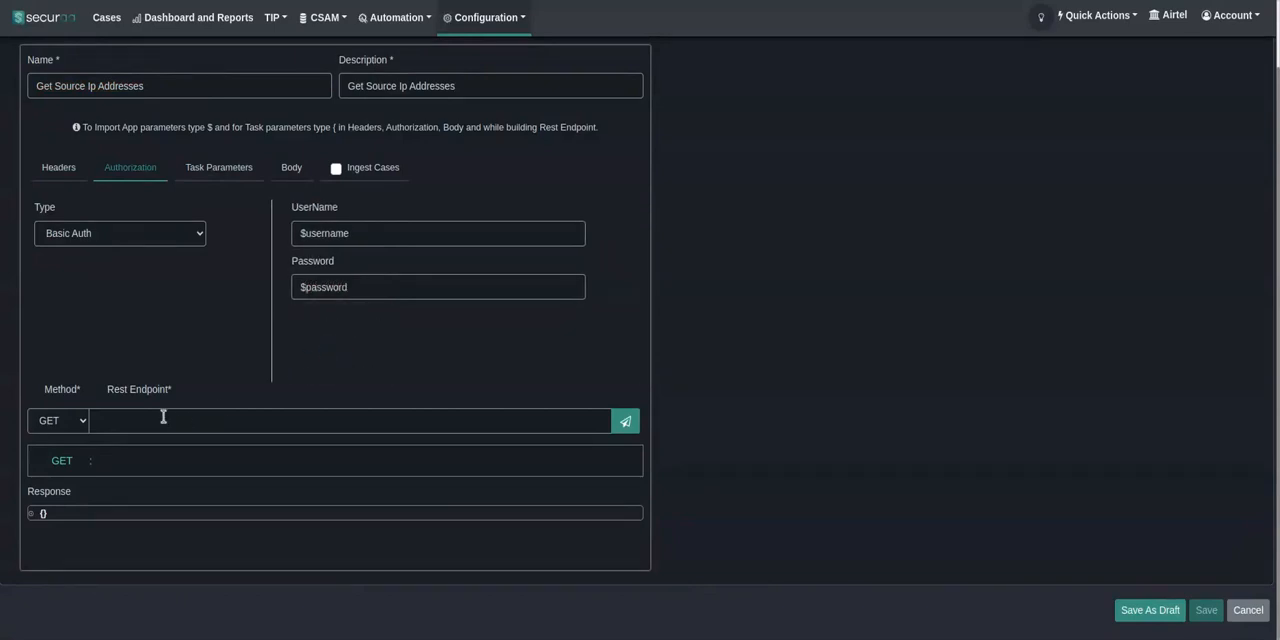
# Step: Set the endpoint to $url/siem/source_addresses, test the request and save the task
pyautogui.write('$')
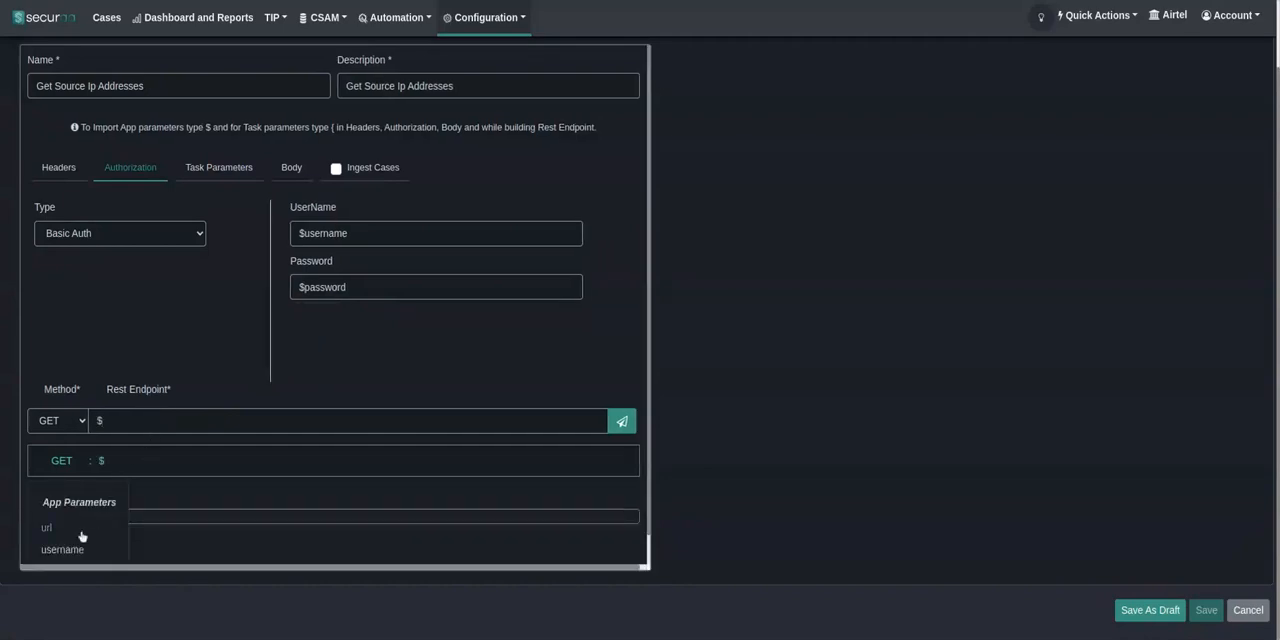
pyautogui.click(46, 528)
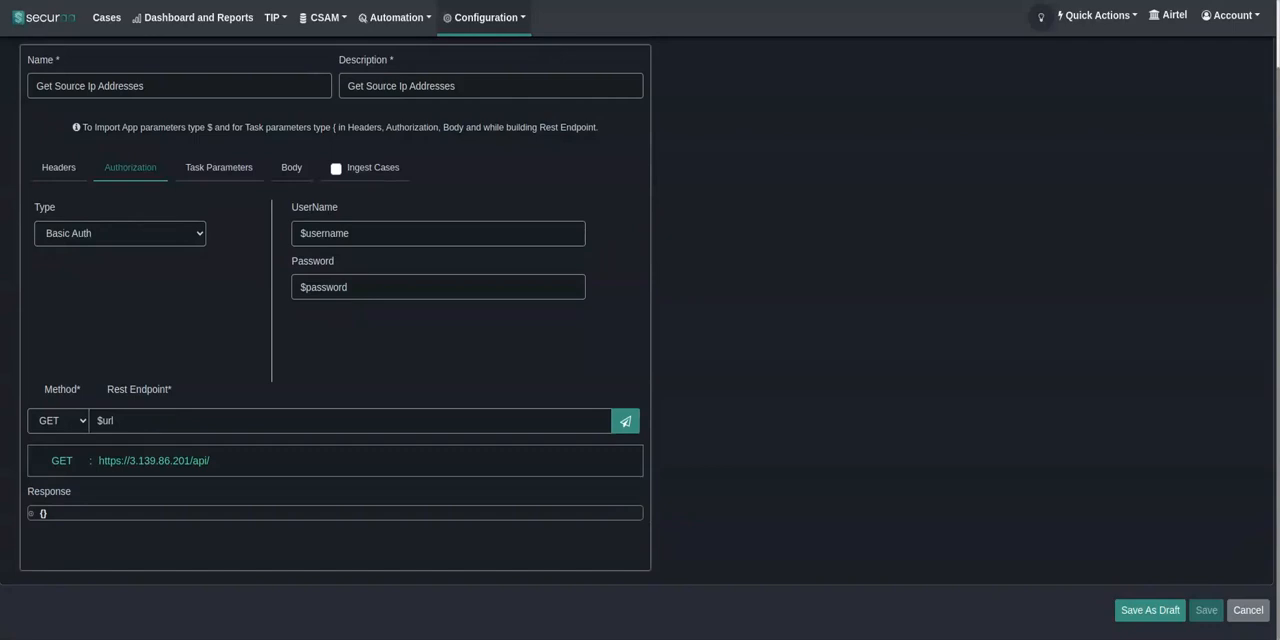
pyautogui.write('siem/source_addresses')
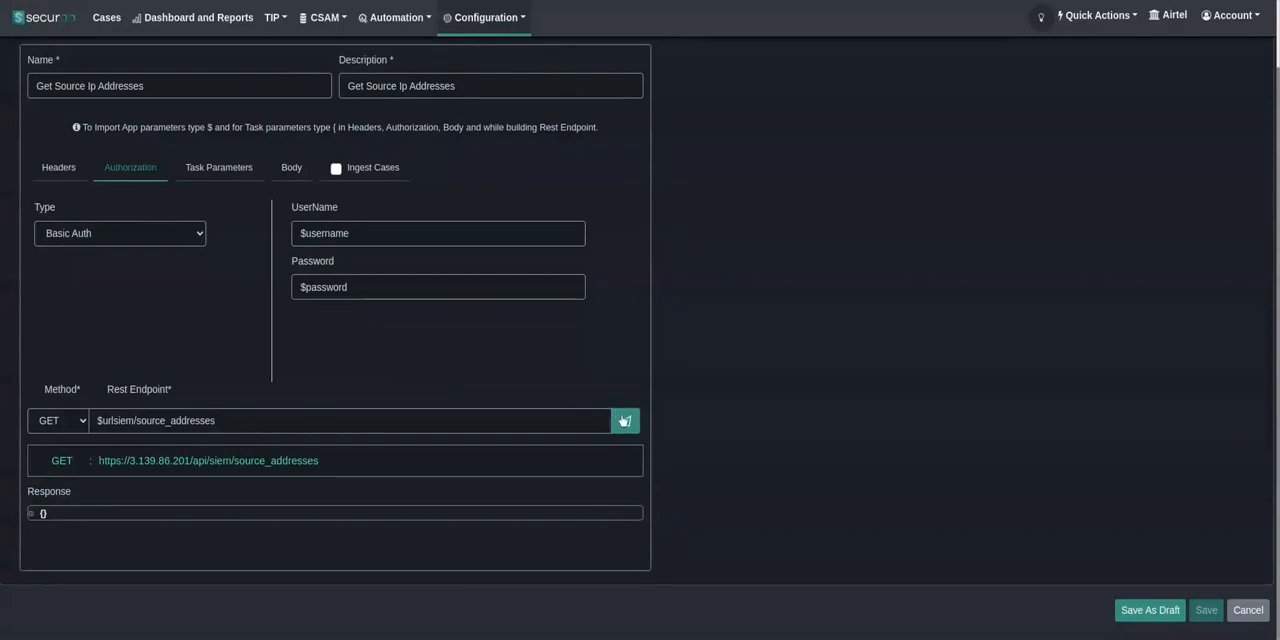
pyautogui.click(622, 420)
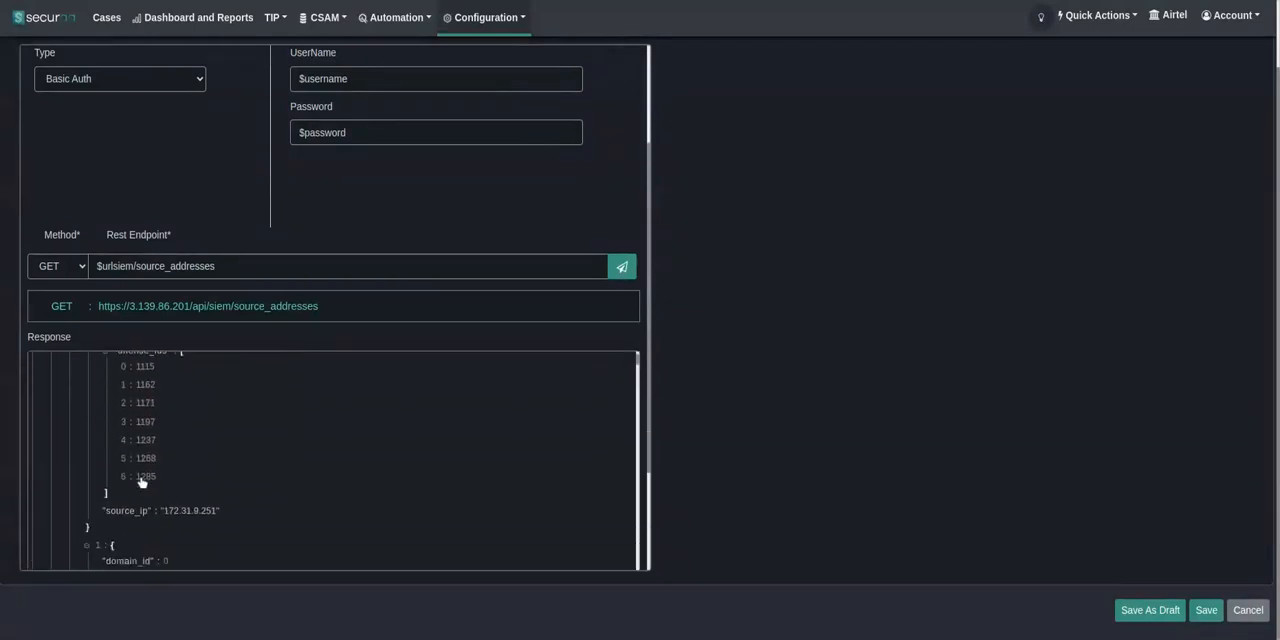
pyautogui.scroll(-3)
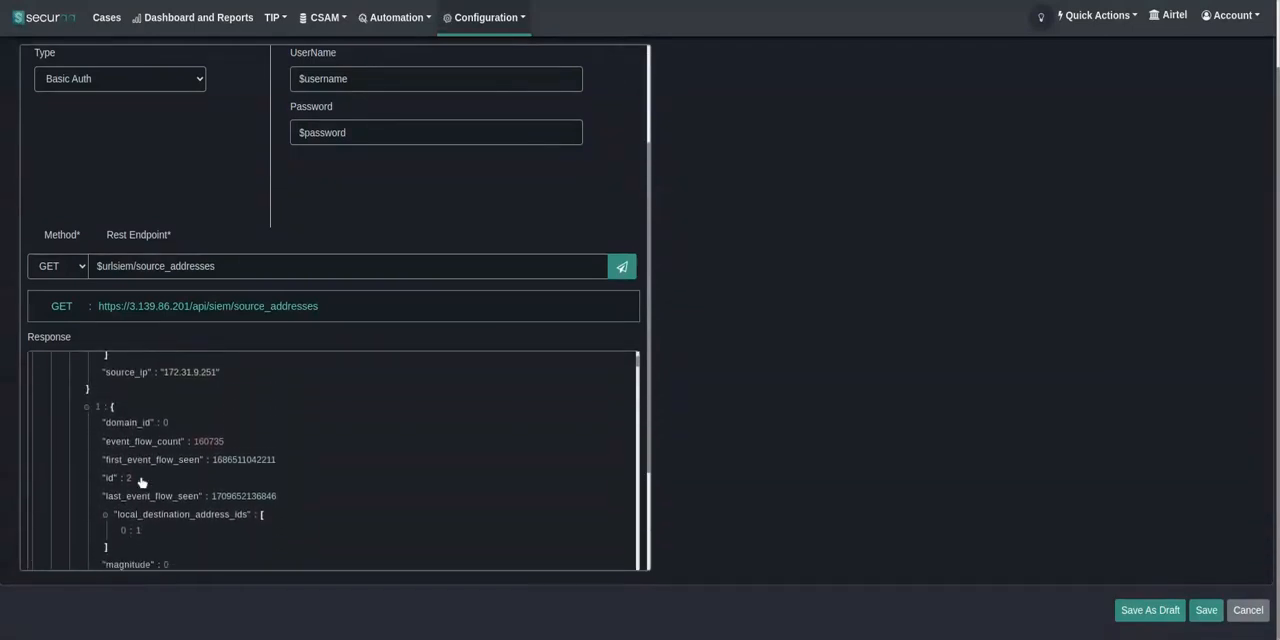
pyautogui.scroll(-3)
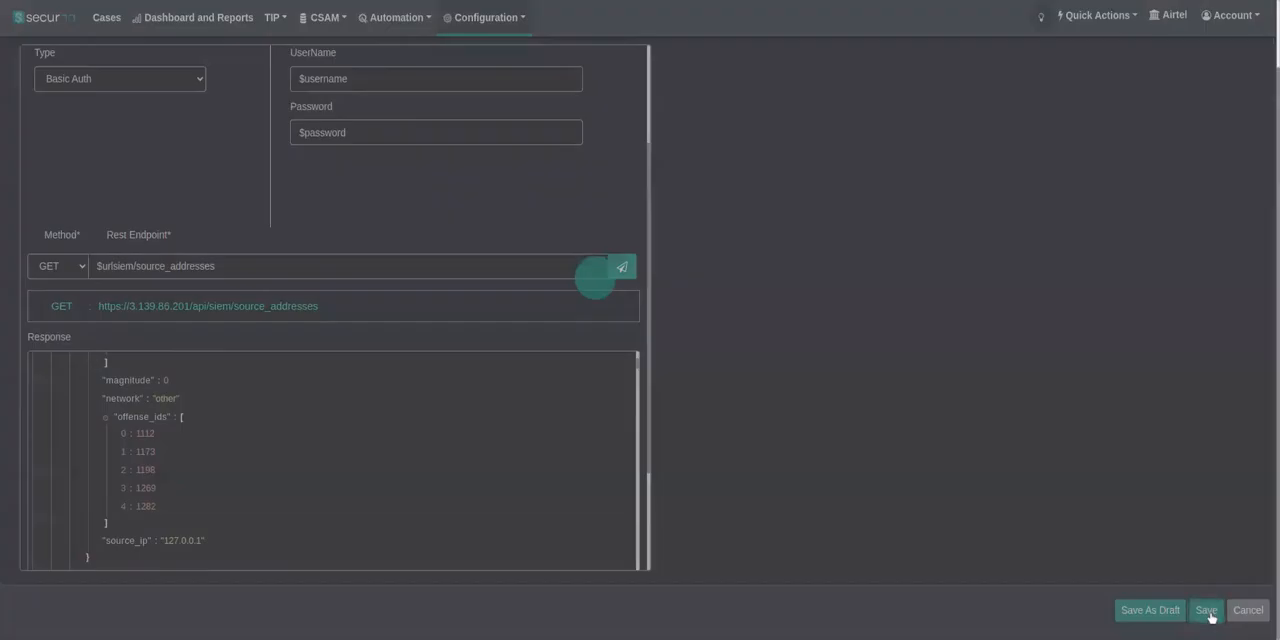
pyautogui.click(1206, 610)
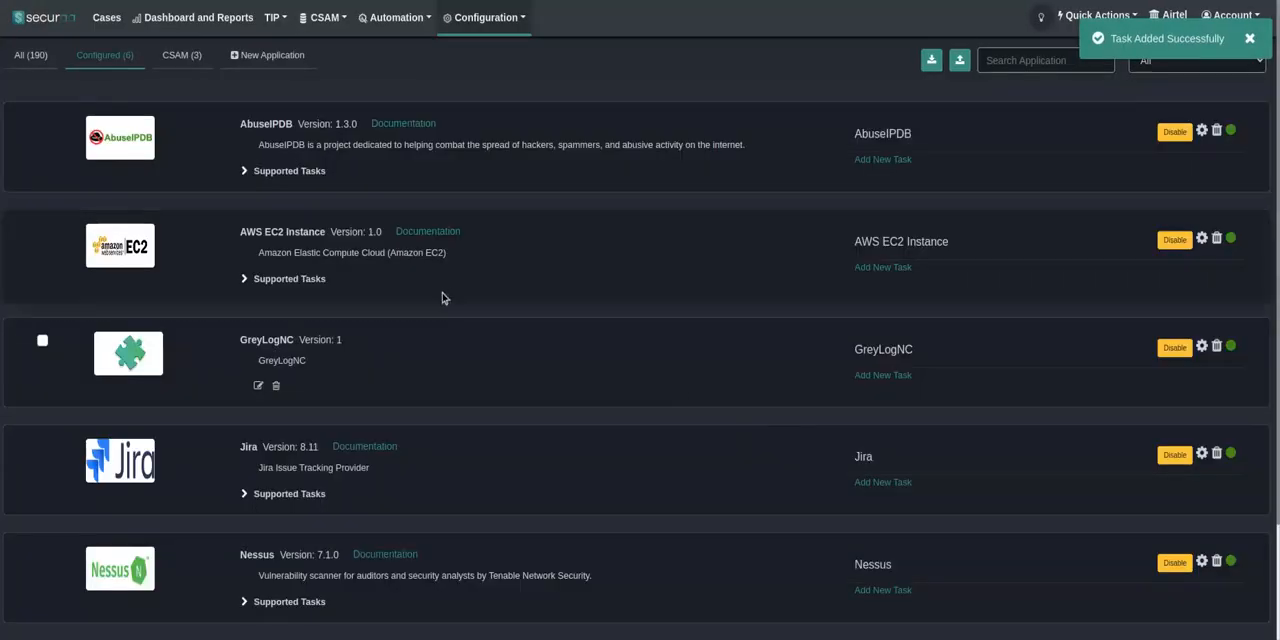
# Step: Name and describe the new task Get Destination IP Addresses
pyautogui.scroll(-3)
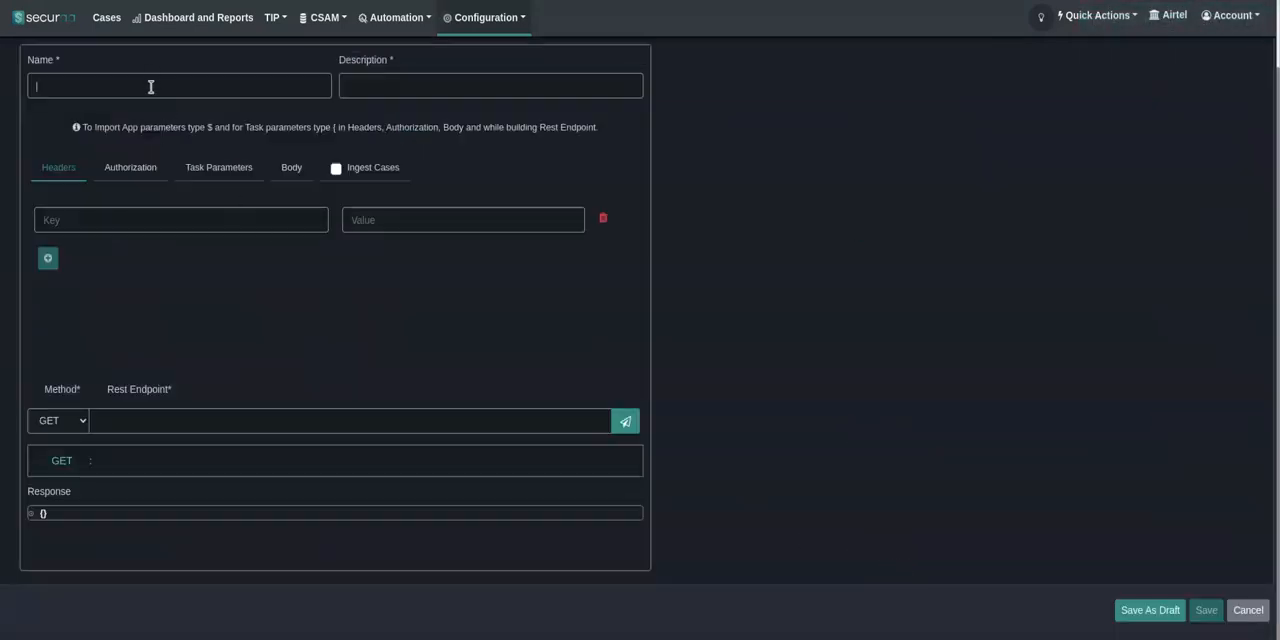
pyautogui.write('Get Desti')
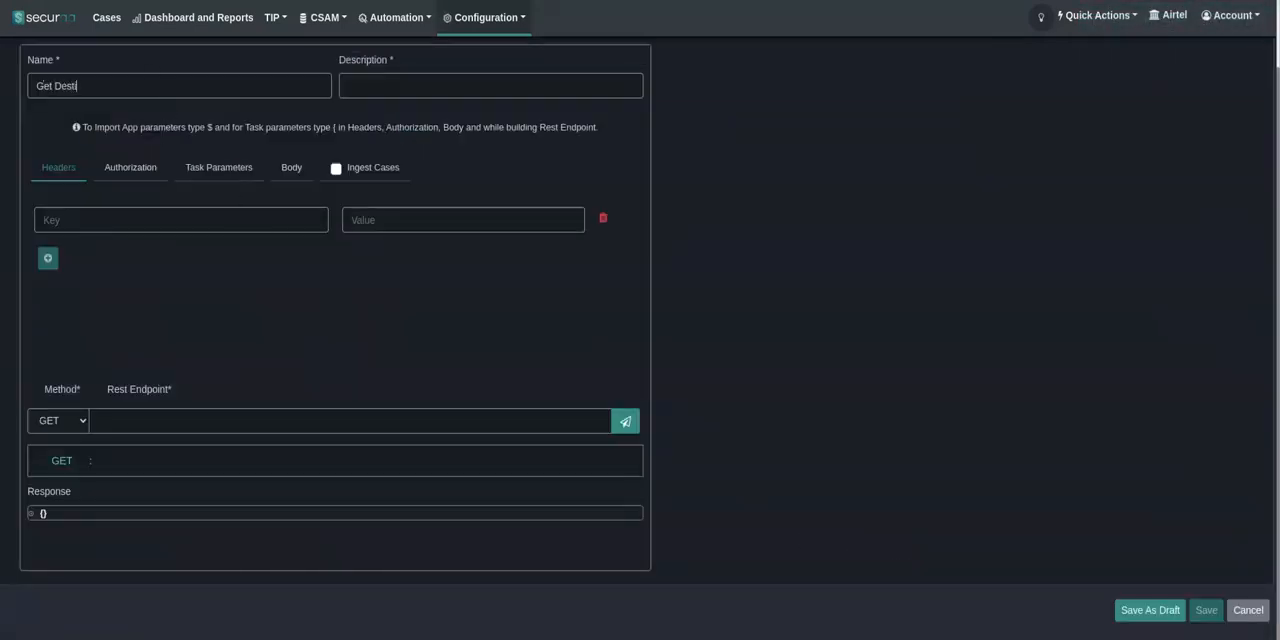
pyautogui.write('nation IP')
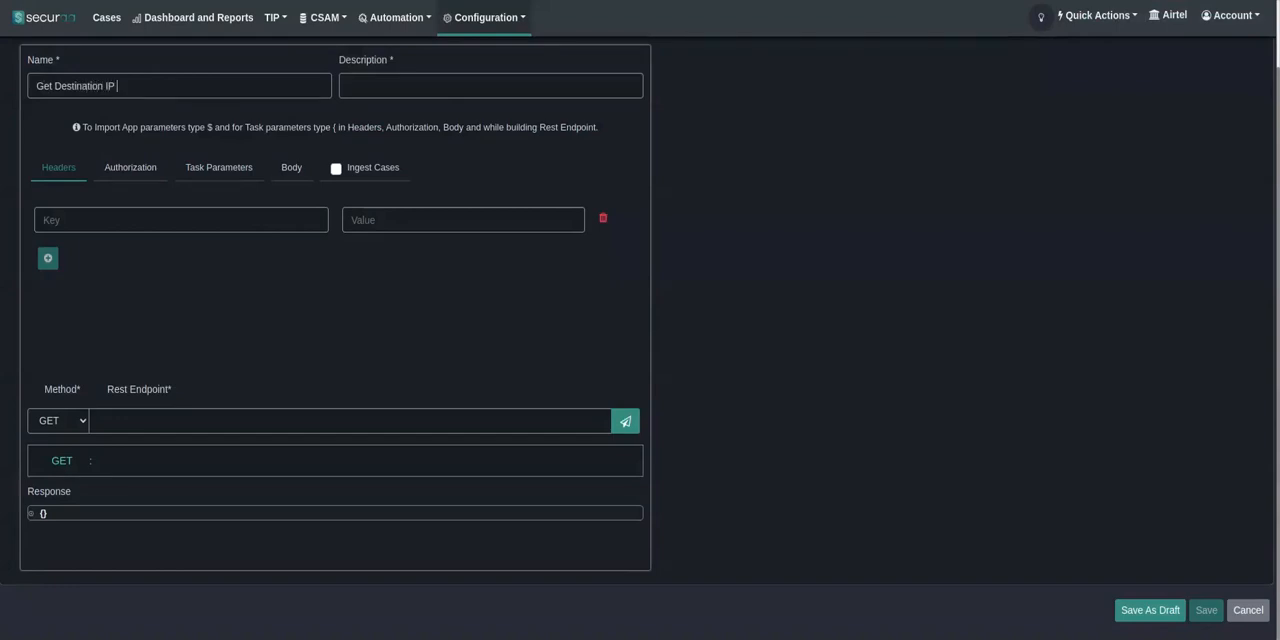
pyautogui.write('Addresses')
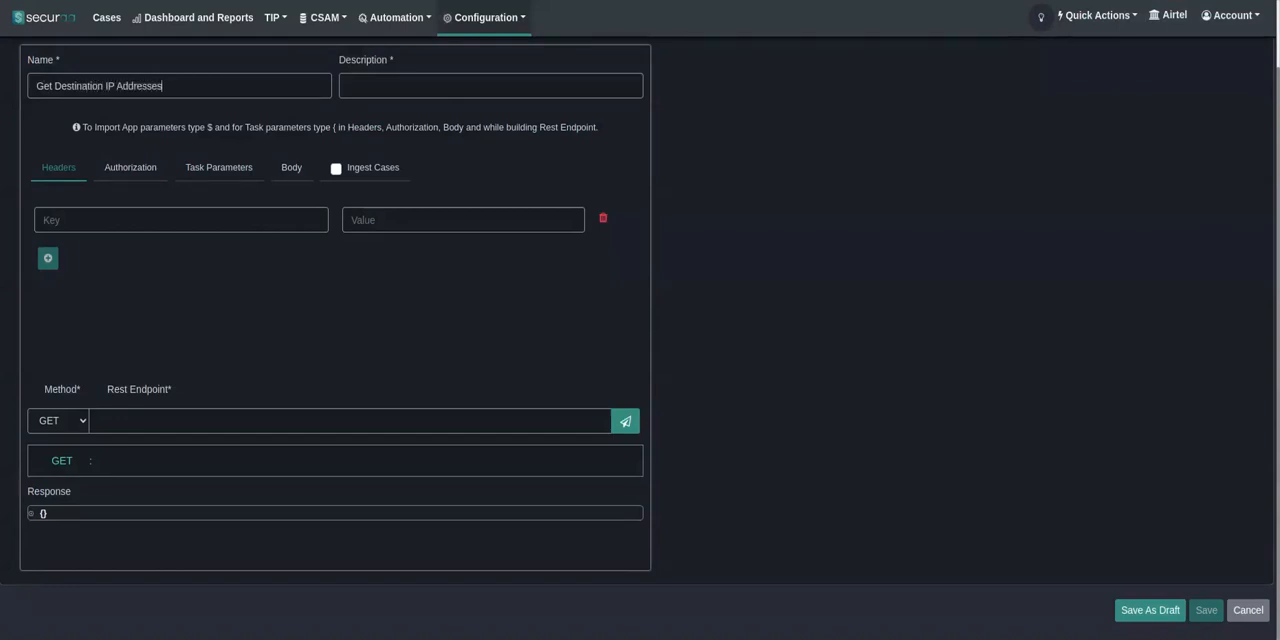
pyautogui.tripleClick(178, 84)
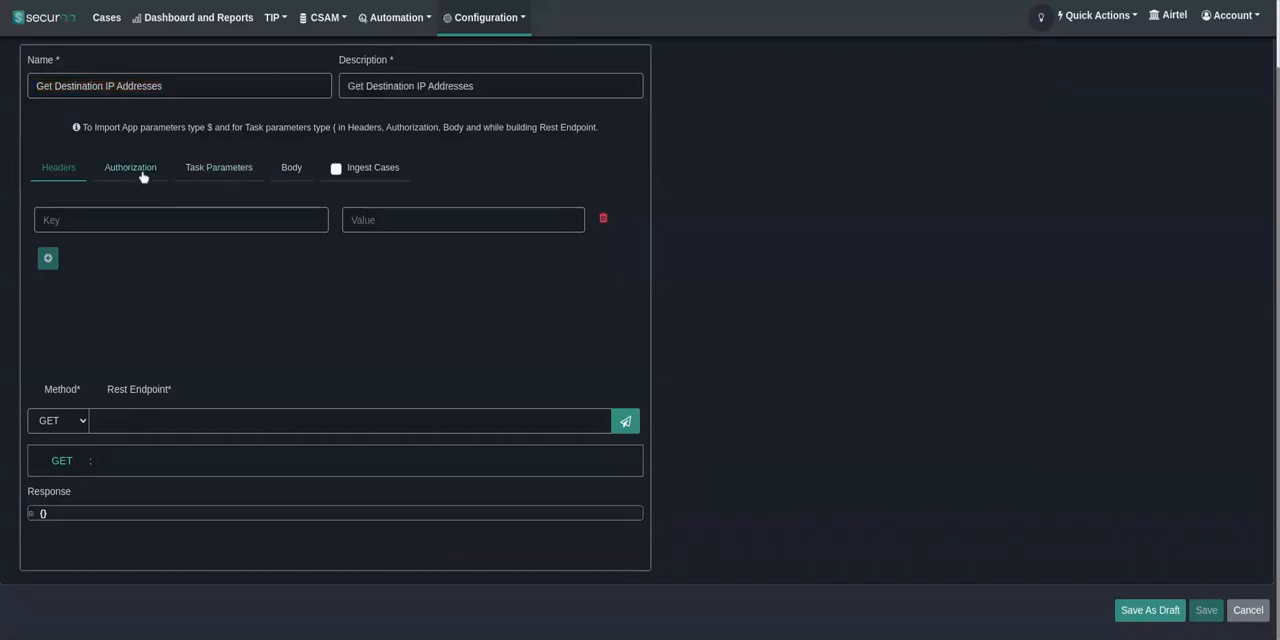
# Step: Set Basic Auth credentials to the $username and $password app parameters
pyautogui.click(130, 168)
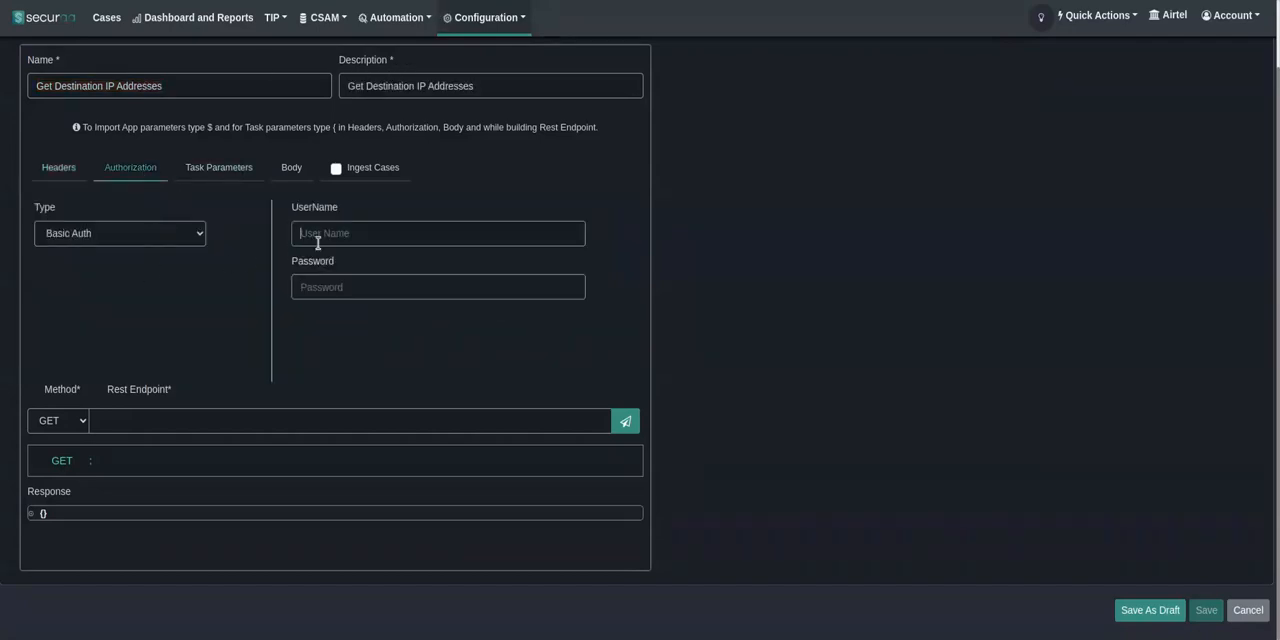
pyautogui.write('$')
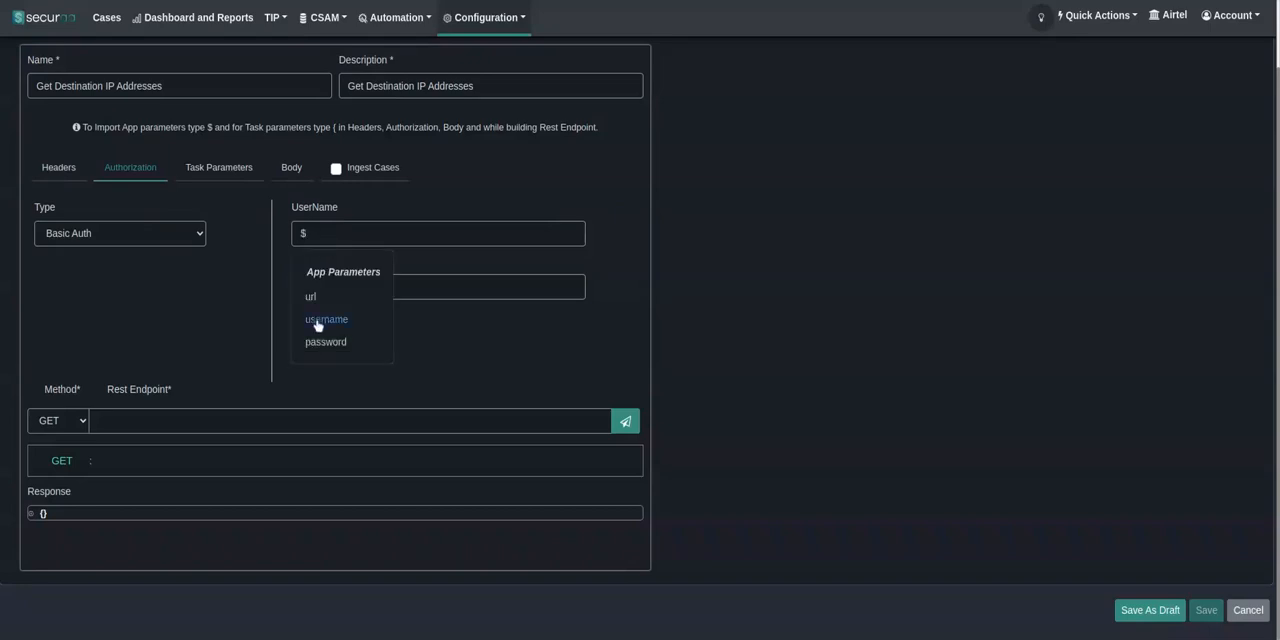
pyautogui.click(324, 320)
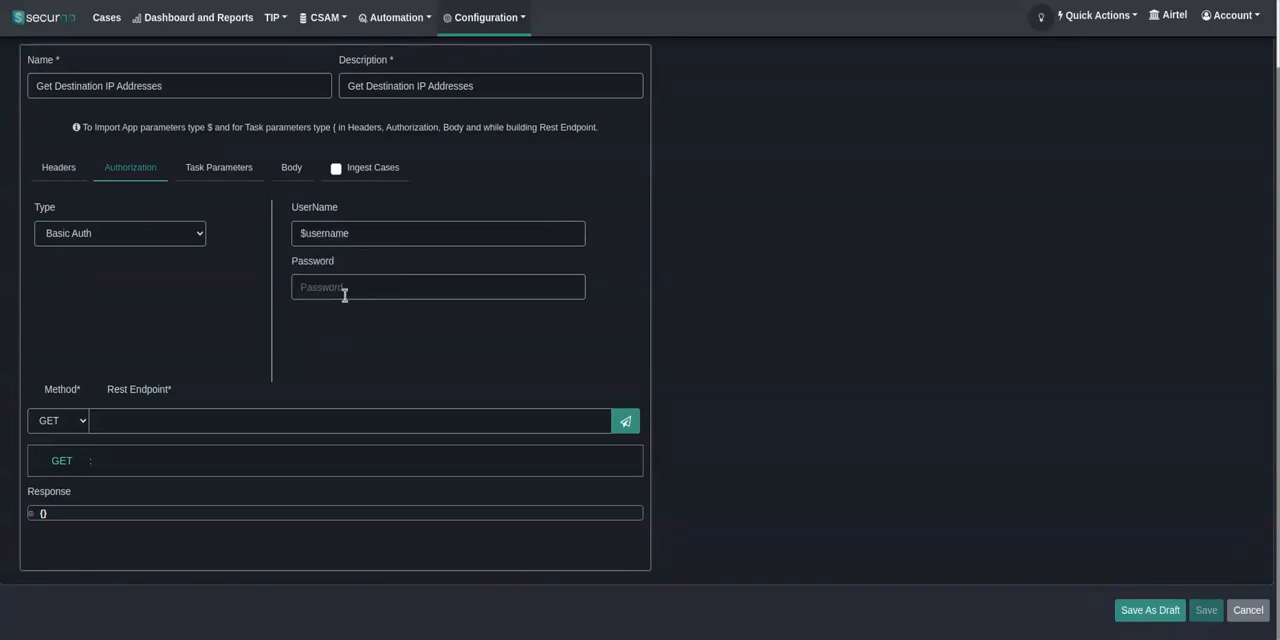
pyautogui.write('$password')
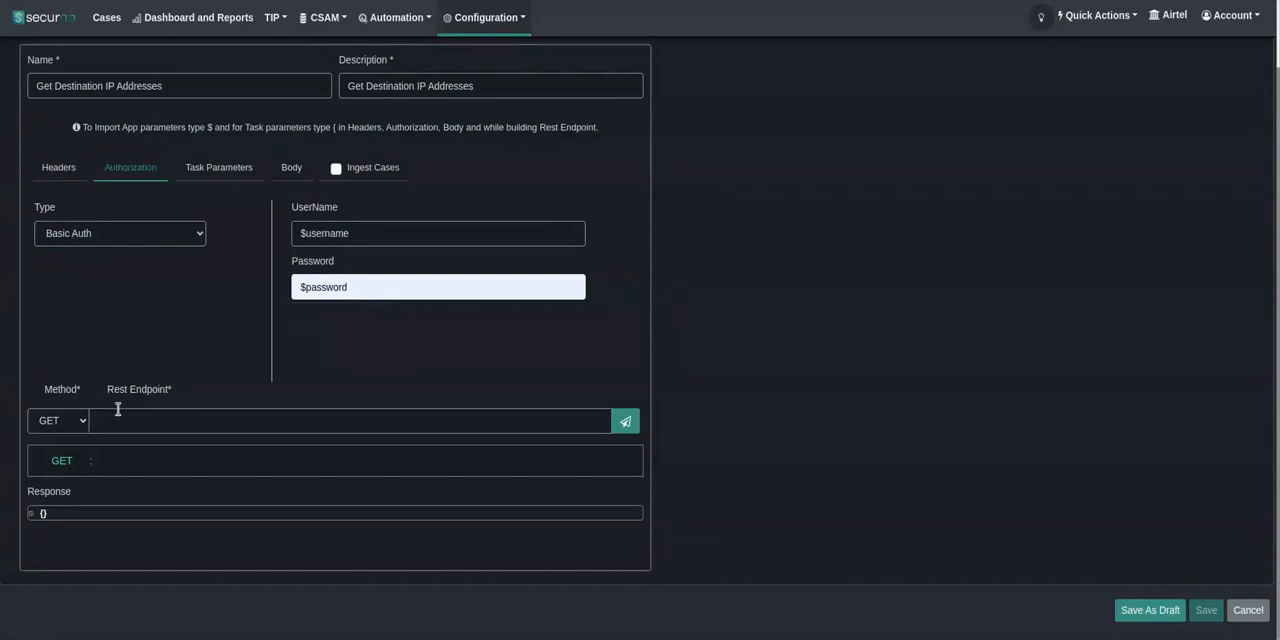
# Step: Set the endpoint to $url/siem/local_destination_addresses, test the request and save the task
pyautogui.write('$')
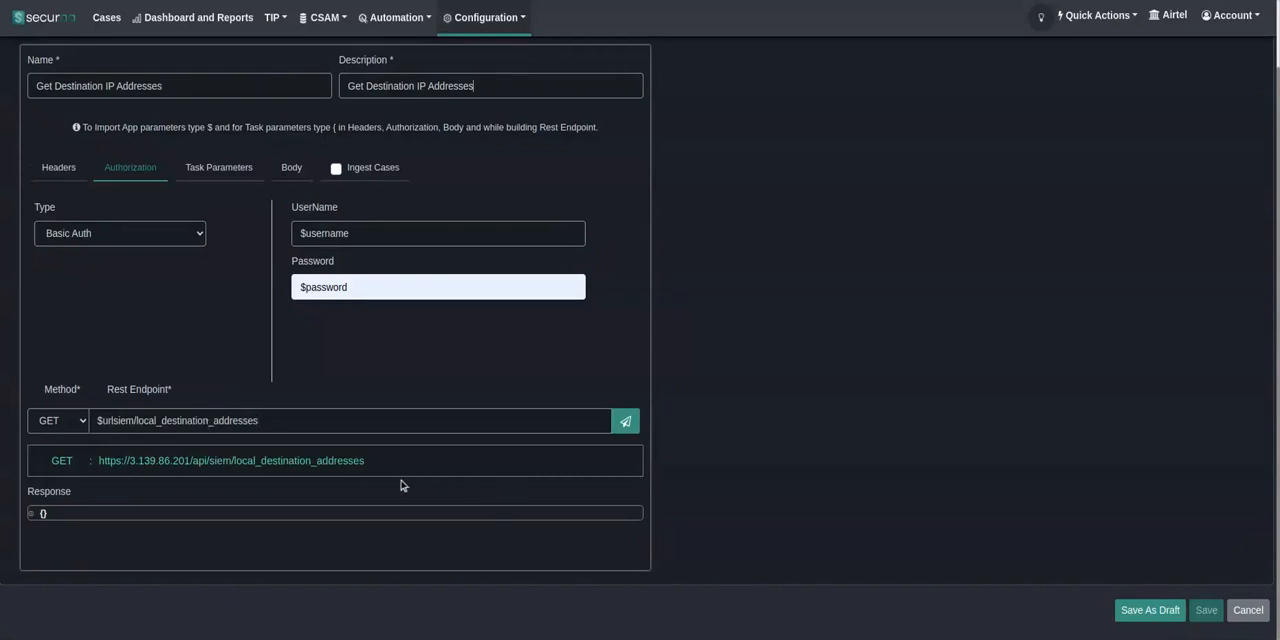
pyautogui.moveTo(250, 260)
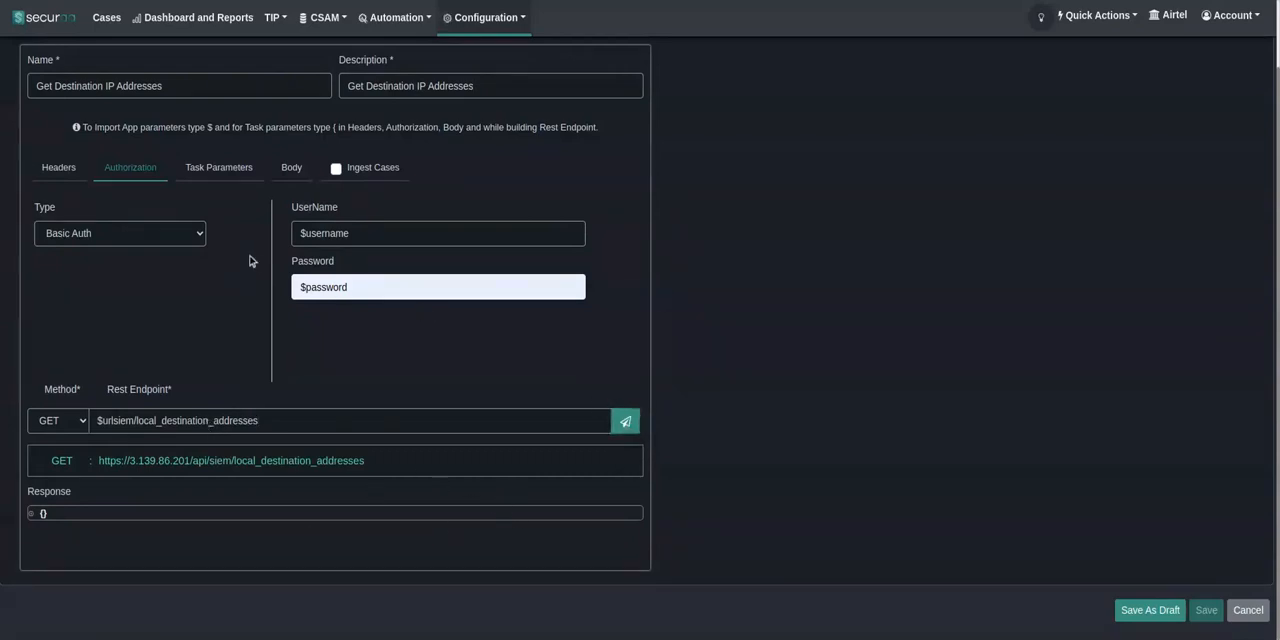
pyautogui.click(56, 168)
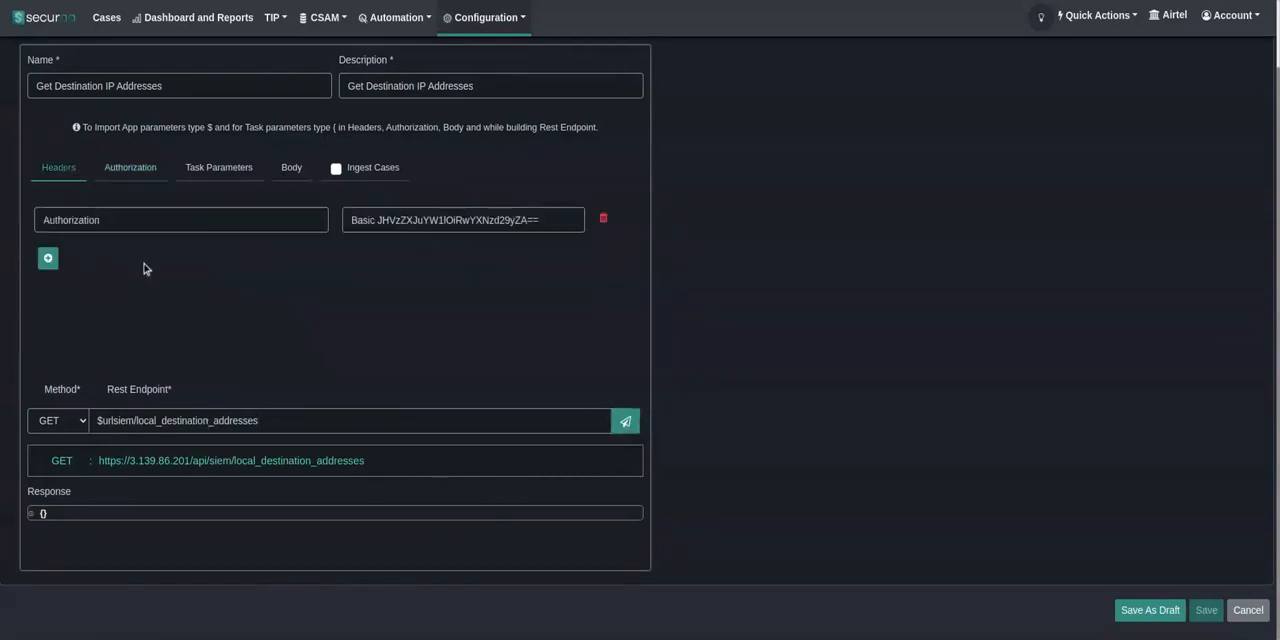
pyautogui.click(624, 420)
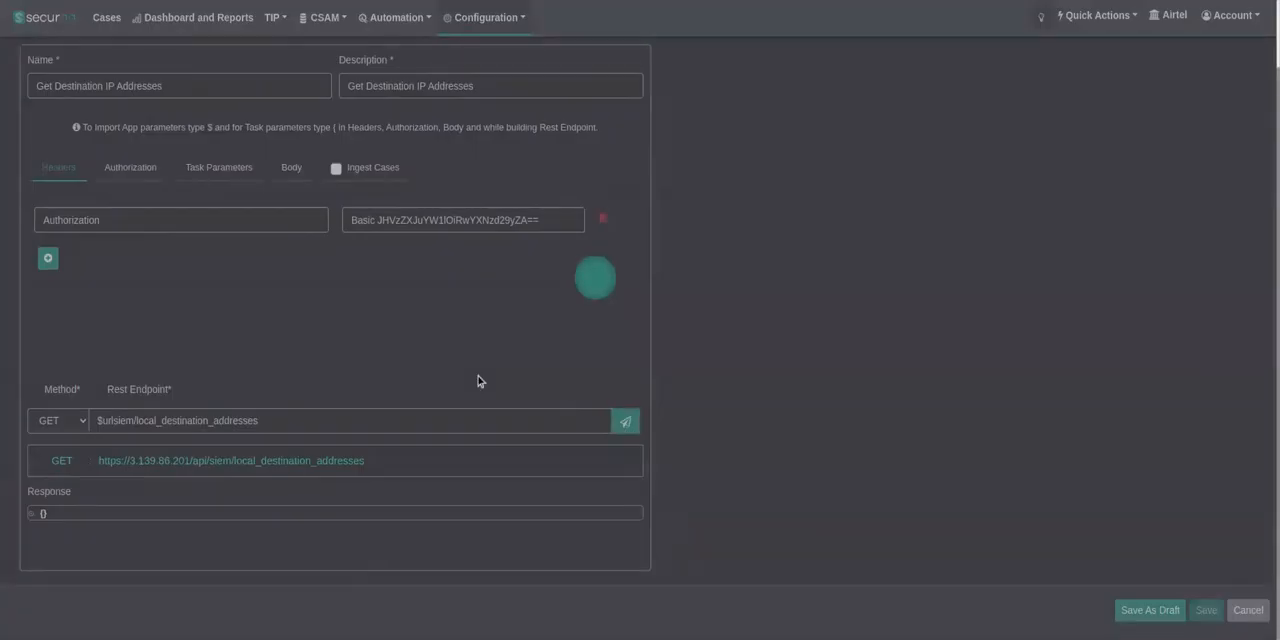
pyautogui.click(620, 420)
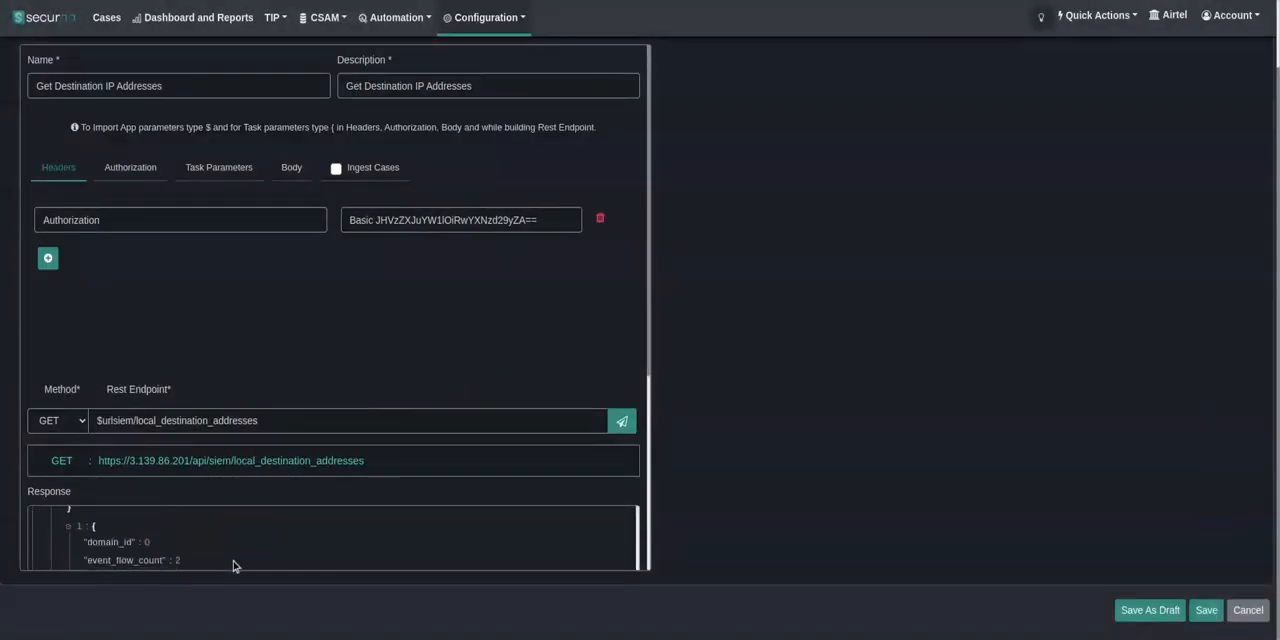
pyautogui.scroll(-3)
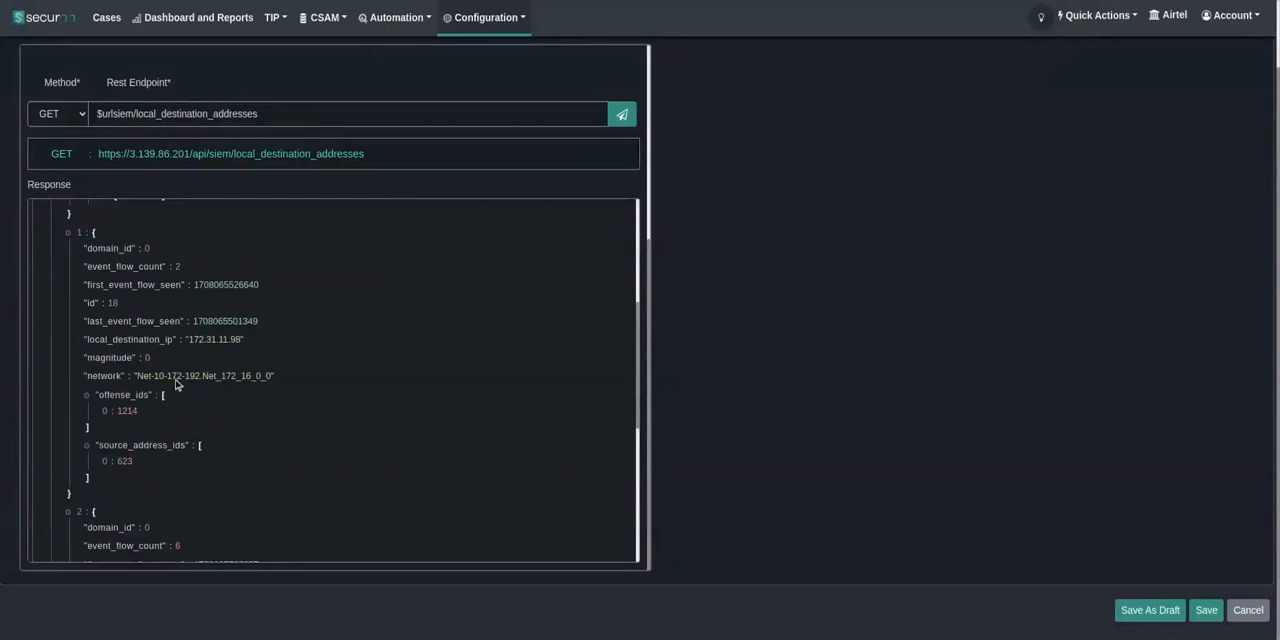
pyautogui.scroll(-3)
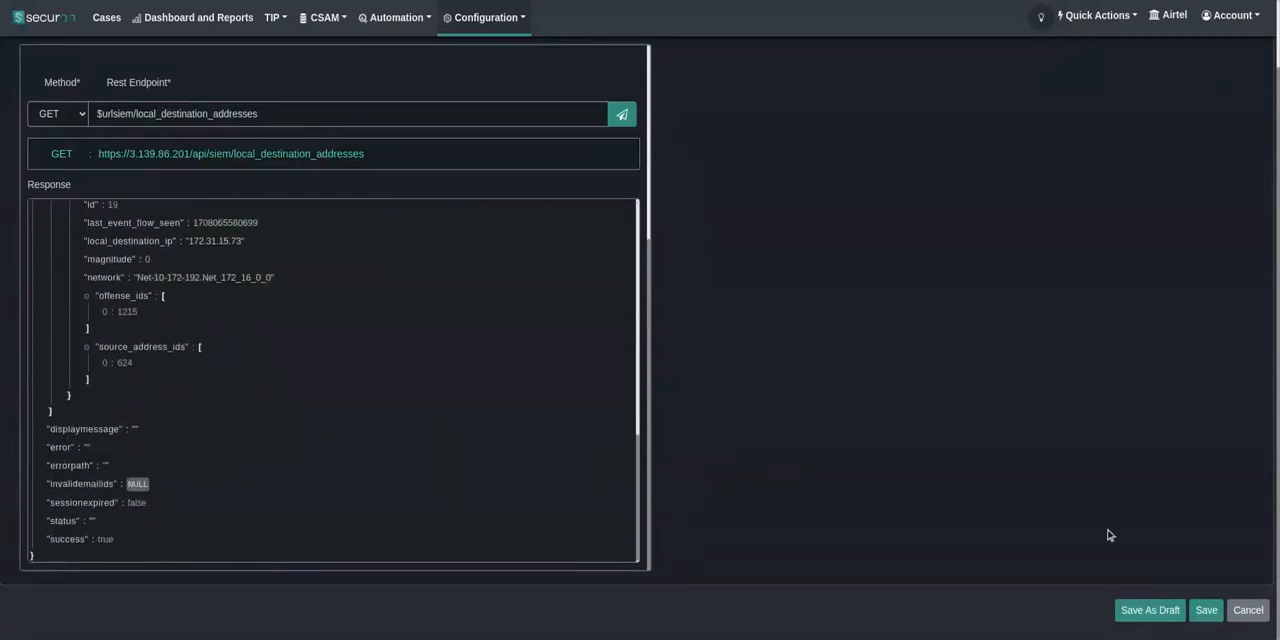
pyautogui.click(1204, 610)
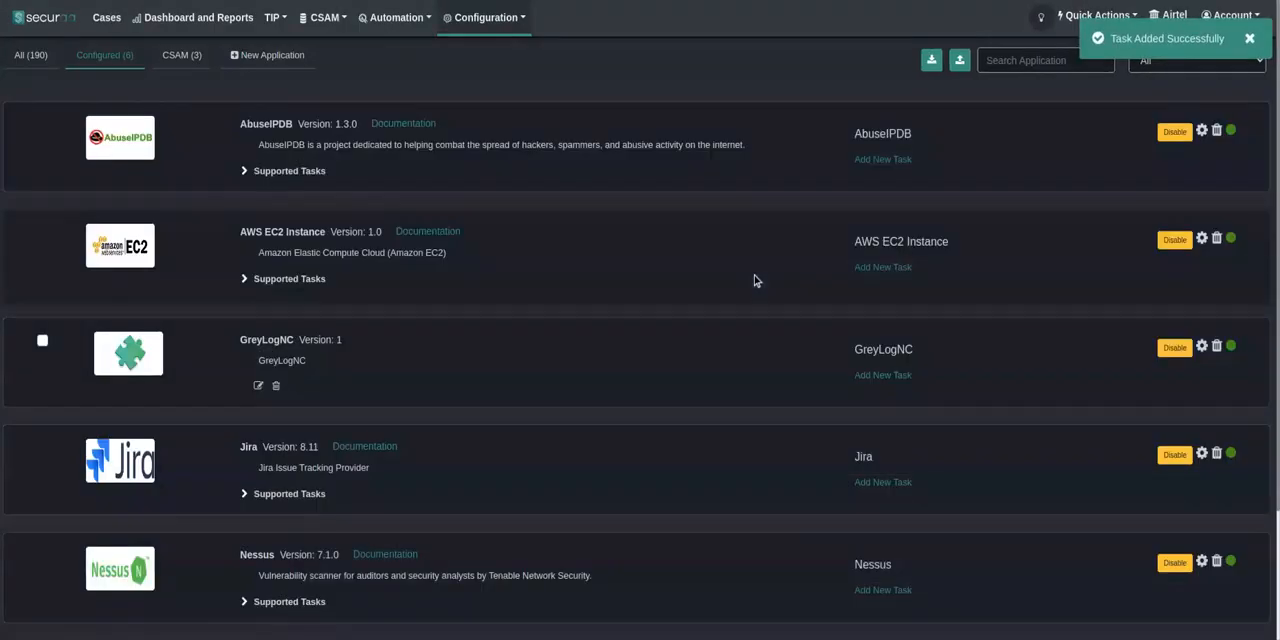
# Step: Name and describe the new task FetchOffenses
pyautogui.scroll(-3)
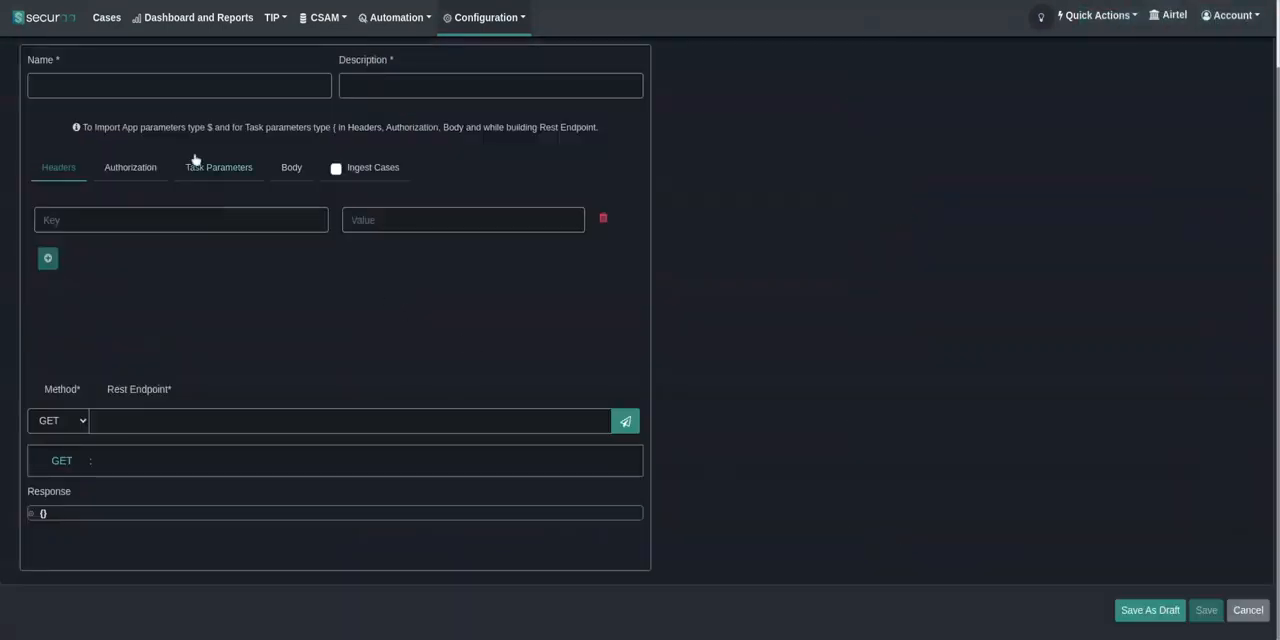
pyautogui.write('Get')
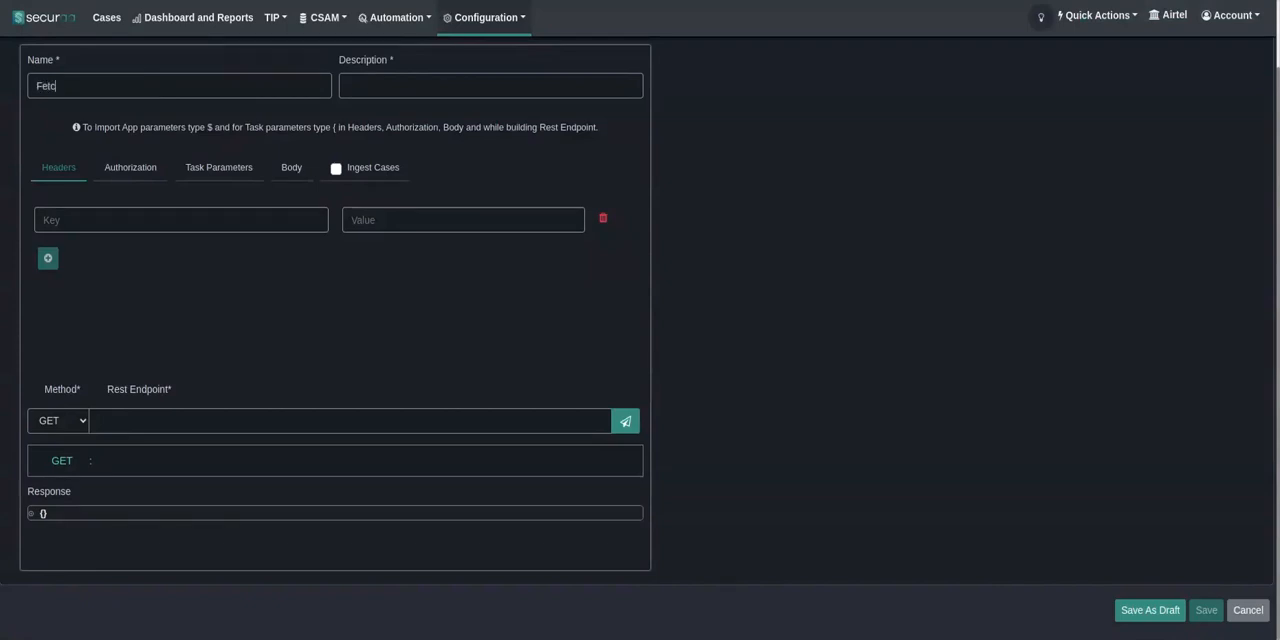
pyautogui.write('hOffenses')
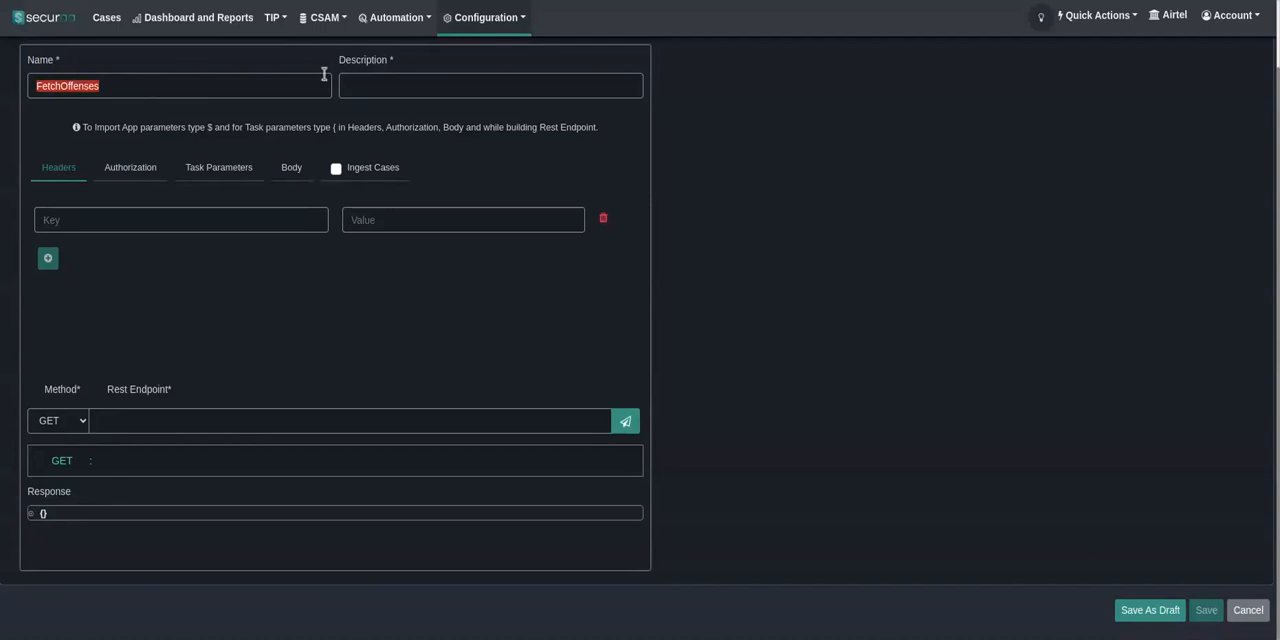
pyautogui.write('FetchOffenses')
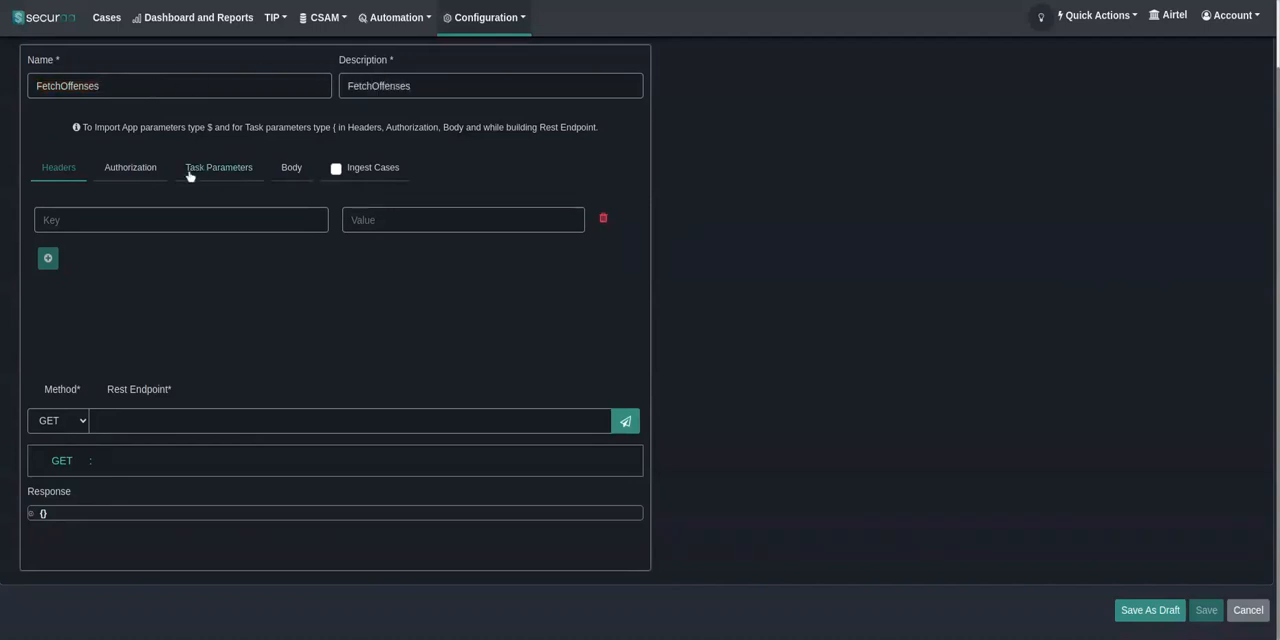
# Step: Add Accept and Content-Type headers, both application/json, plus an empty header row
pyautogui.write('Acc')
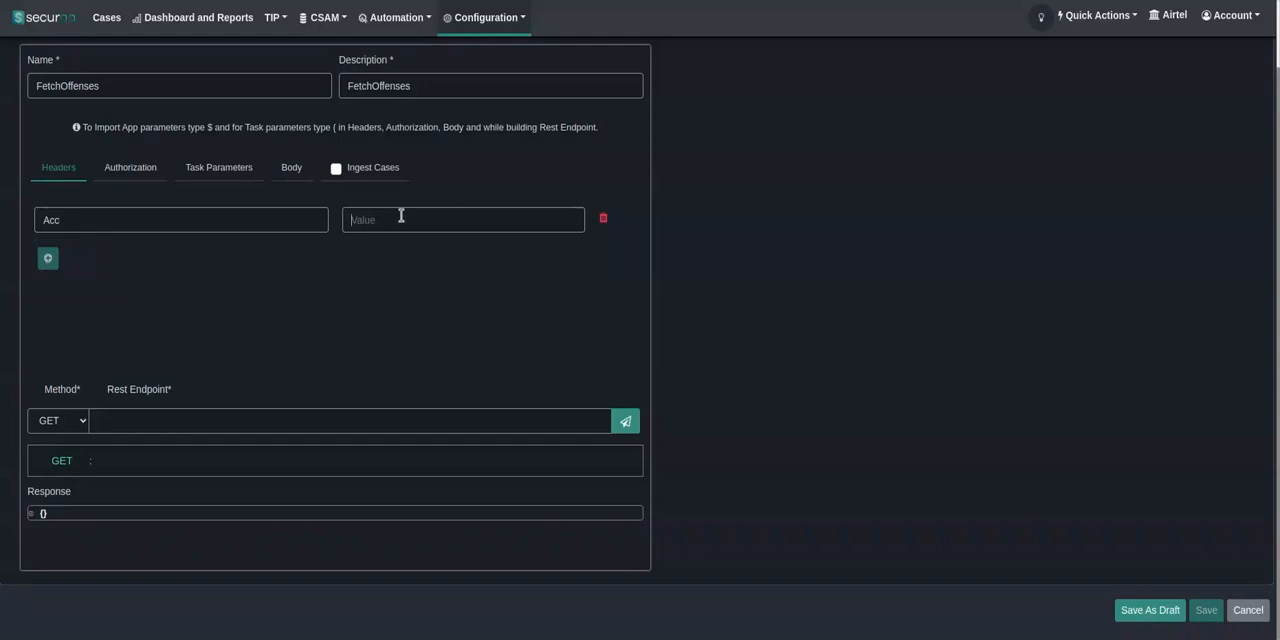
pyautogui.write('application/json')
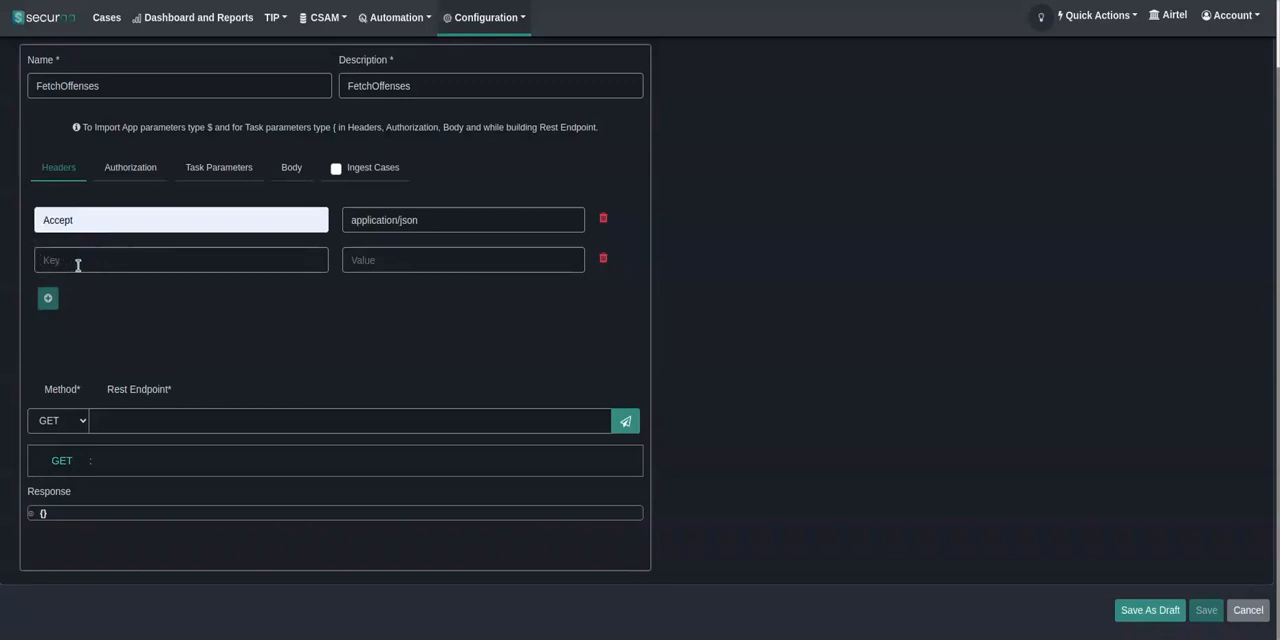
pyautogui.write('Content-Type')
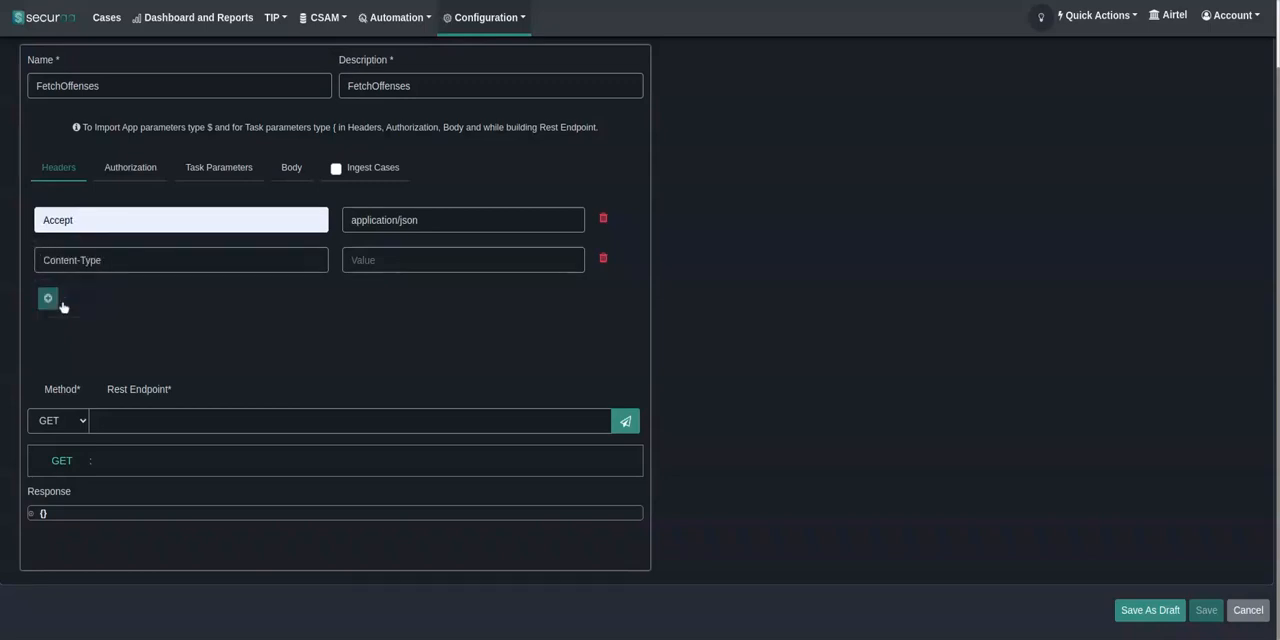
pyautogui.write('application/json')
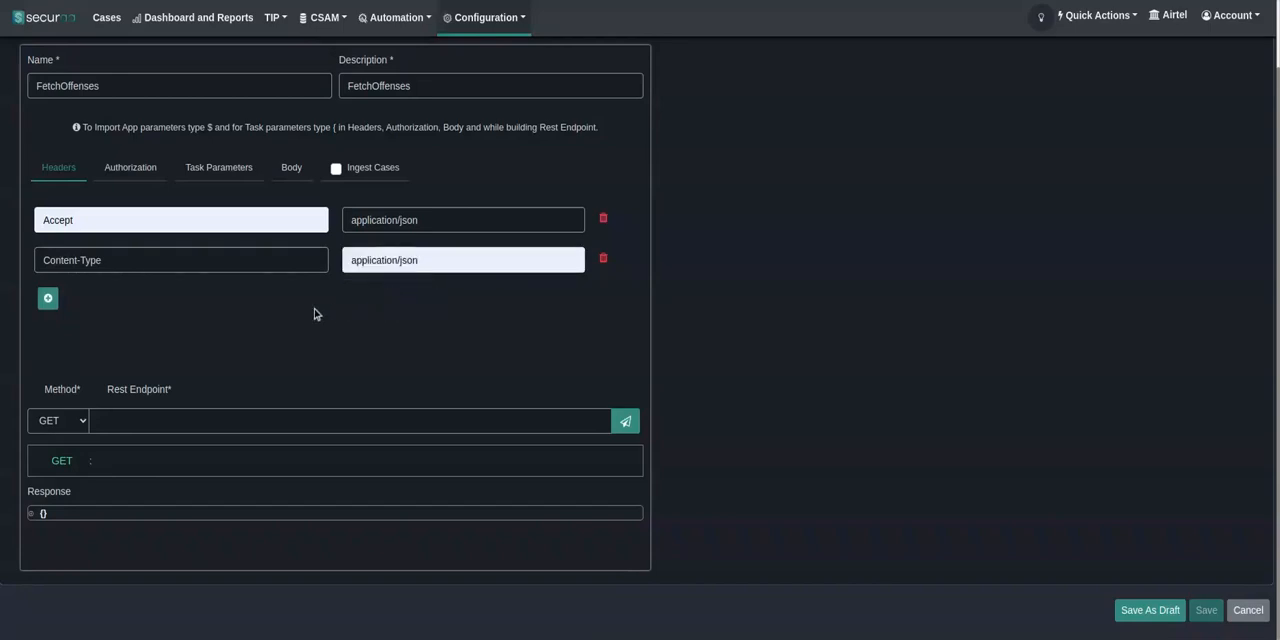
pyautogui.click(48, 298)
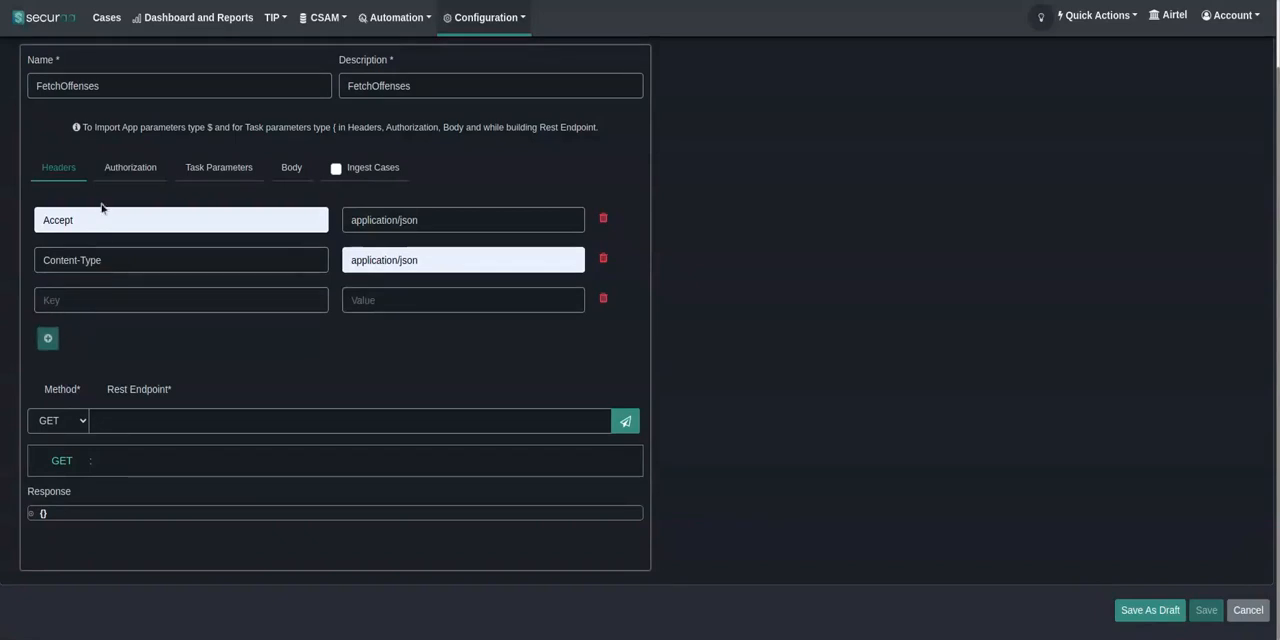
# Step: Set Basic Auth credentials to the $username and $password app parameters
pyautogui.click(128, 168)
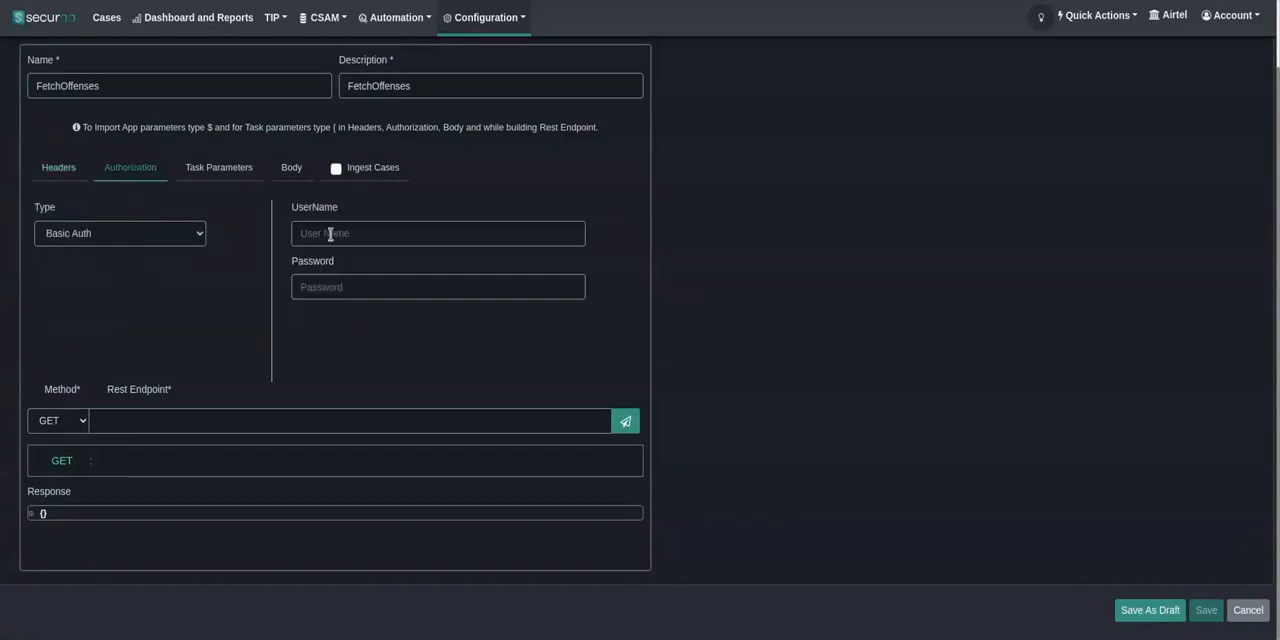
pyautogui.write('$username')
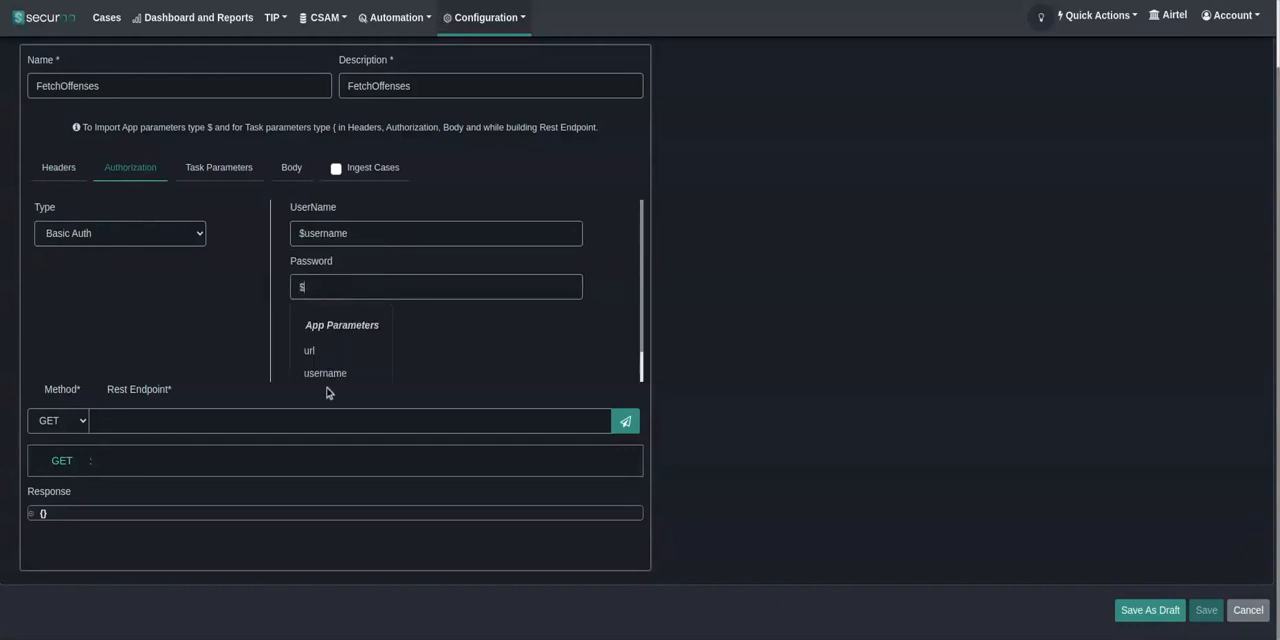
pyautogui.click(324, 372)
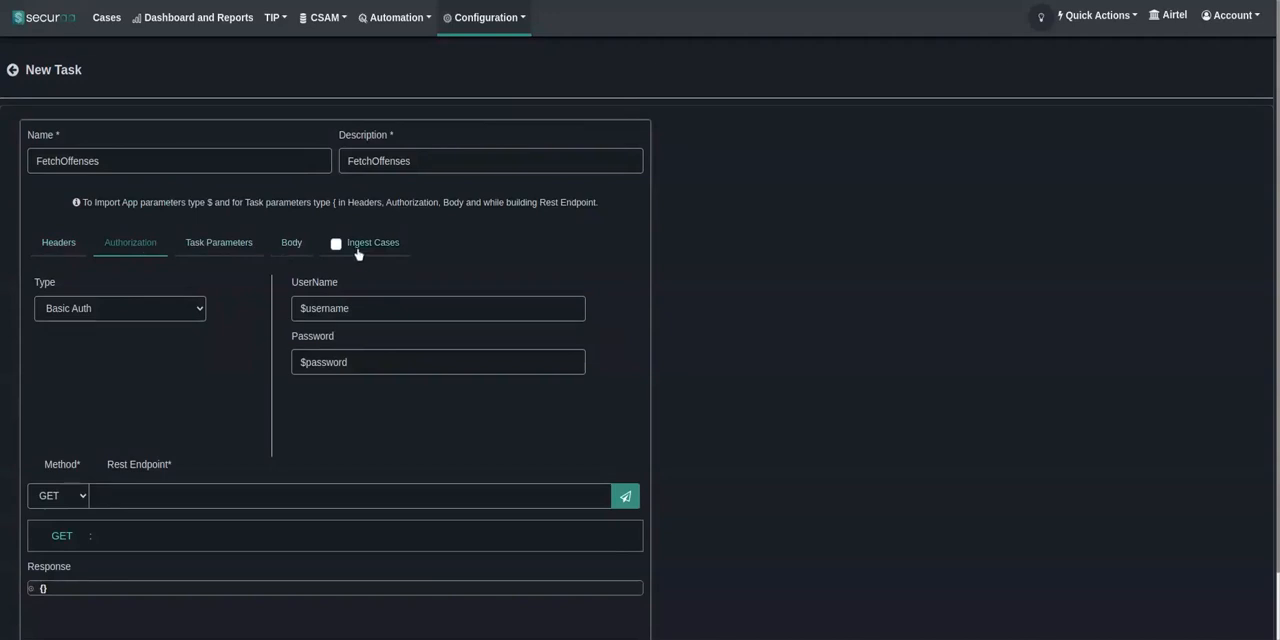
# Step: Set Ingest Cases to fetch 50 incidents per request with page start 1
pyautogui.click(376, 242)
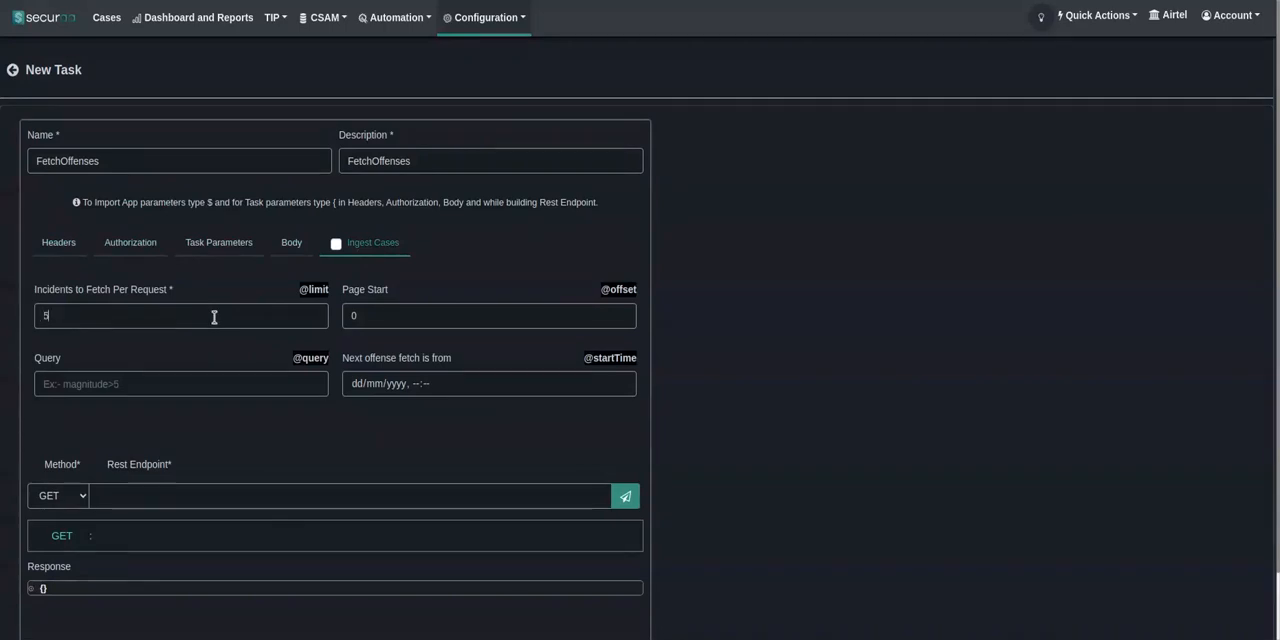
pyautogui.write('0')
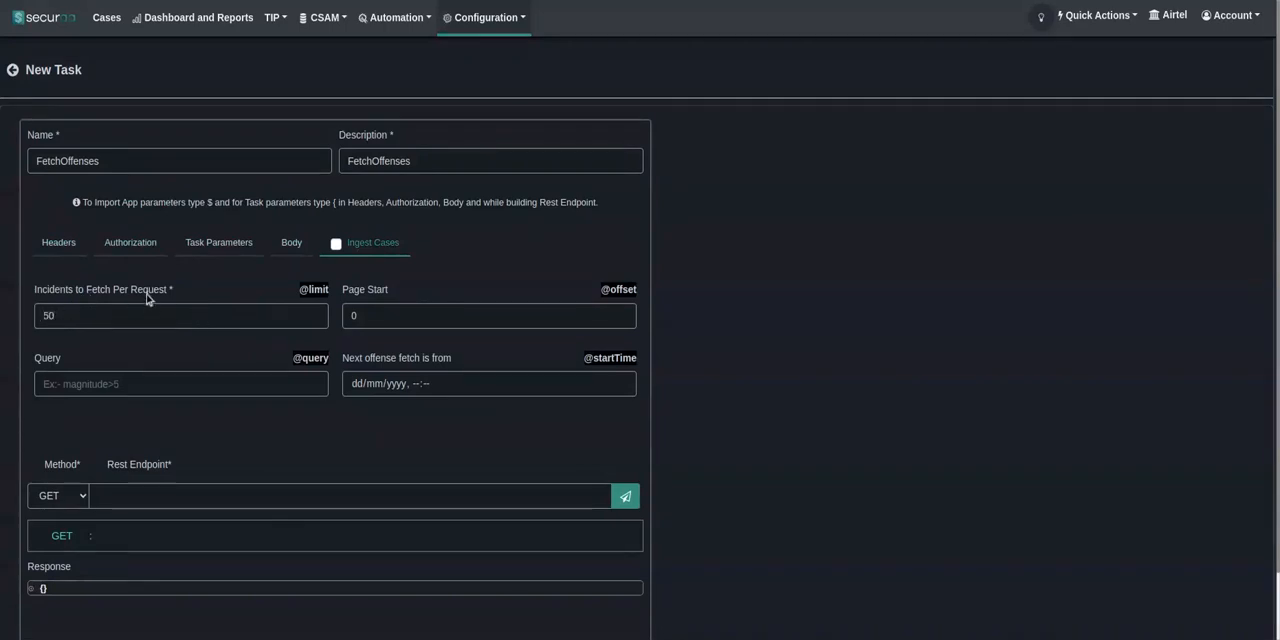
pyautogui.click(488, 316)
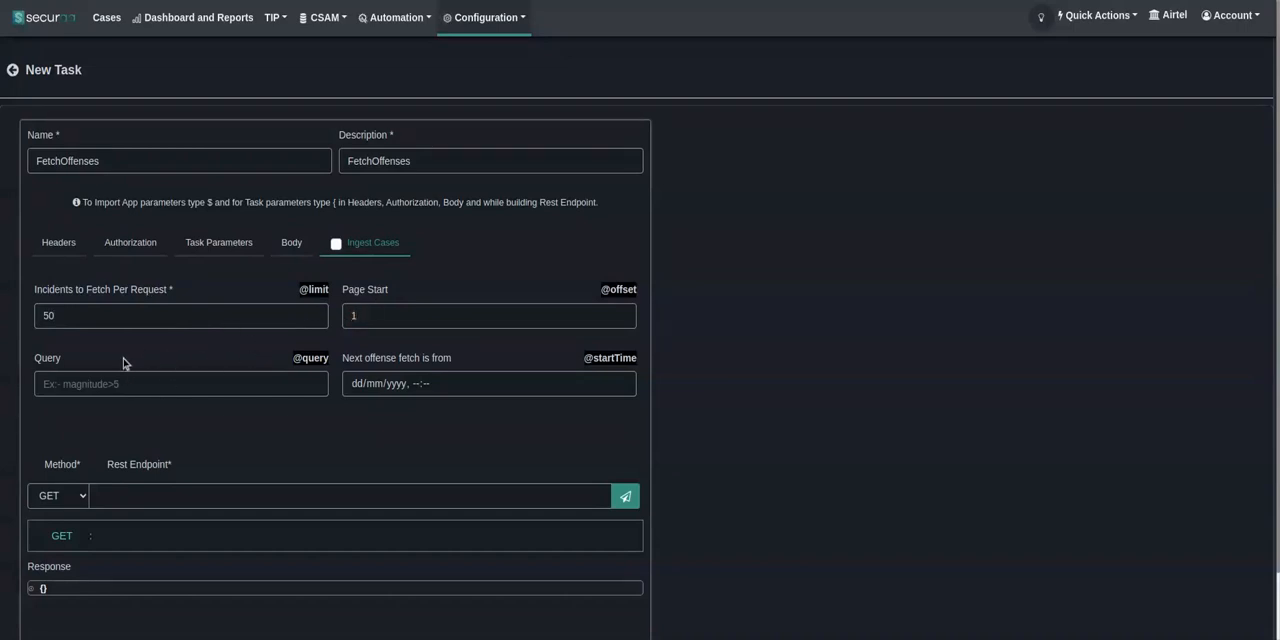
pyautogui.click(488, 316)
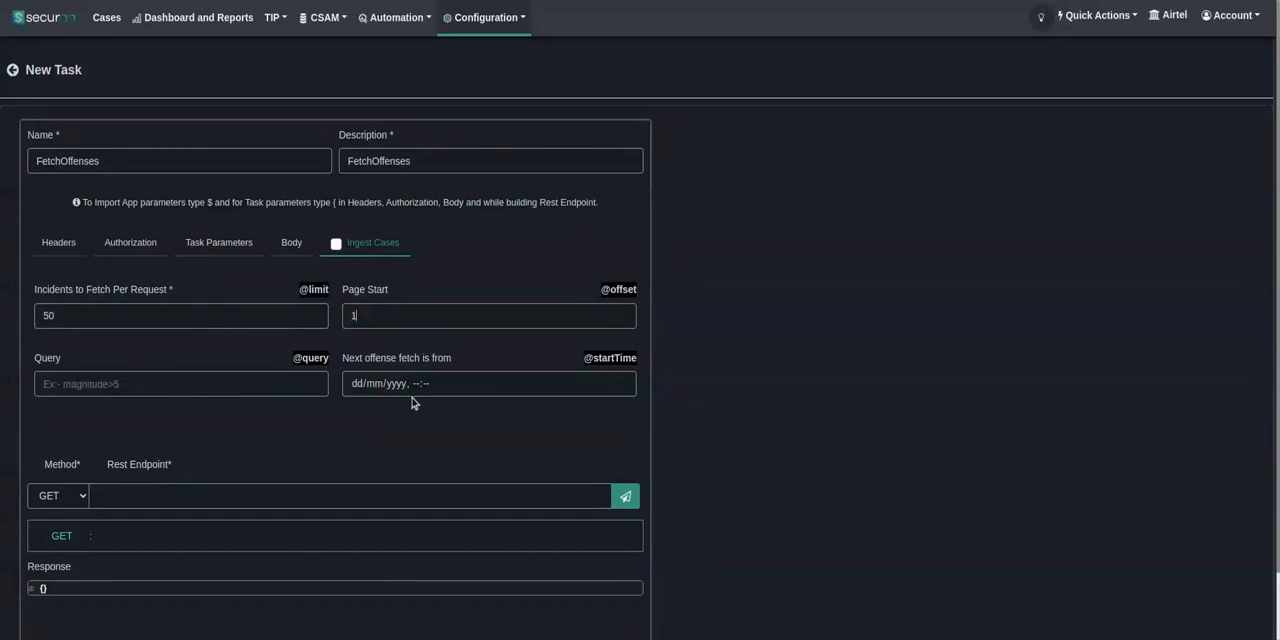
pyautogui.moveTo(450, 364)
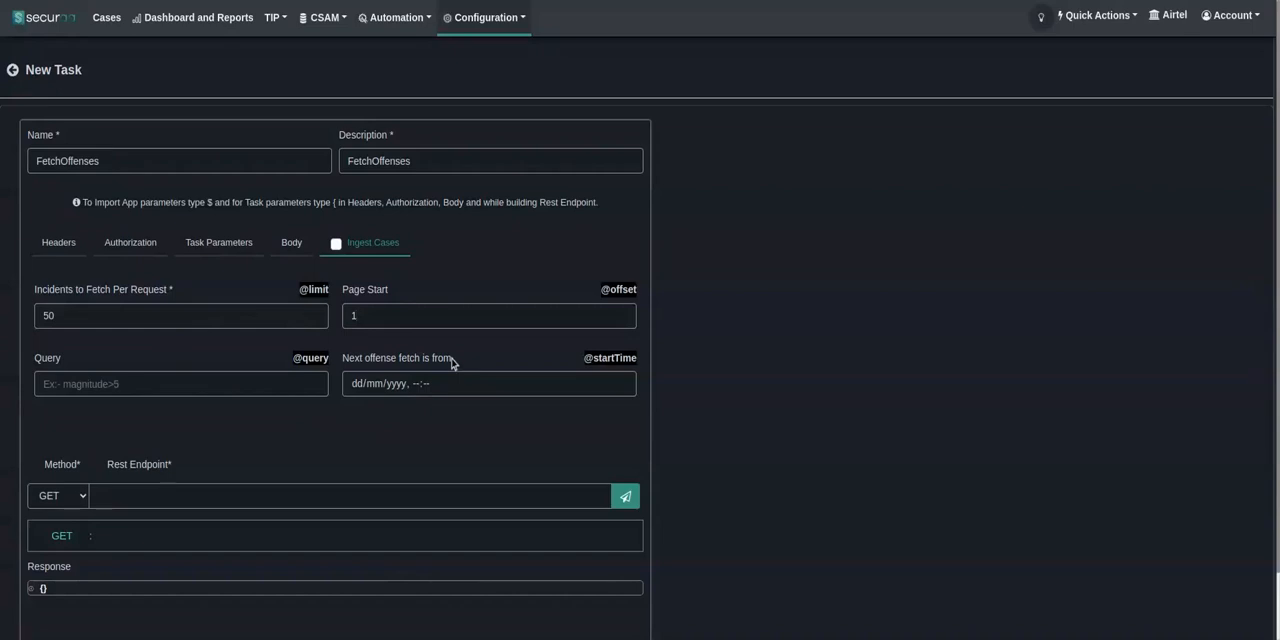
pyautogui.moveTo(218, 242)
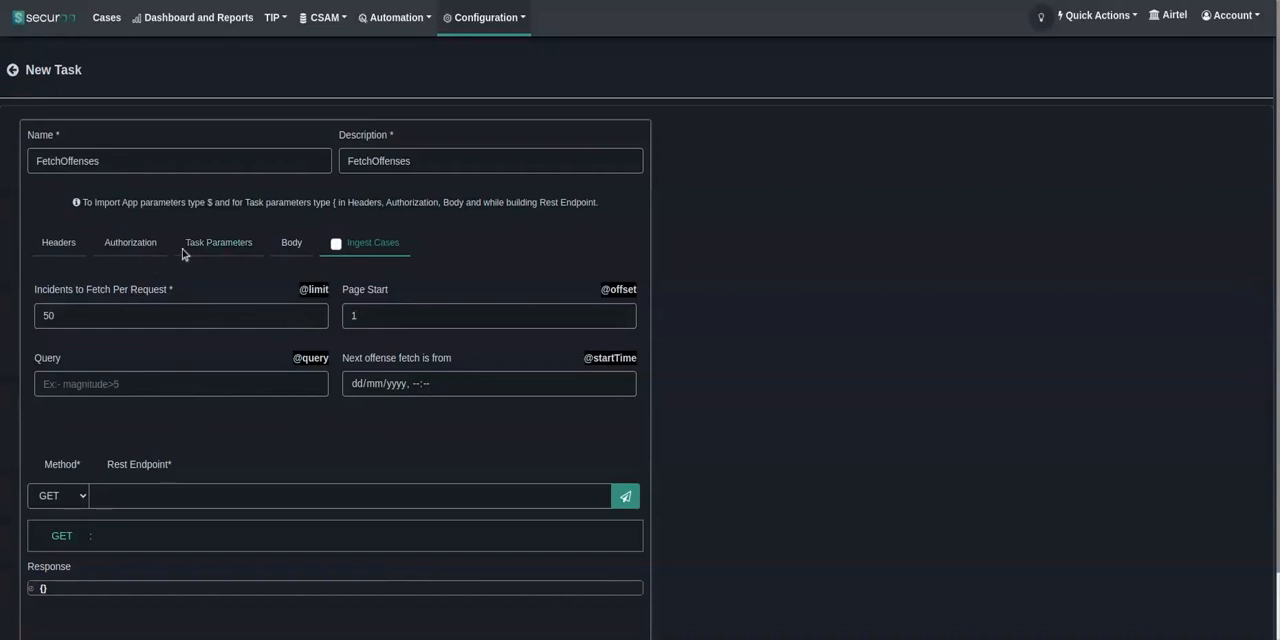
pyautogui.click(58, 242)
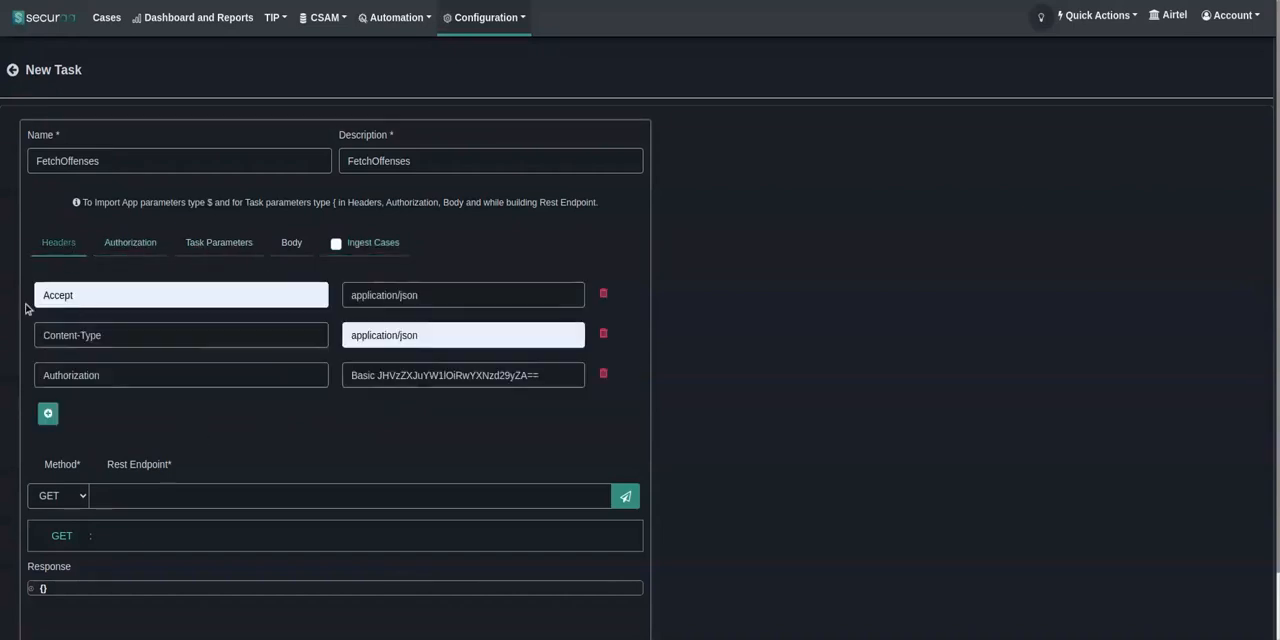
pyautogui.click(48, 412)
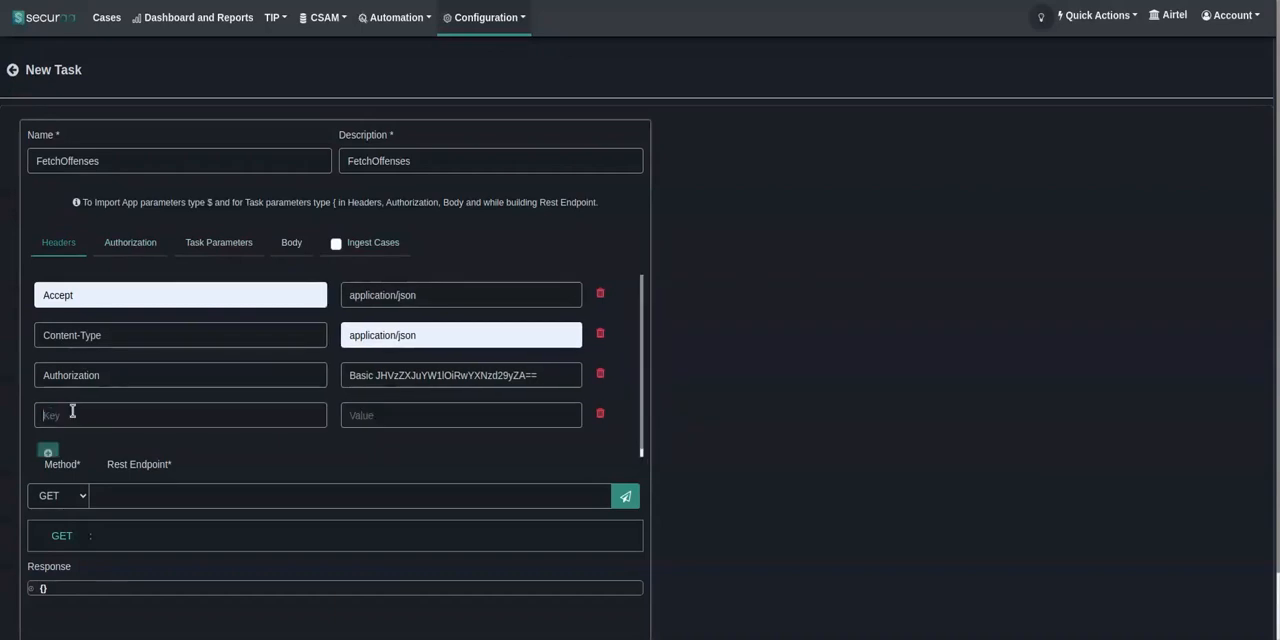
pyautogui.write('Range')
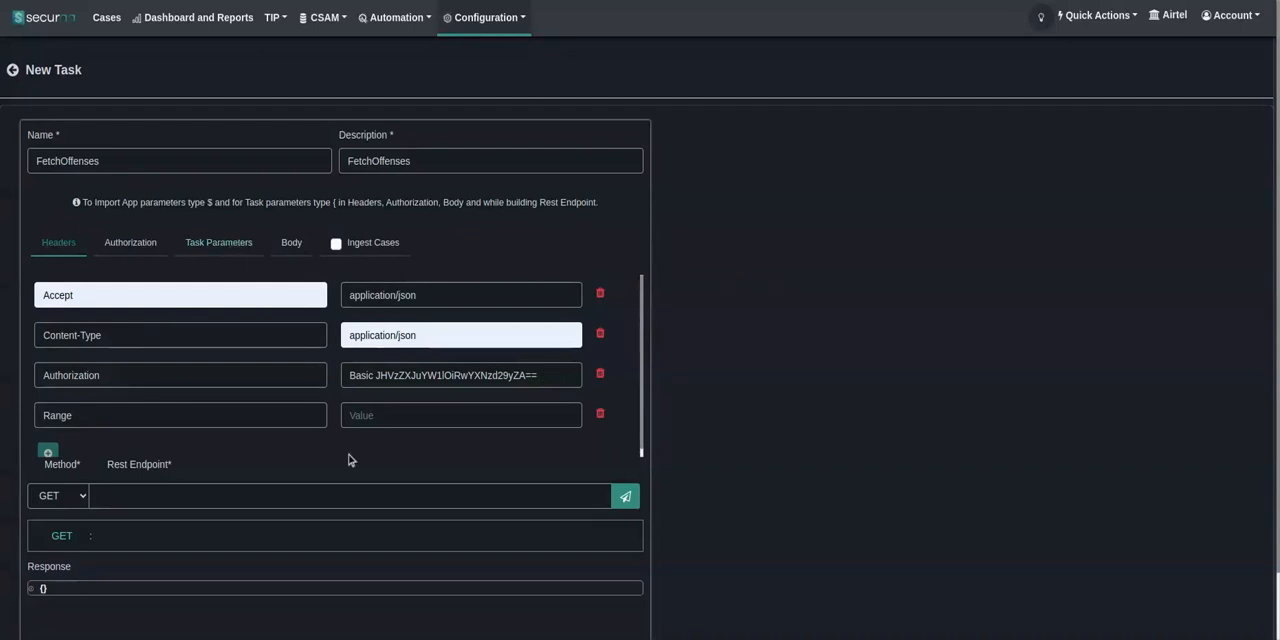
pyautogui.write('items=@offset-@limit')
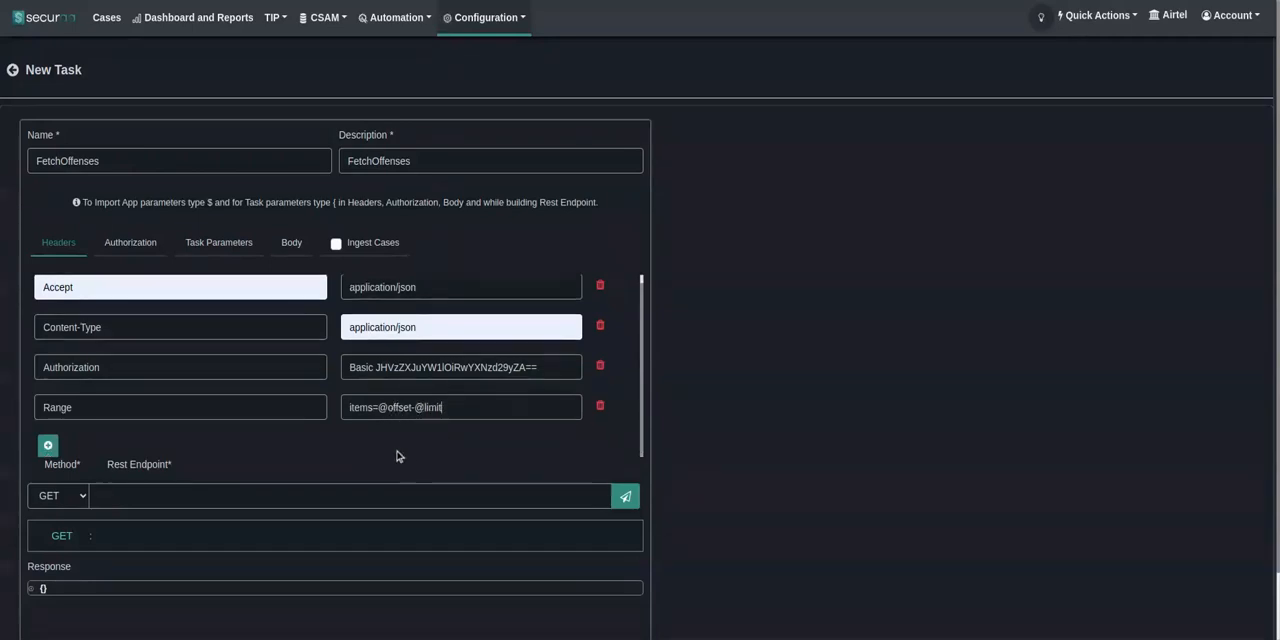
pyautogui.moveTo(4, 196)
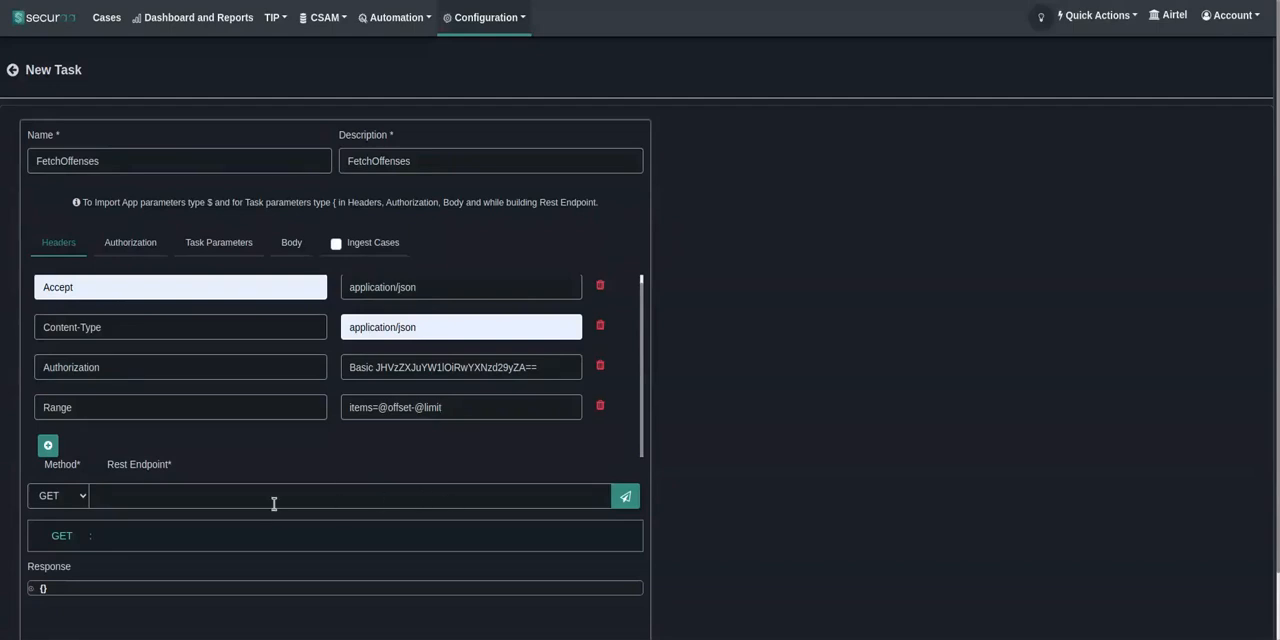
# Step: Enter $url/siem/offenses?sort=%2Bid as the Rest Endpoint and send a test request returning offense JSON
pyautogui.write('$url')
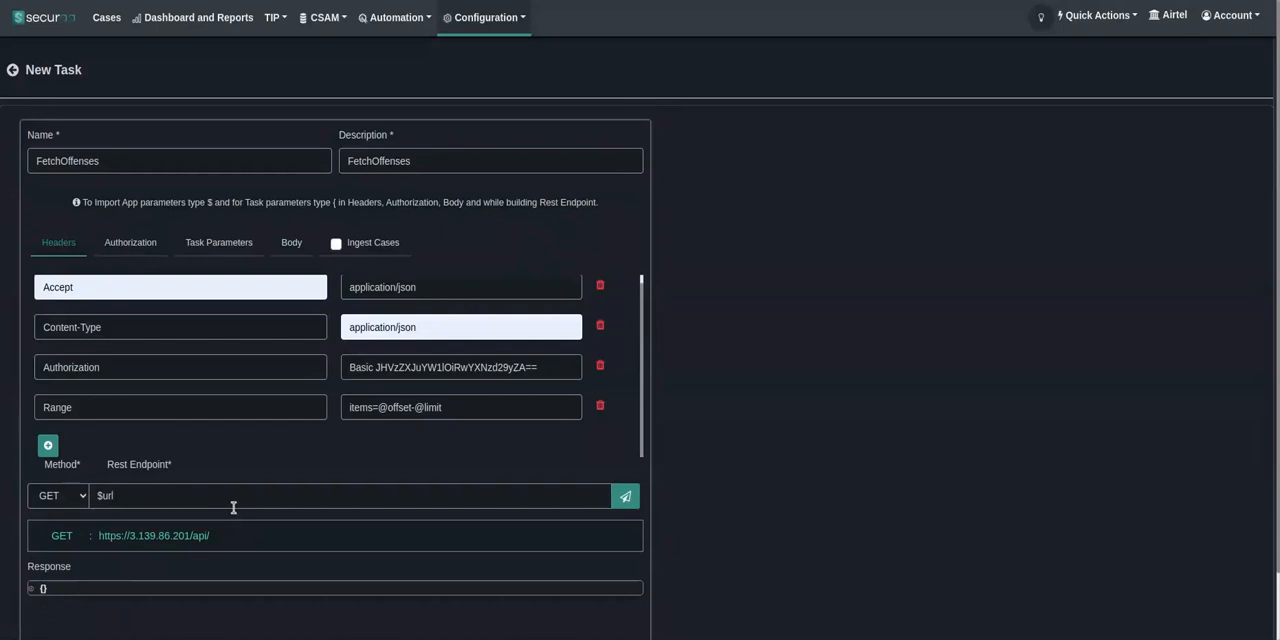
pyautogui.write('siem/offenses?sort=%2Bid')
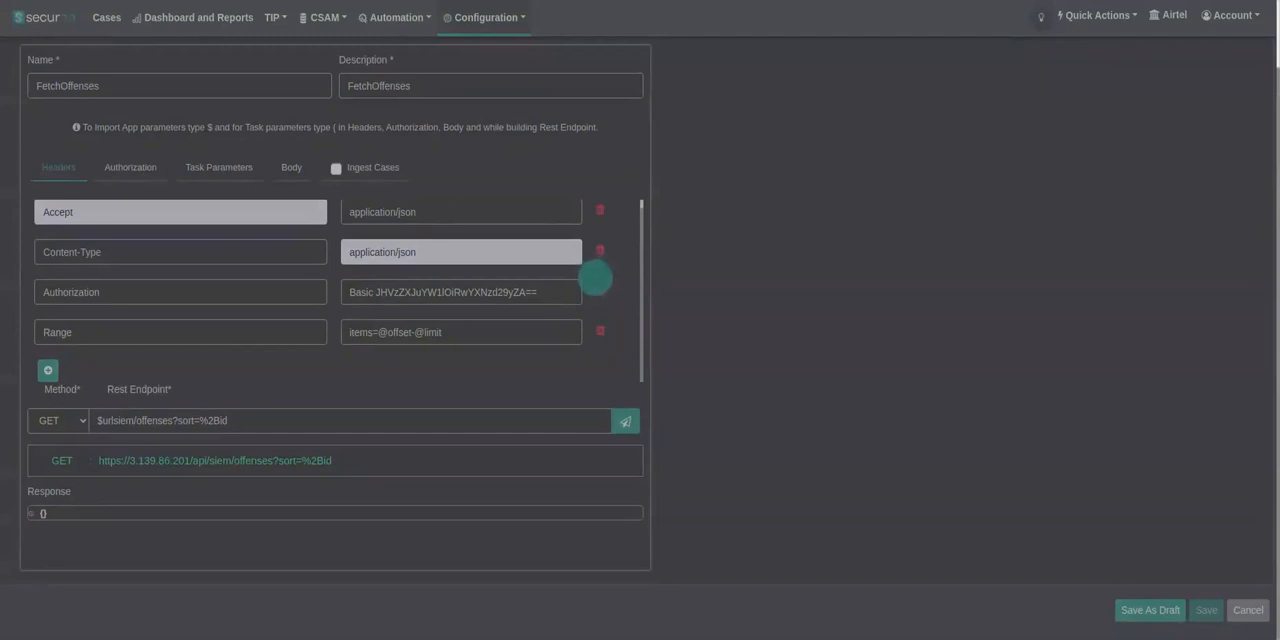
pyautogui.click(622, 420)
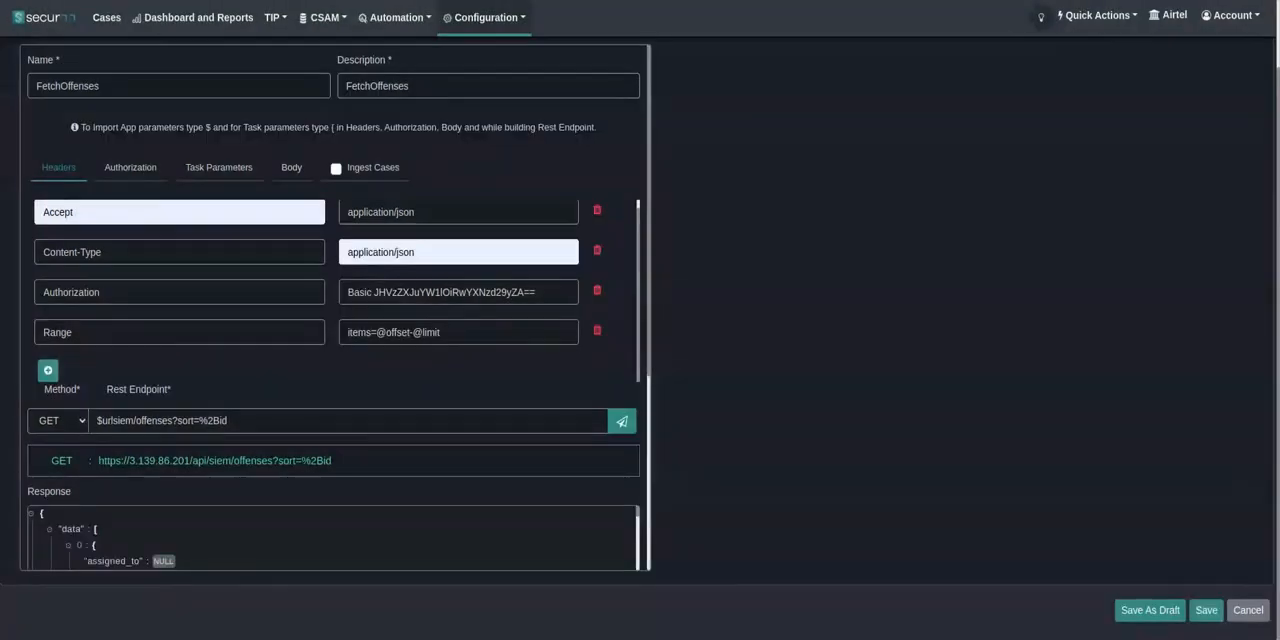
pyautogui.scroll(-3)
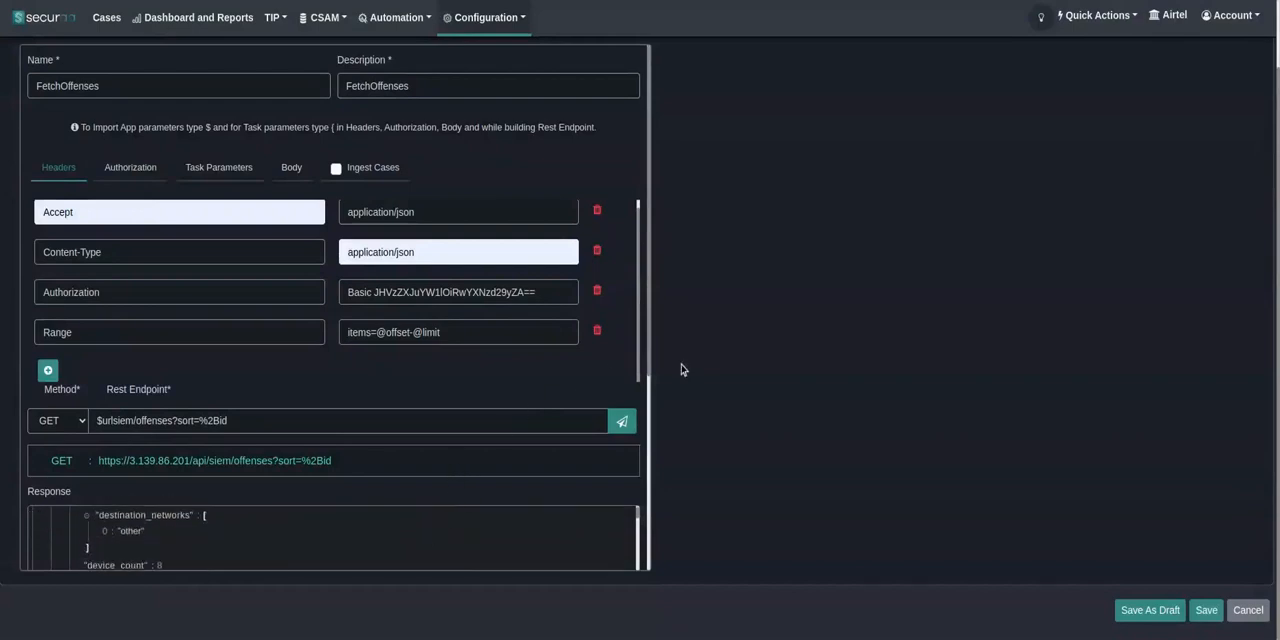
pyautogui.scroll(-3)
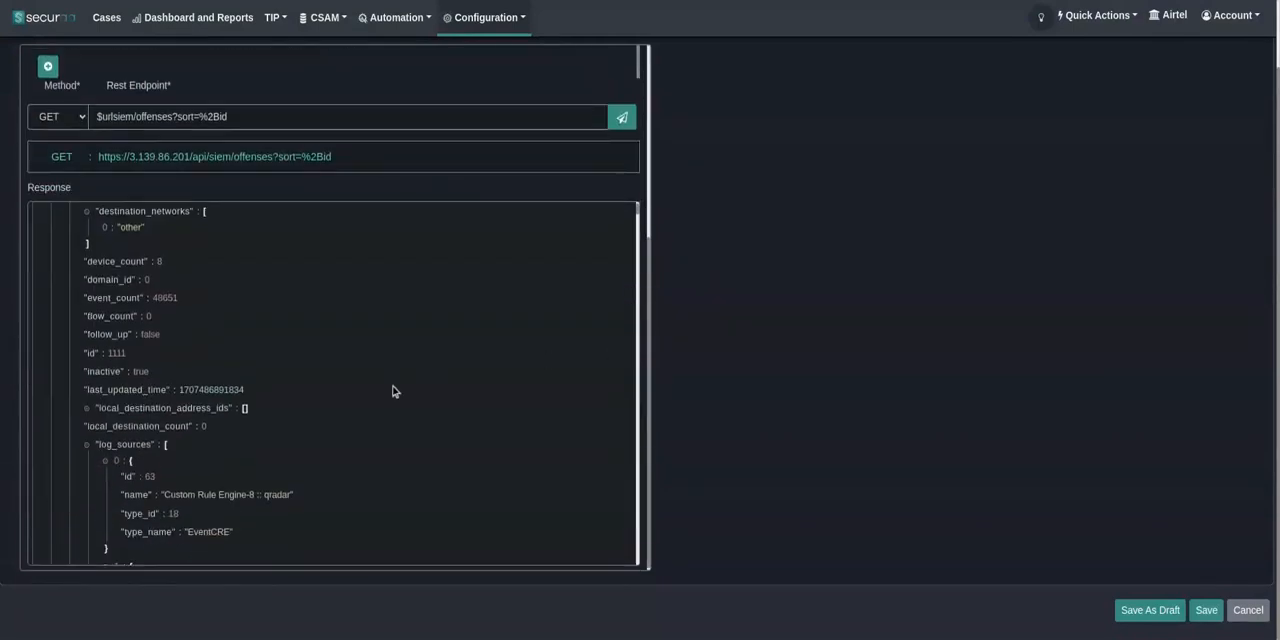
pyautogui.scroll(-3)
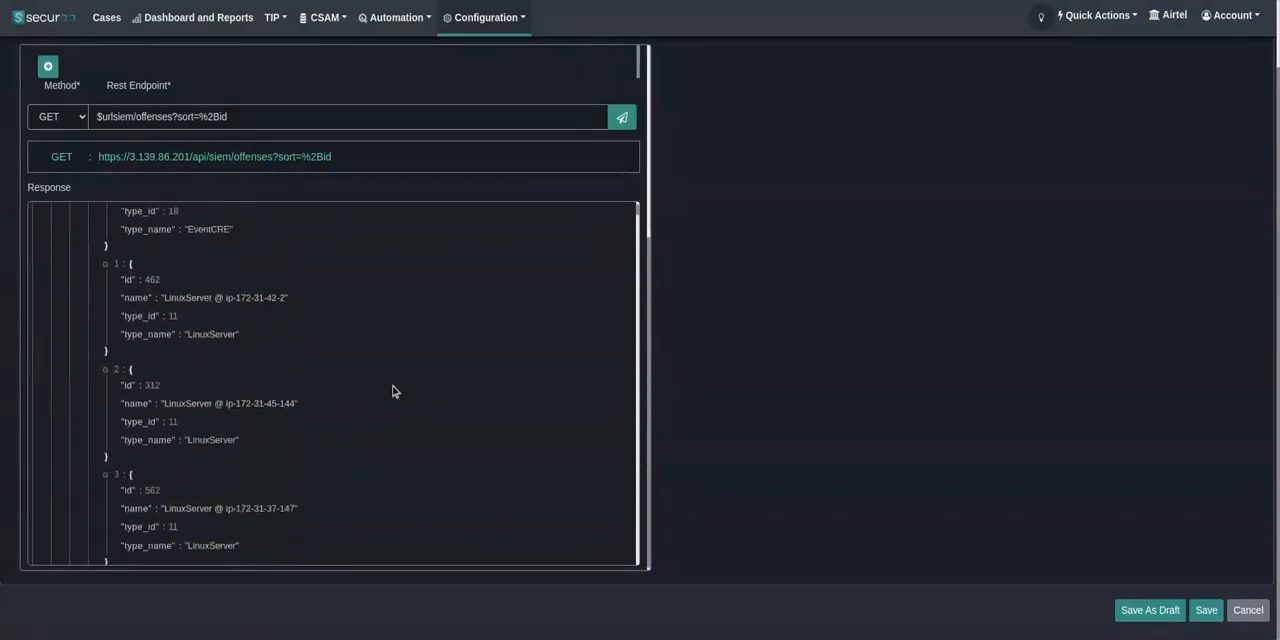
pyautogui.click(620, 116)
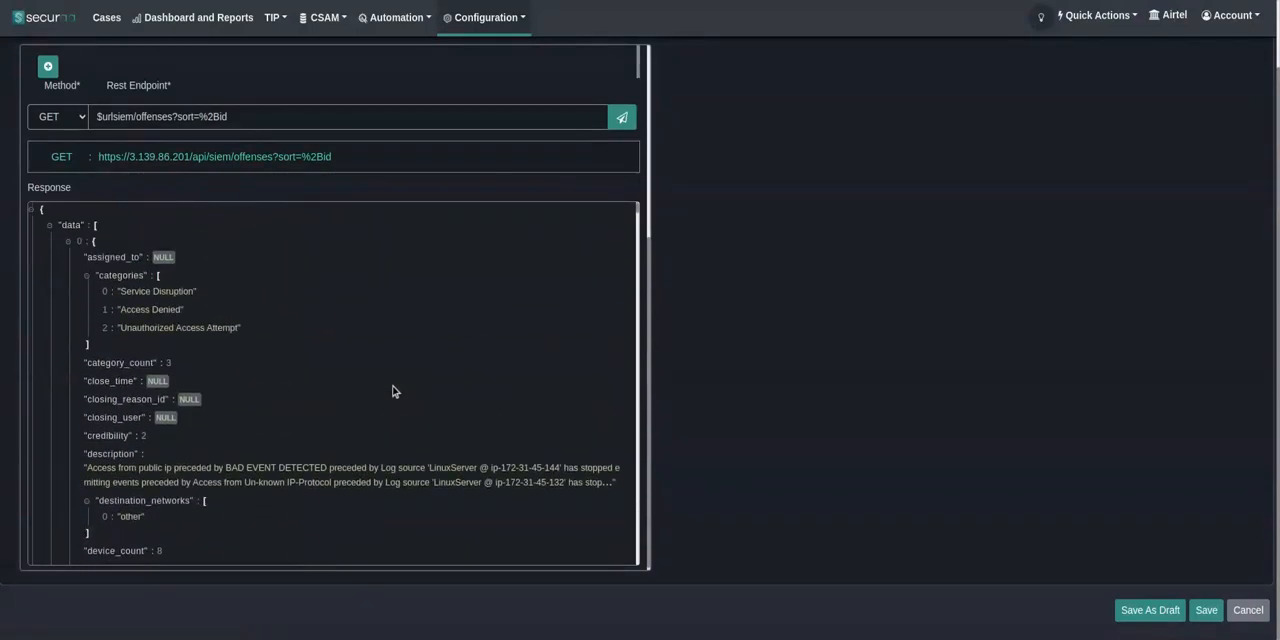
pyautogui.scroll(3)
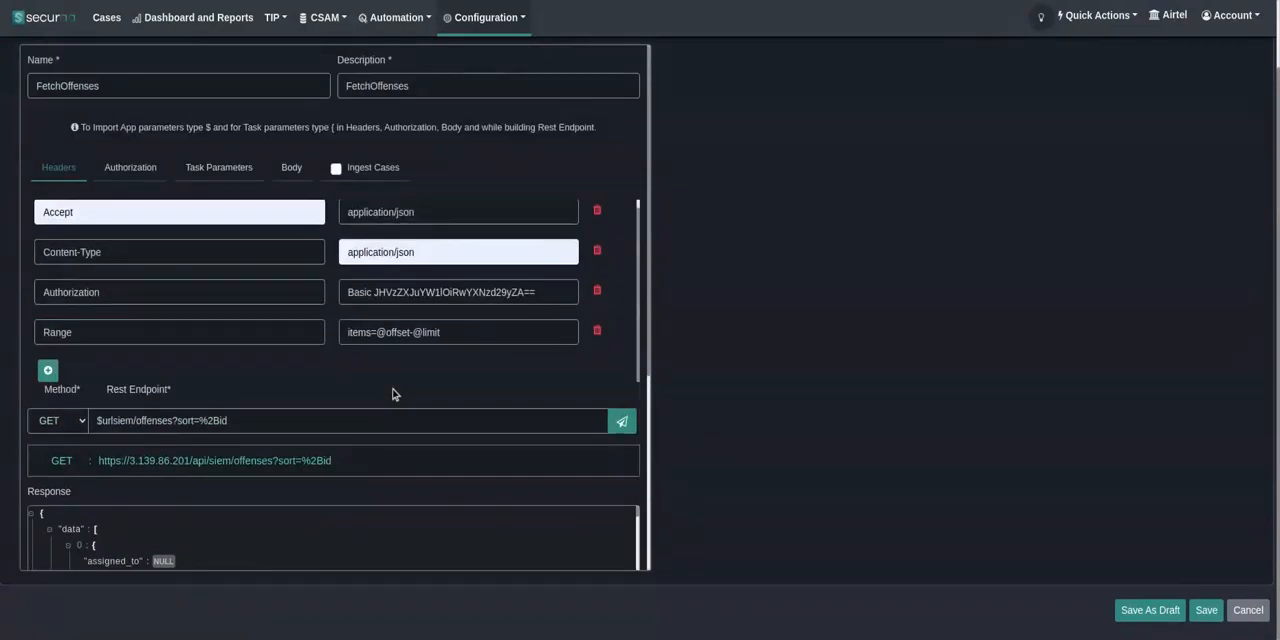
pyautogui.click(336, 168)
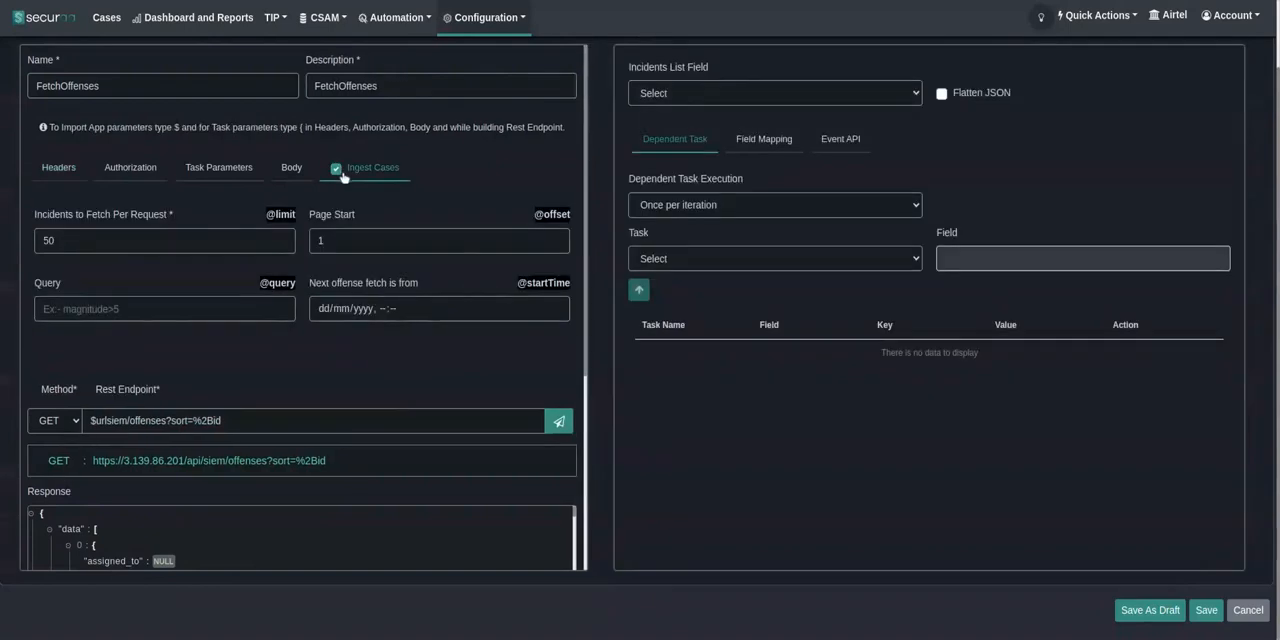
pyautogui.moveTo(354, 390)
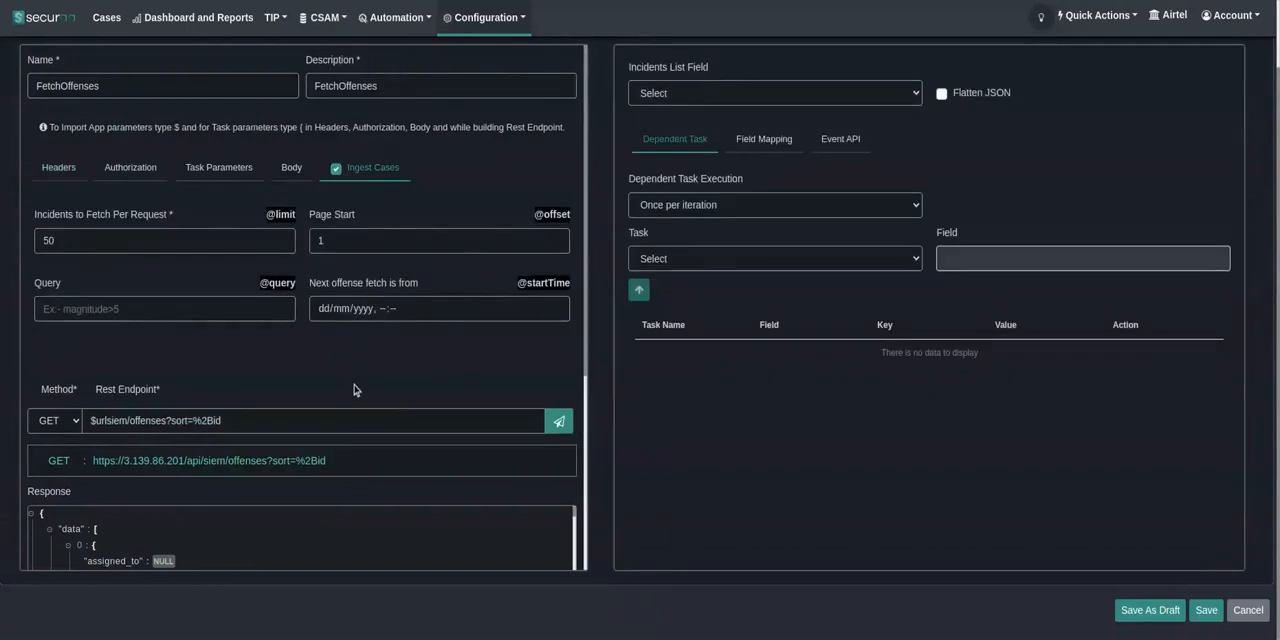
pyautogui.moveTo(460, 320)
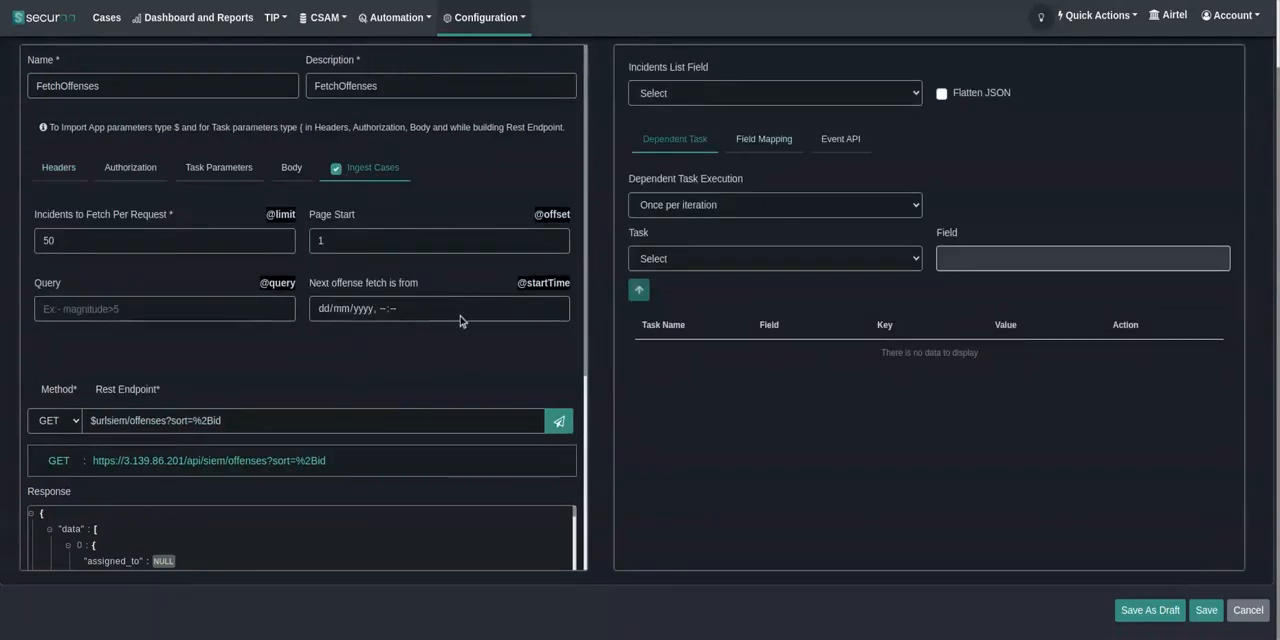
pyautogui.scroll(-3)
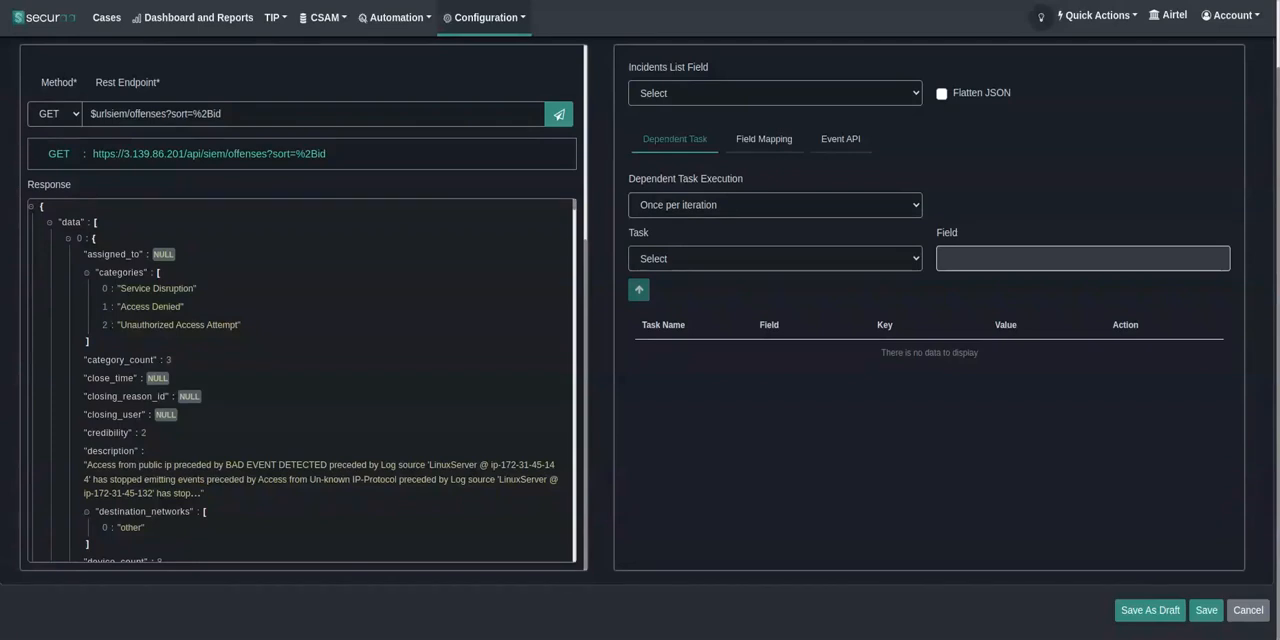
# Step: Choose 'data' as the Incidents List Field for the offenses response
pyautogui.click(774, 92)
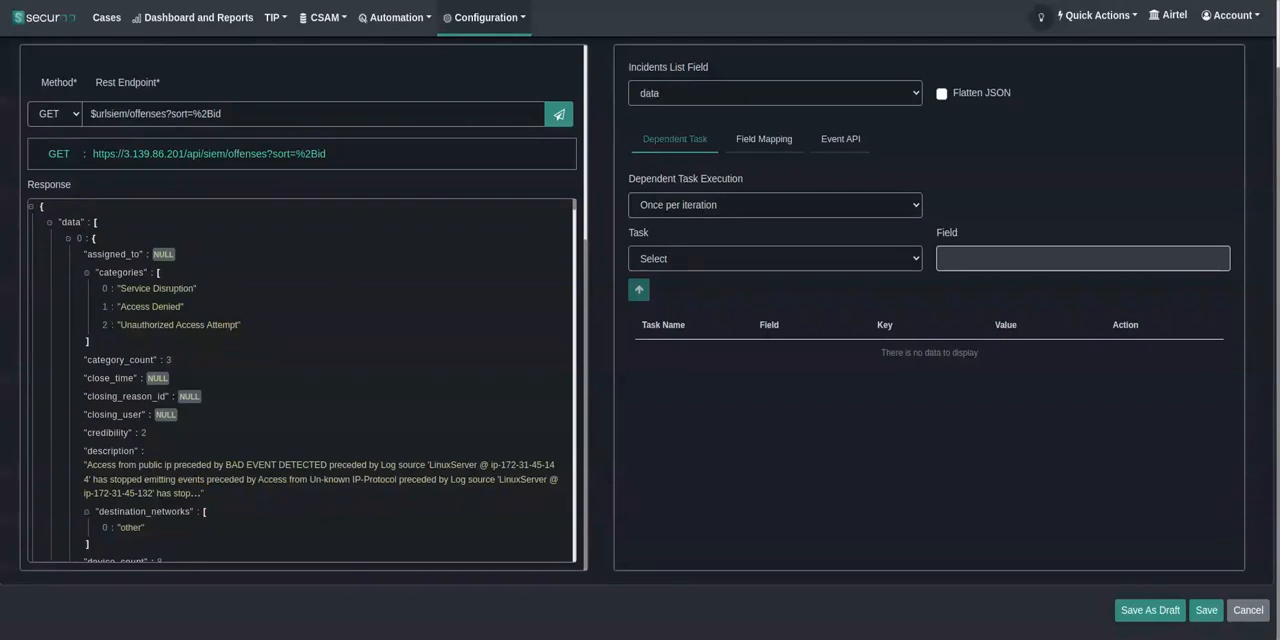
pyautogui.moveTo(686, 258)
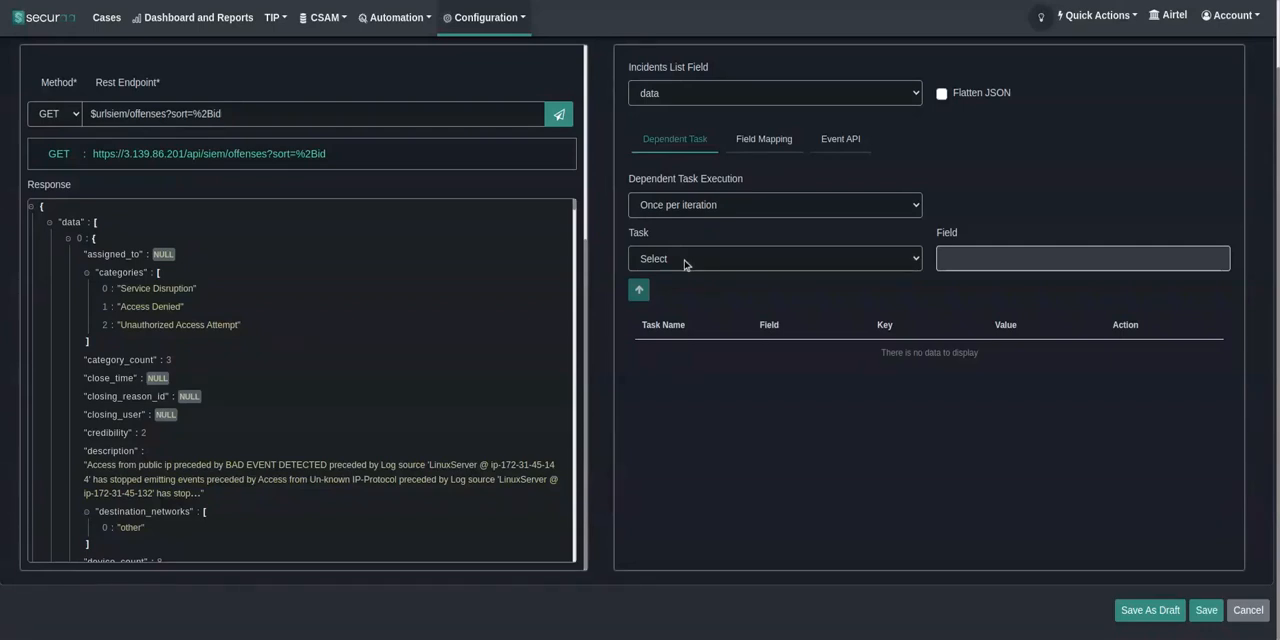
pyautogui.scroll(-3)
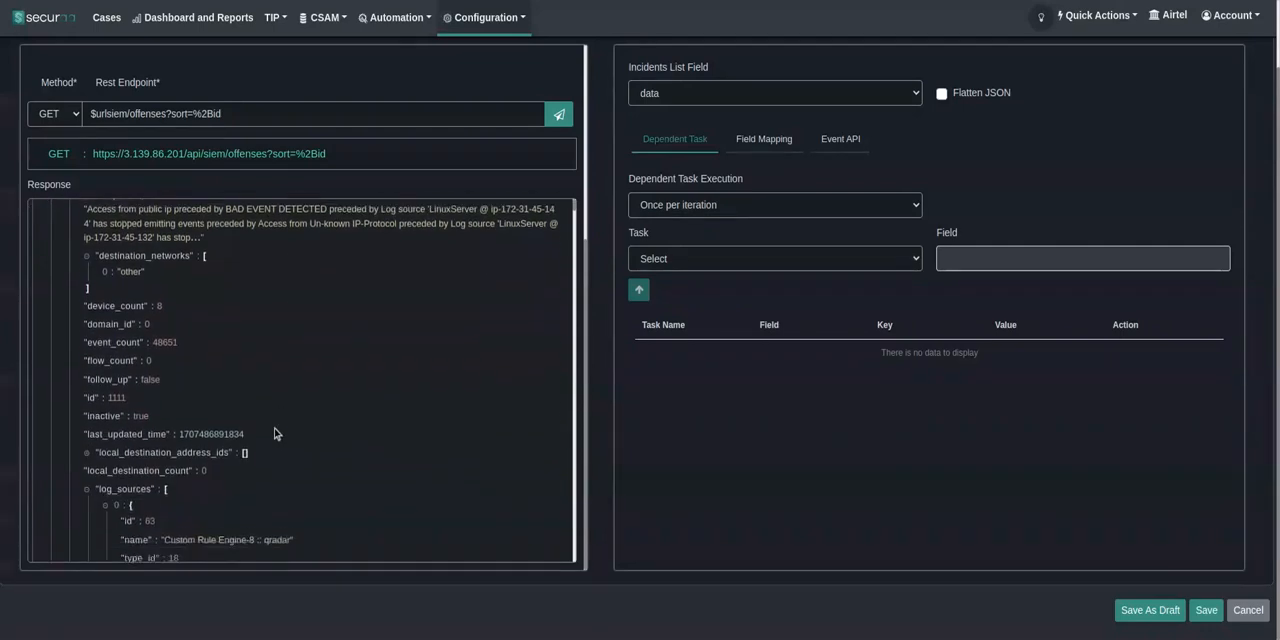
pyautogui.scroll(-3)
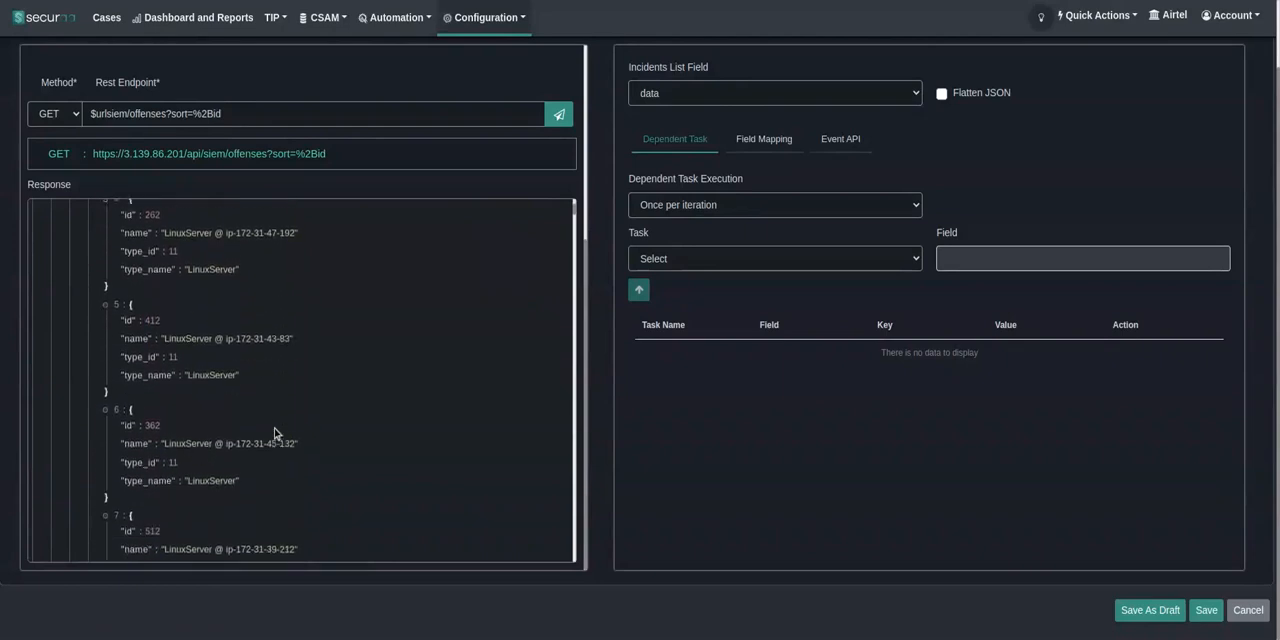
pyautogui.scroll(-3)
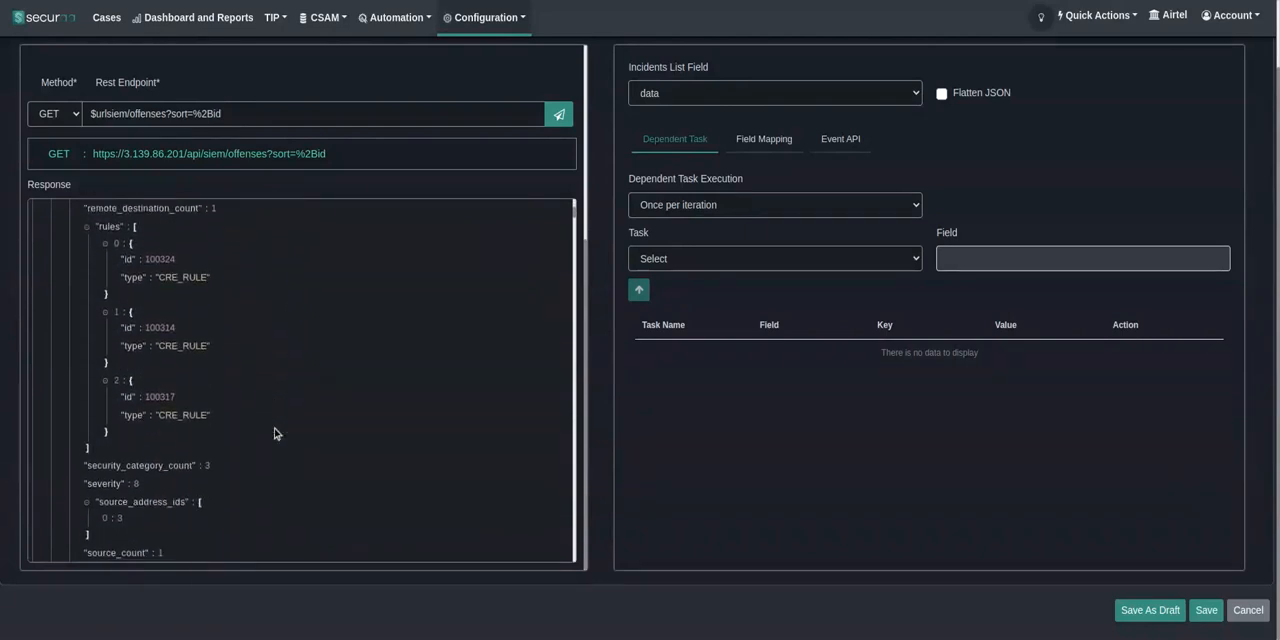
pyautogui.scroll(-3)
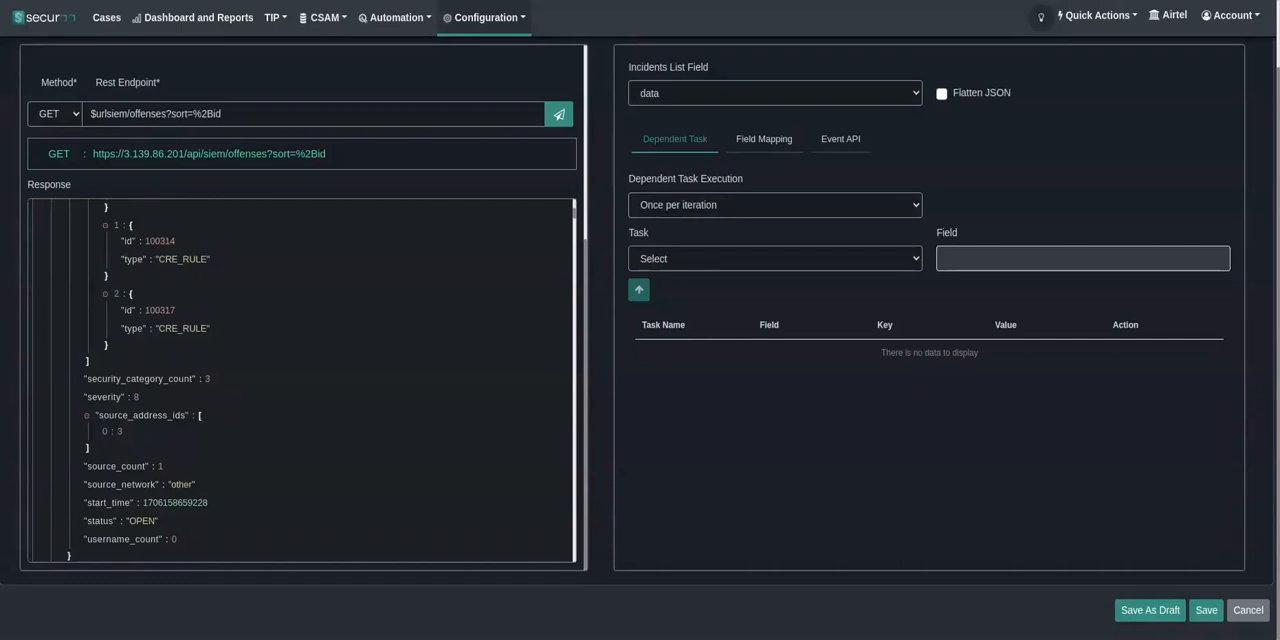
pyautogui.moveTo(698, 302)
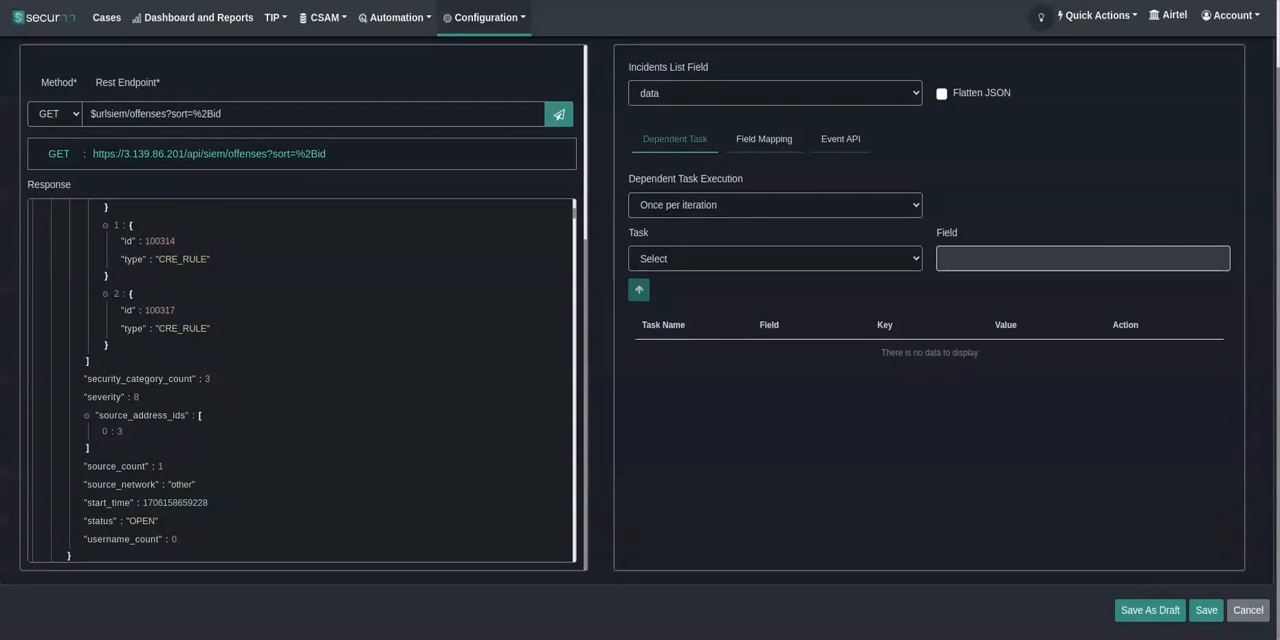
pyautogui.moveTo(708, 260)
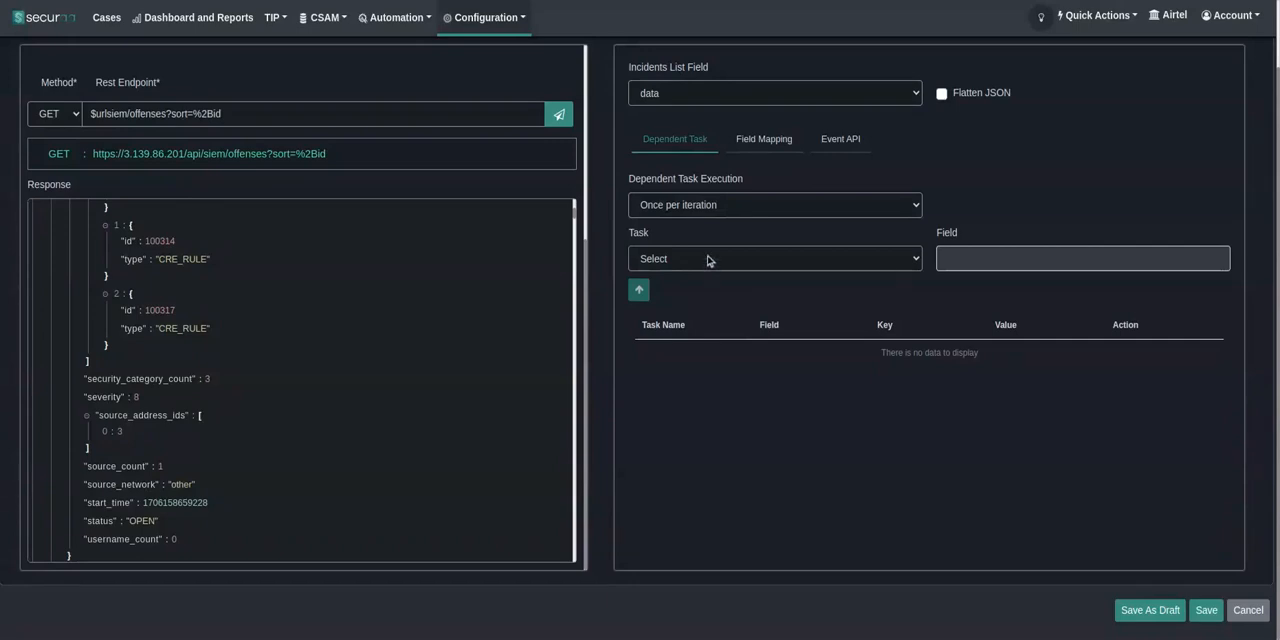
# Step: Add dependent task Get Source Ip Addresses with key id and value source_ip
pyautogui.click(772, 258)
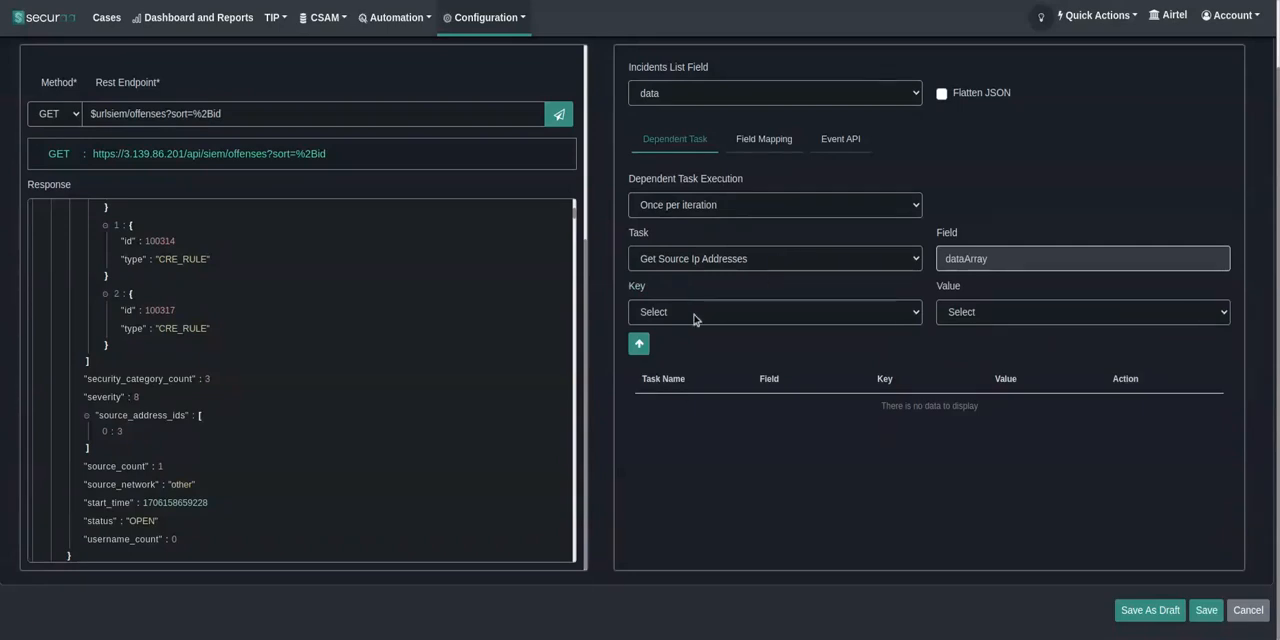
pyautogui.click(772, 312)
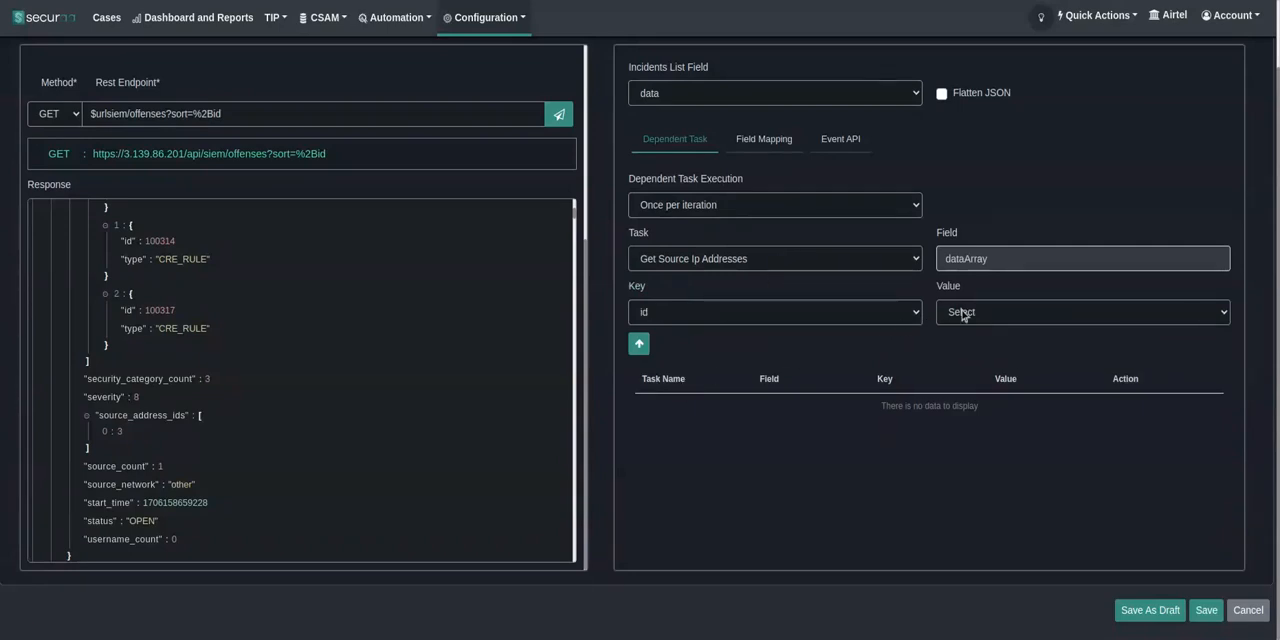
pyautogui.click(1084, 312)
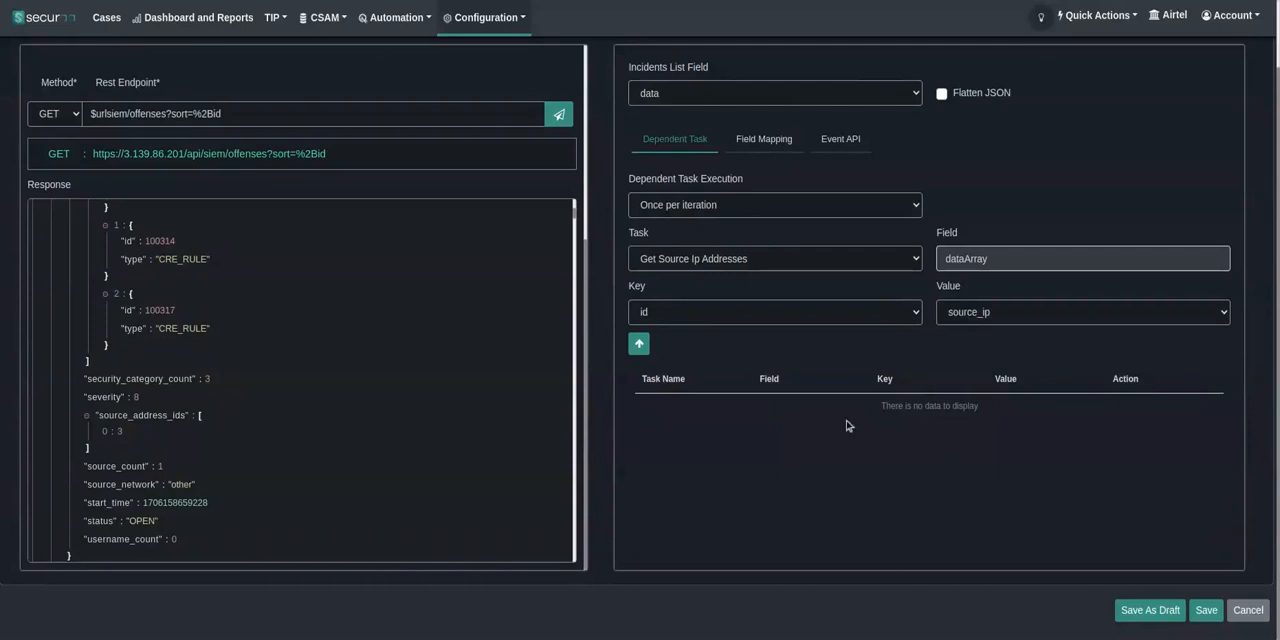
pyautogui.click(638, 344)
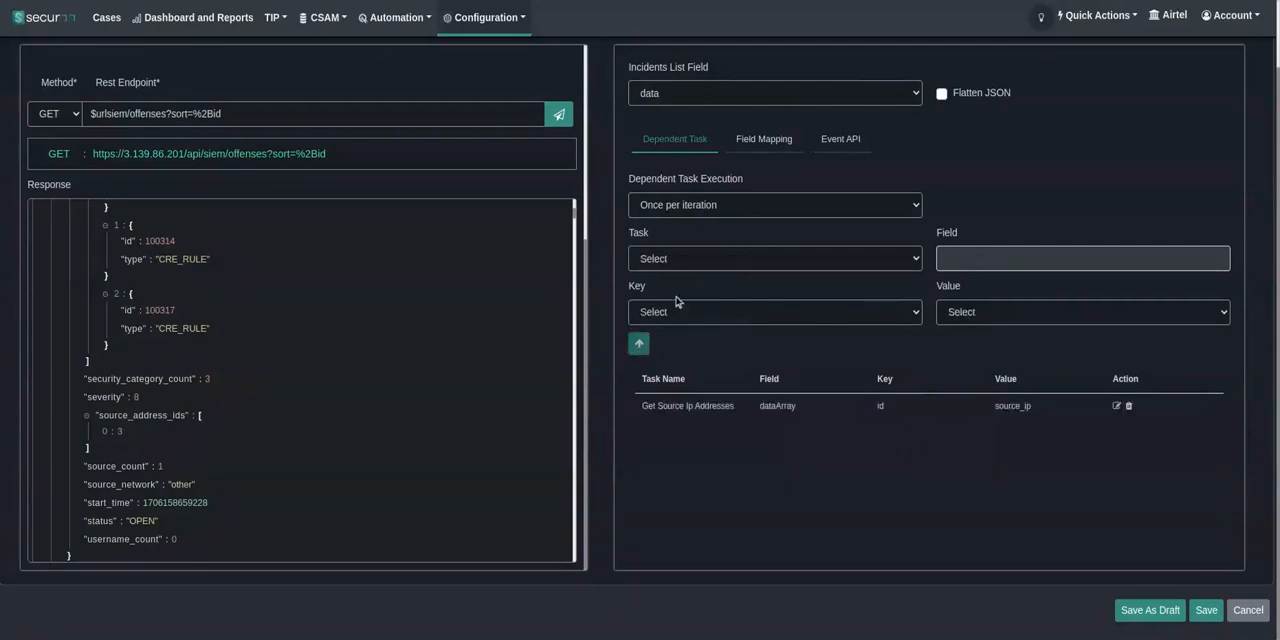
pyautogui.moveTo(704, 308)
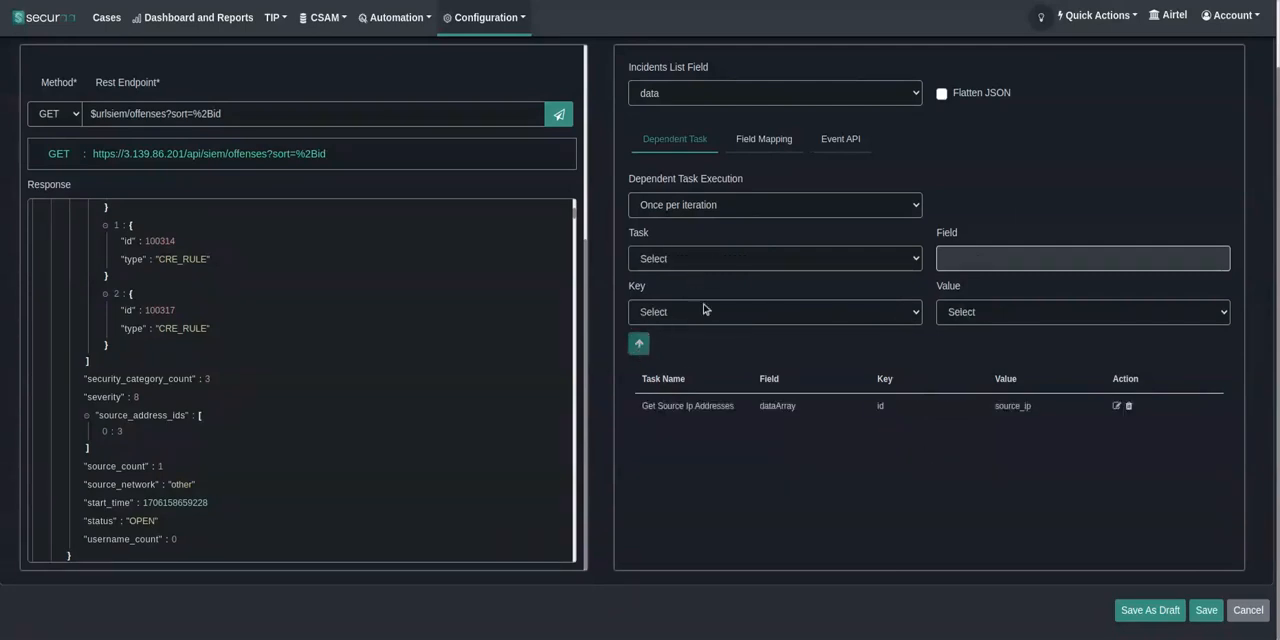
# Step: Add dependent task Get Destination IP Addresses with key id and value local_destination_ip
pyautogui.click(776, 258)
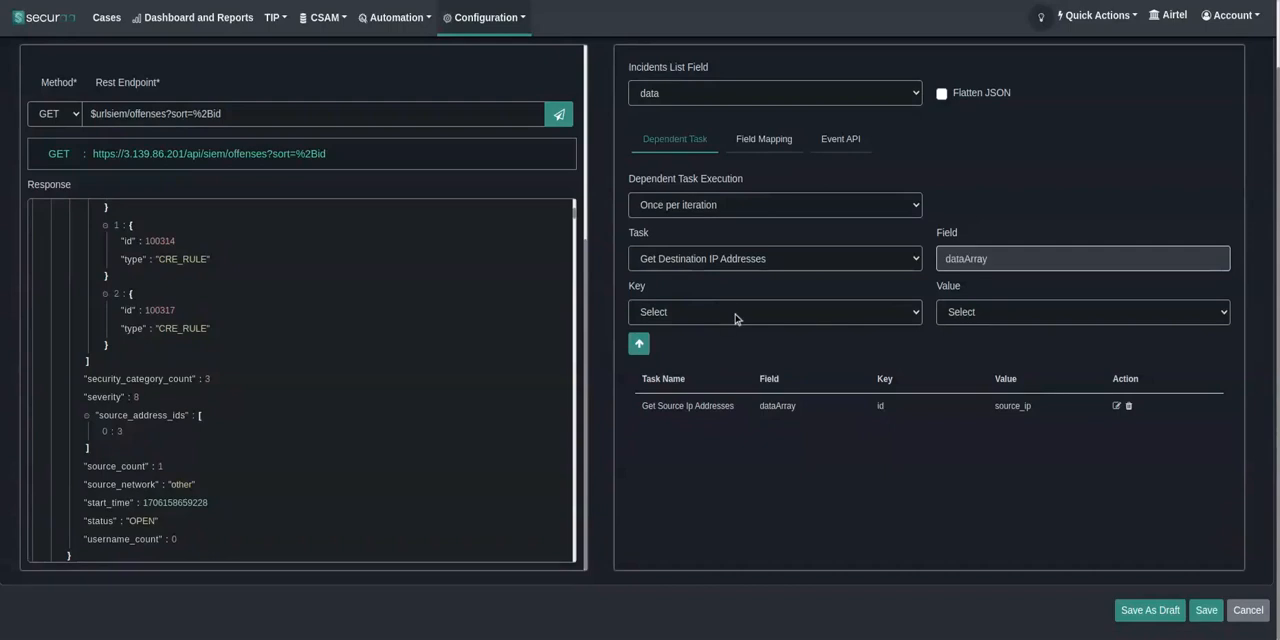
pyautogui.click(776, 312)
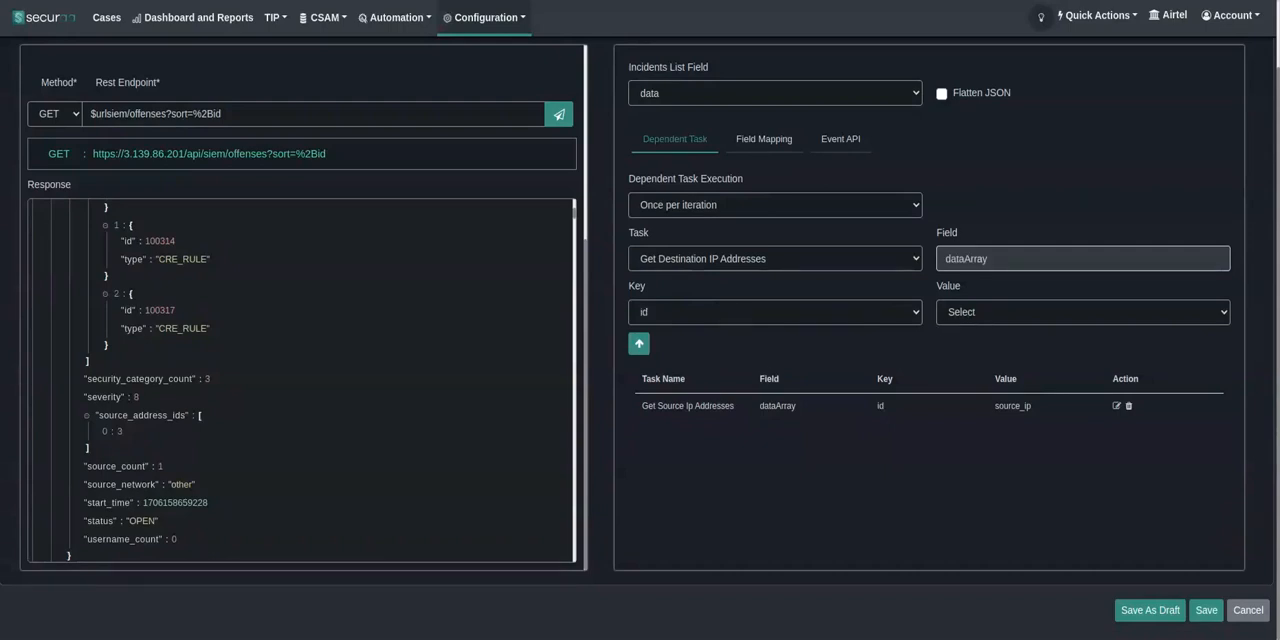
pyautogui.click(1082, 312)
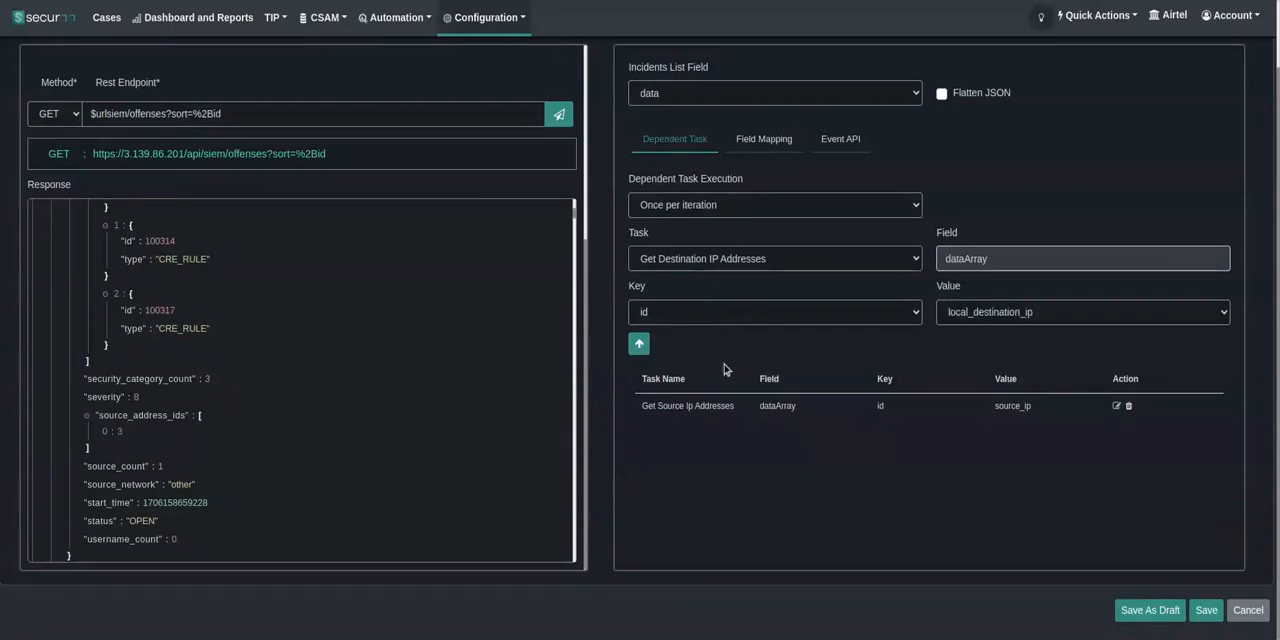
pyautogui.click(638, 344)
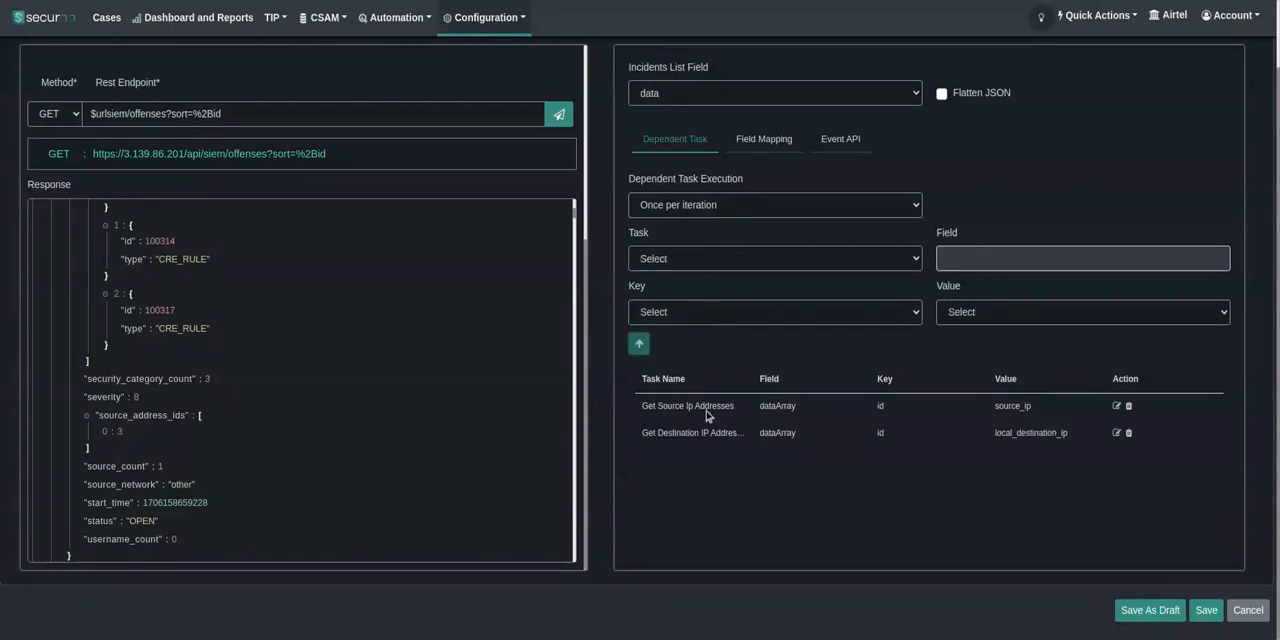
pyautogui.moveTo(864, 400)
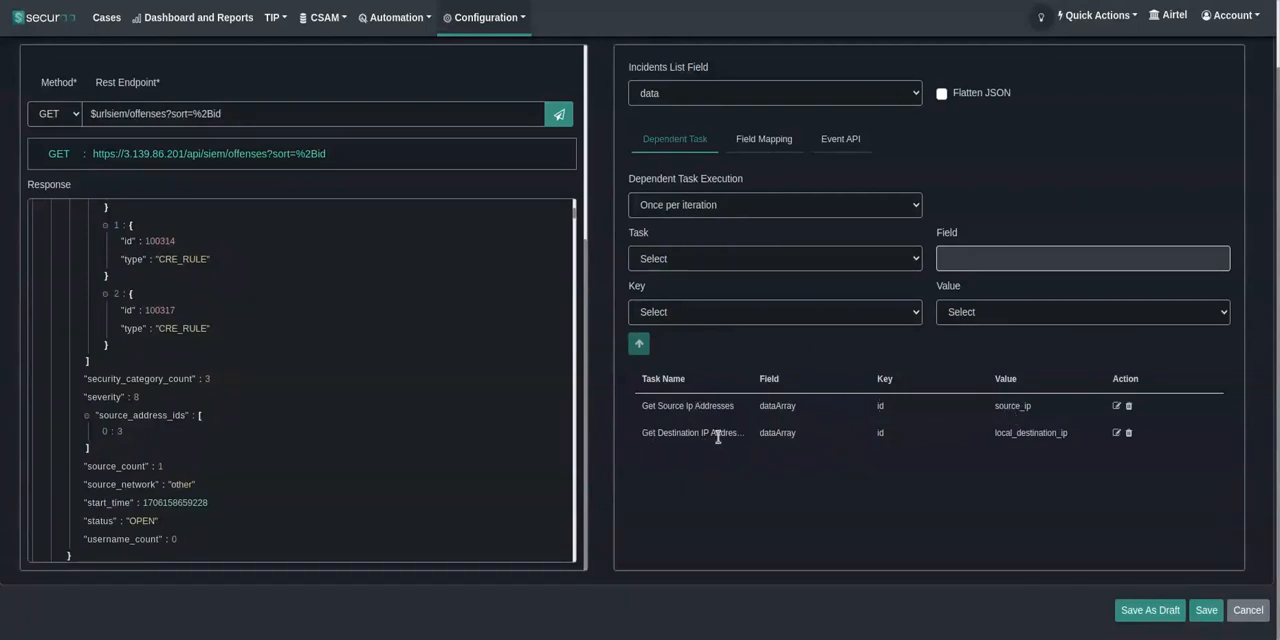
pyautogui.moveTo(890, 450)
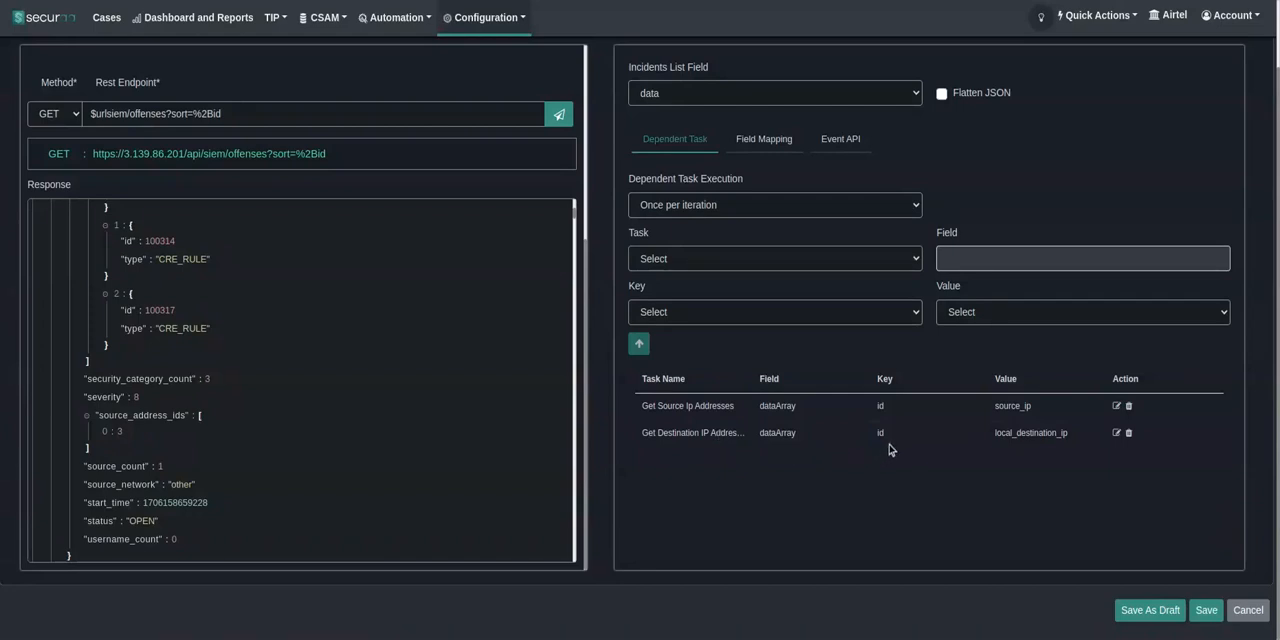
pyautogui.moveTo(952, 508)
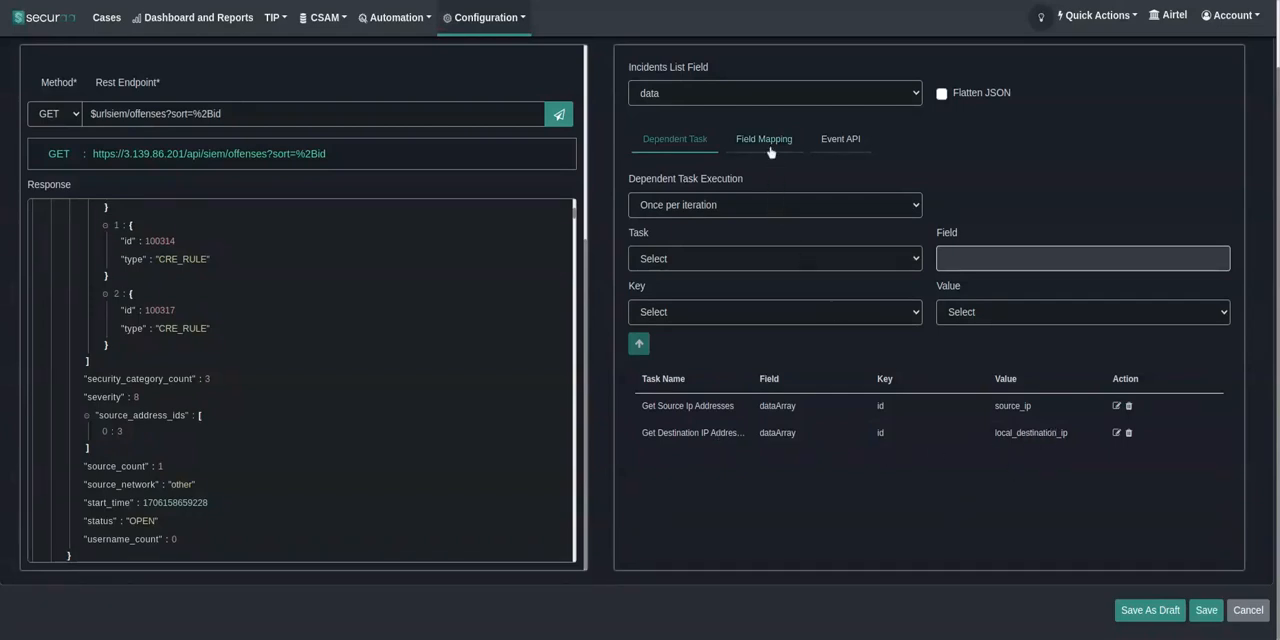
pyautogui.click(764, 140)
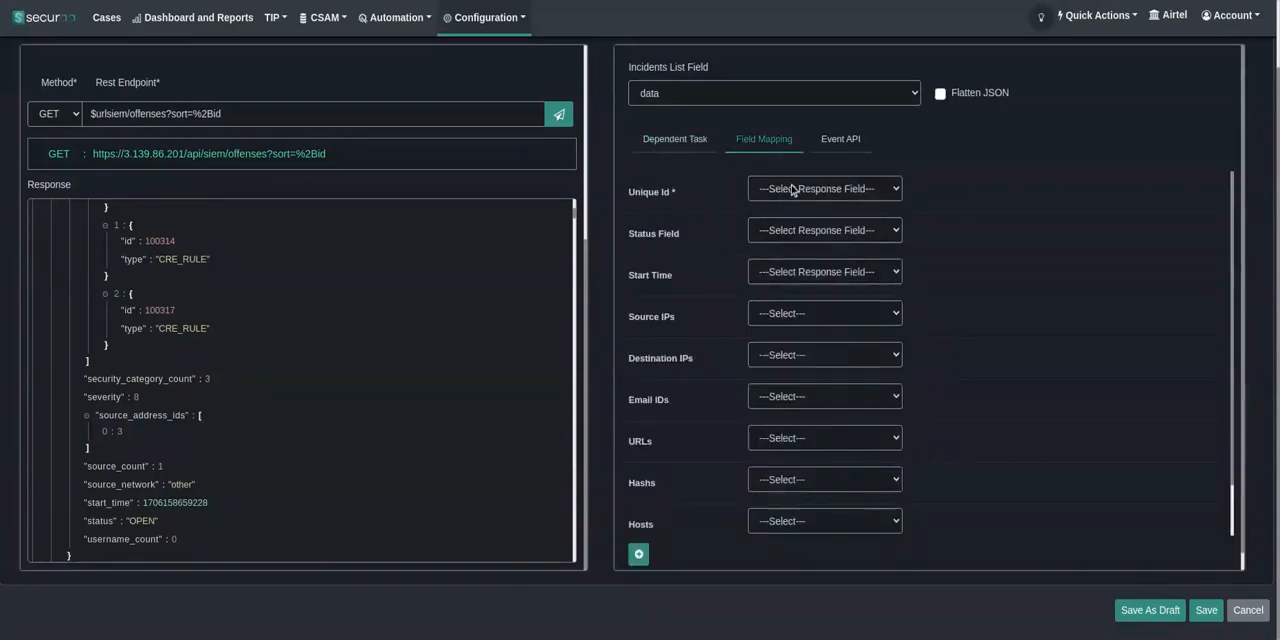
pyautogui.click(824, 188)
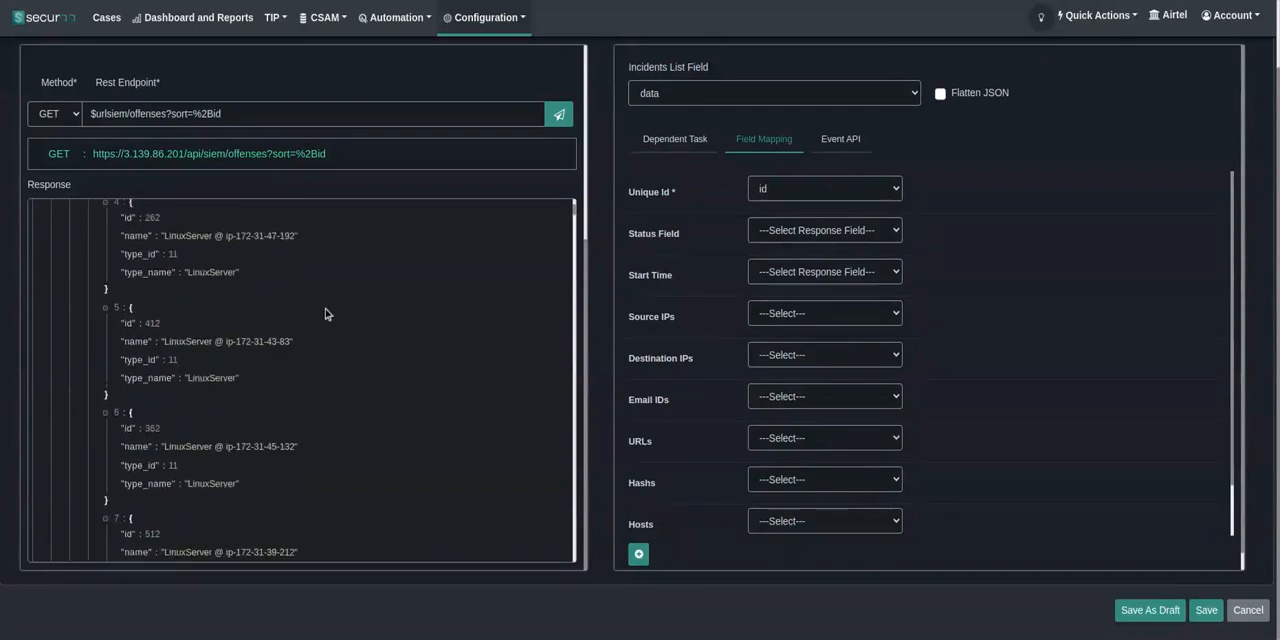
pyautogui.click(824, 228)
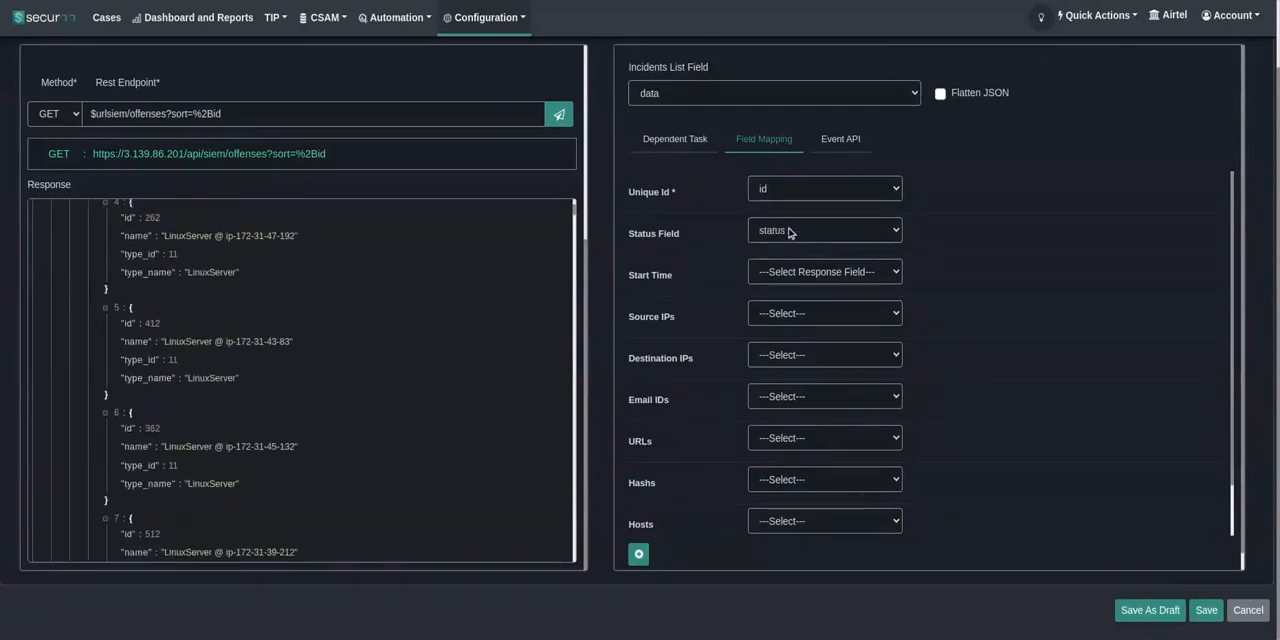
pyautogui.moveTo(756, 244)
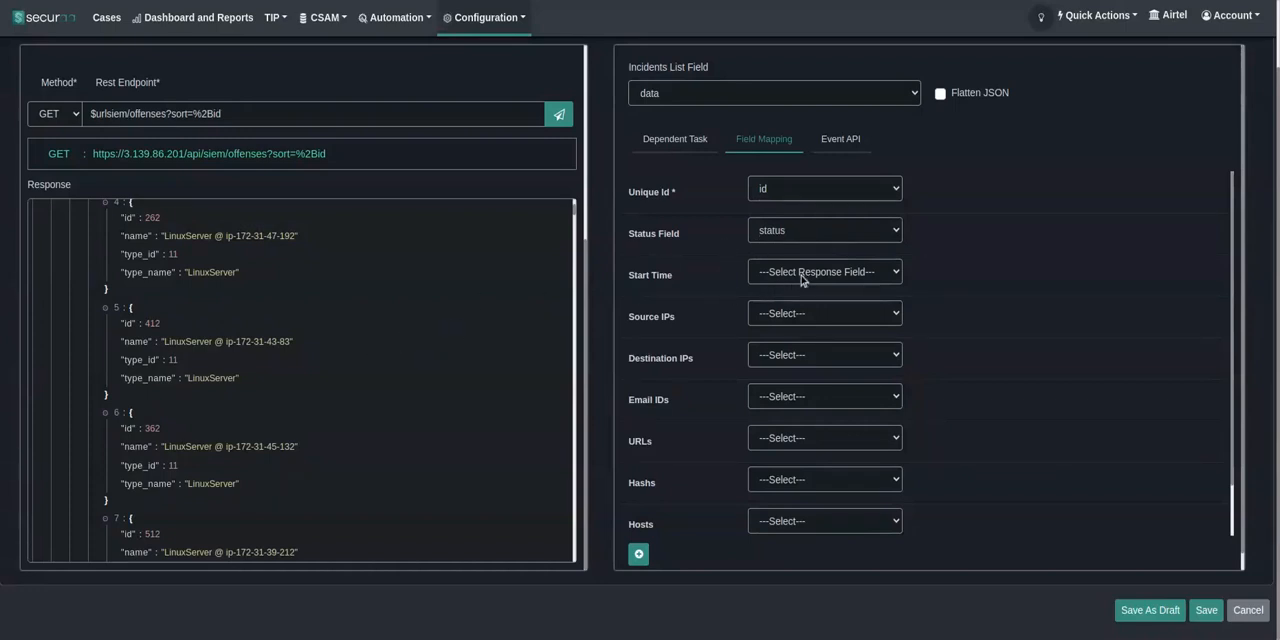
pyautogui.click(824, 272)
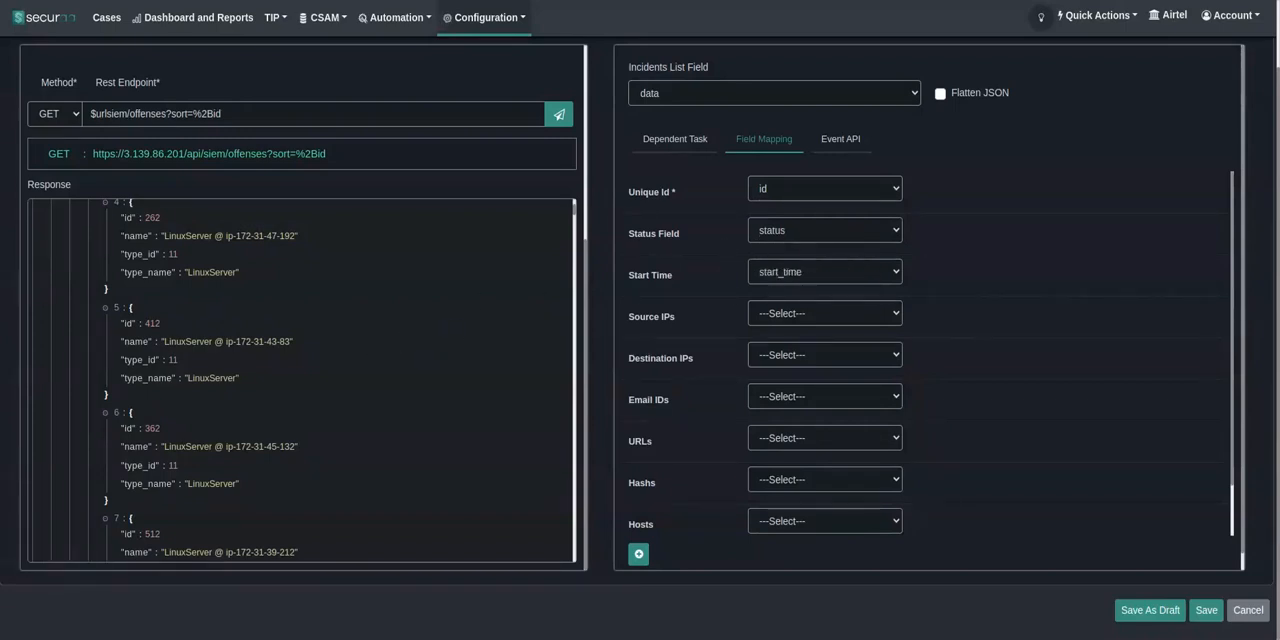
pyautogui.scroll(3)
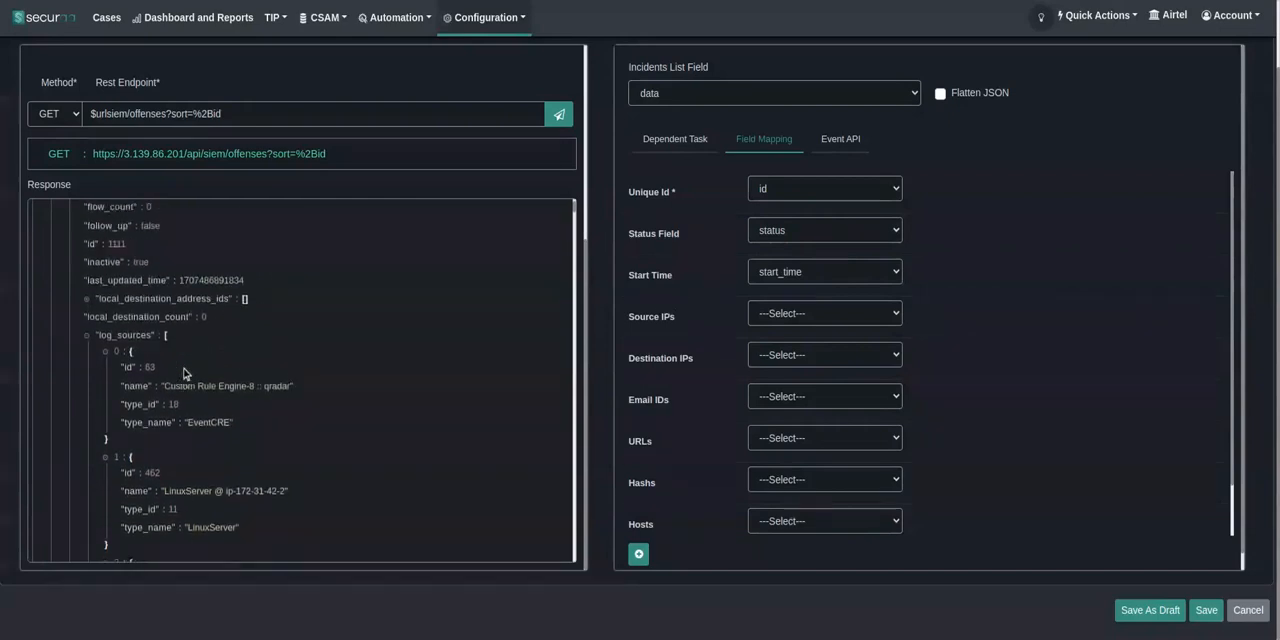
pyautogui.scroll(3)
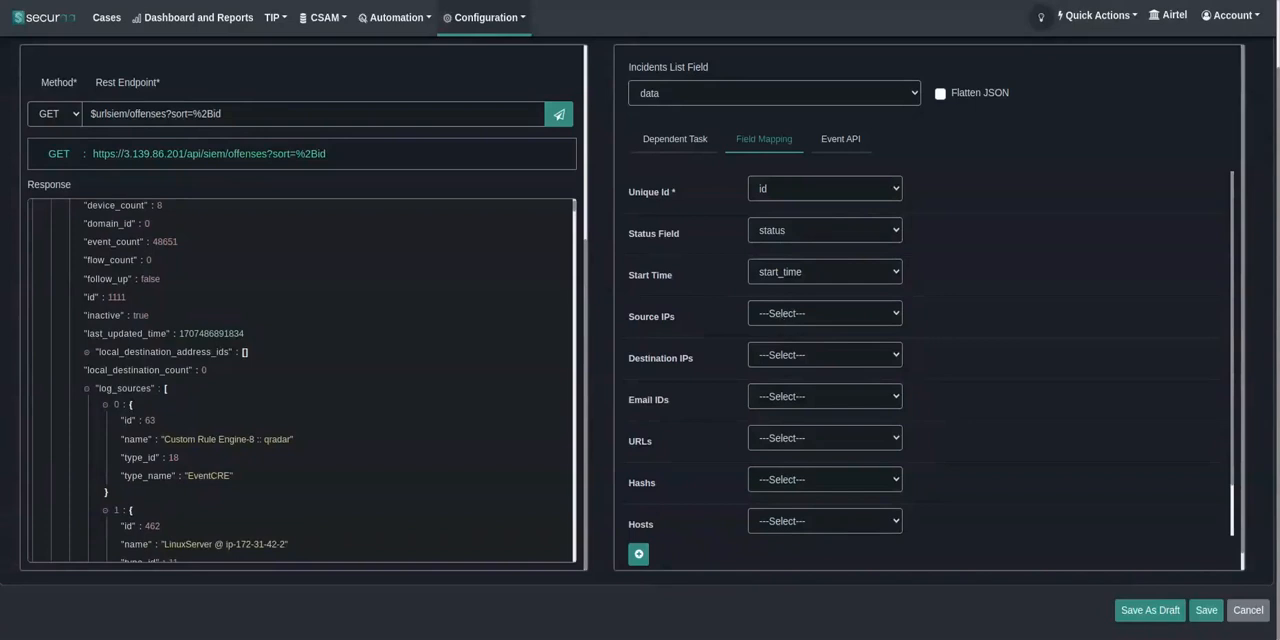
# Step: Map Source IPs to Get Source Ip Addresses output field source_address_ids
pyautogui.click(824, 312)
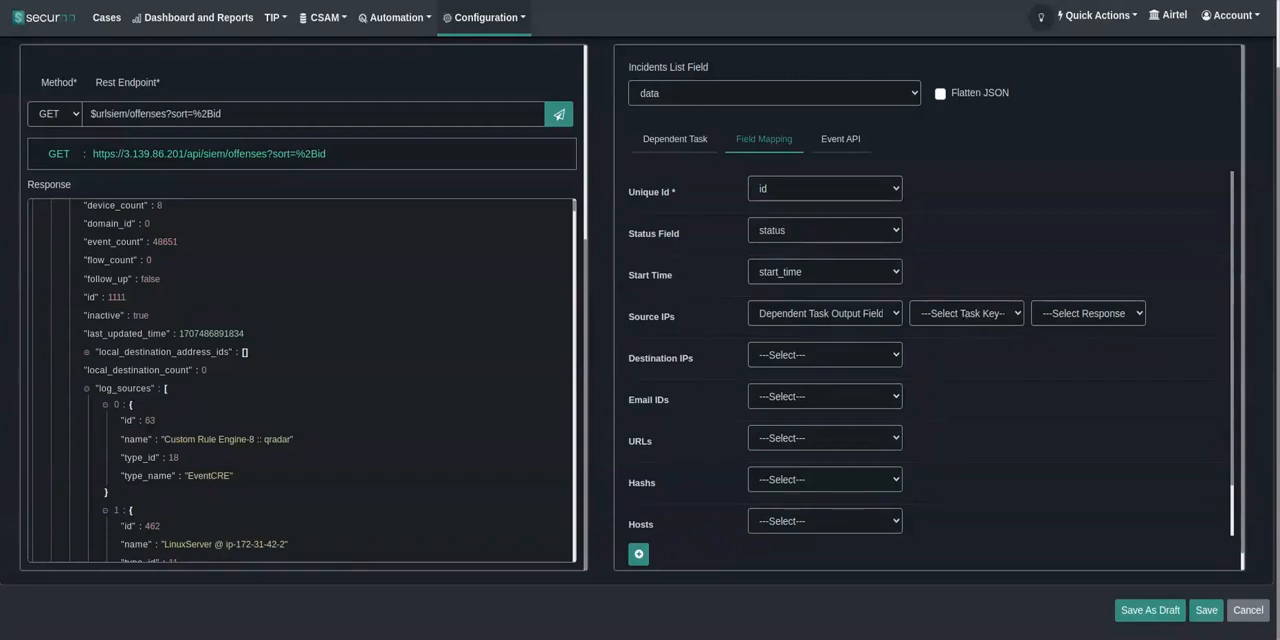
pyautogui.click(964, 312)
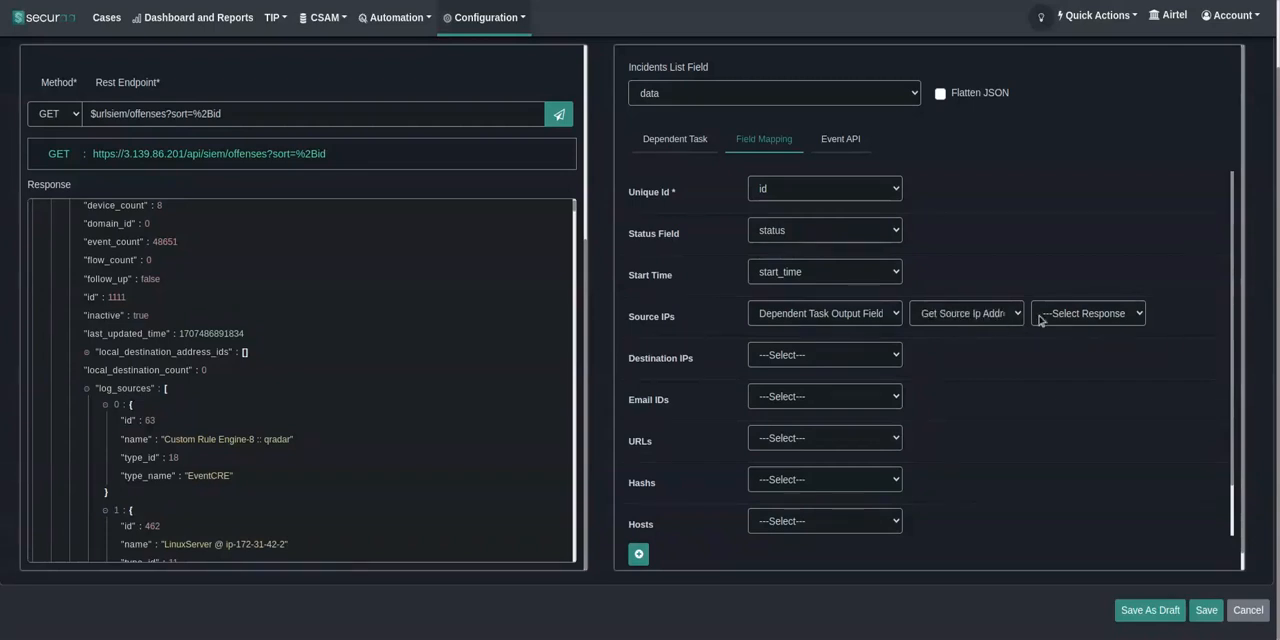
pyautogui.moveTo(1078, 312)
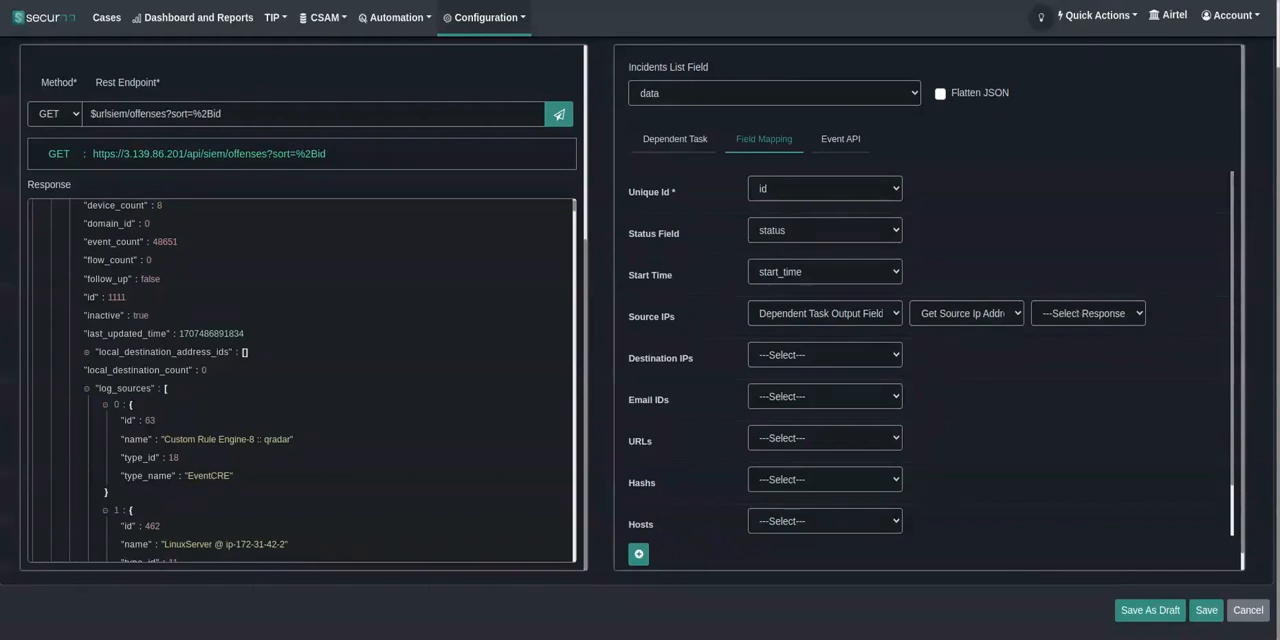
pyautogui.click(1088, 312)
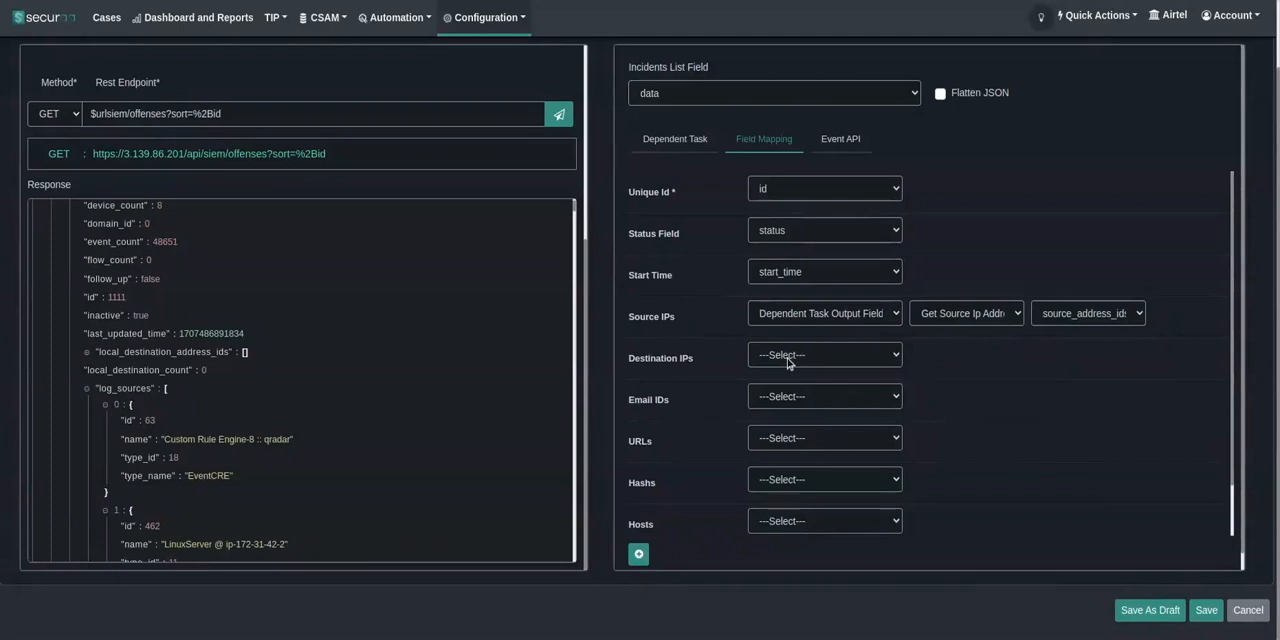
# Step: Map Destination IPs to the Get Destination IP Addresses dependent task output
pyautogui.click(824, 354)
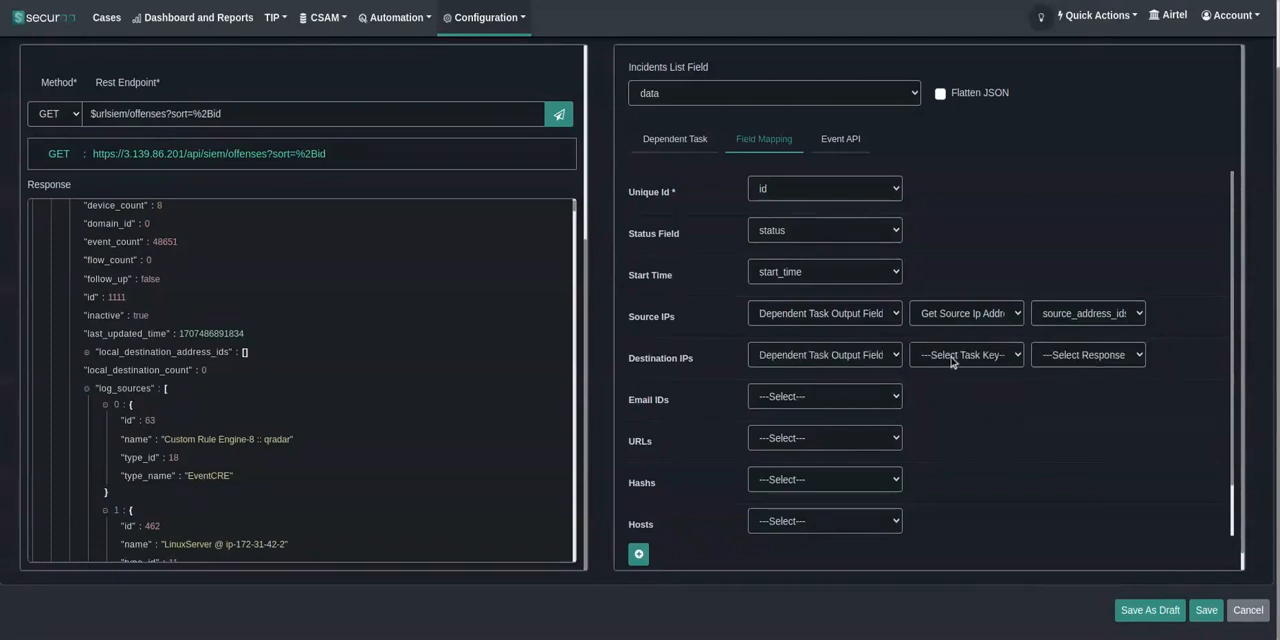
pyautogui.click(964, 354)
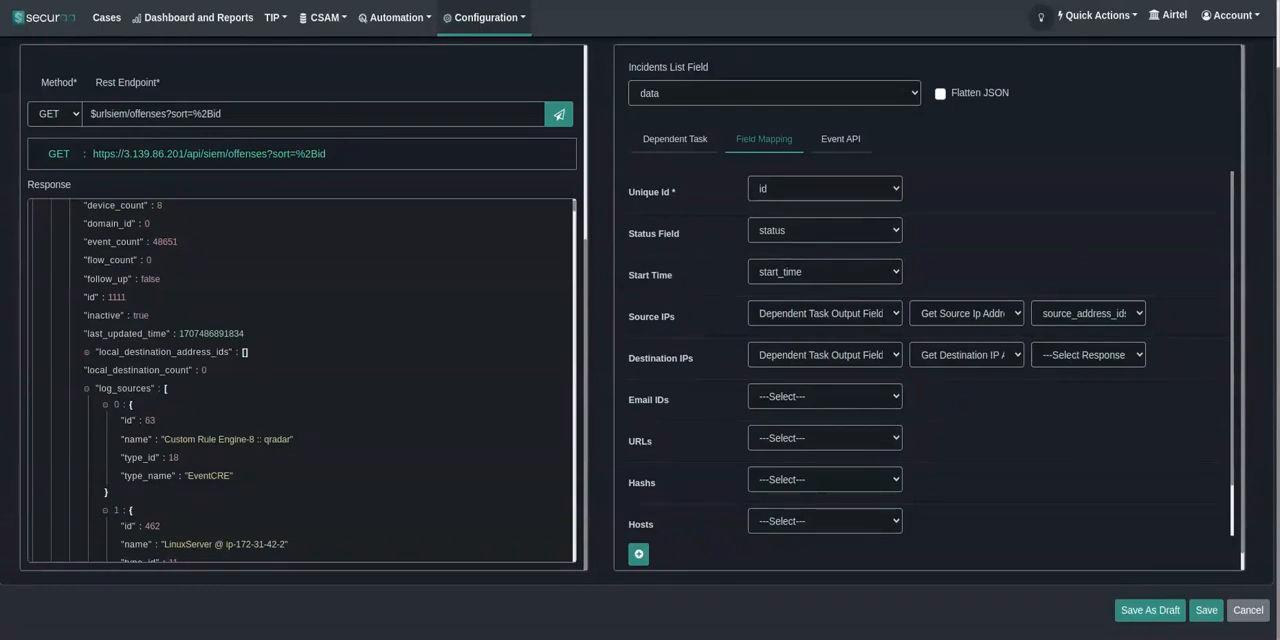
pyautogui.scroll(-3)
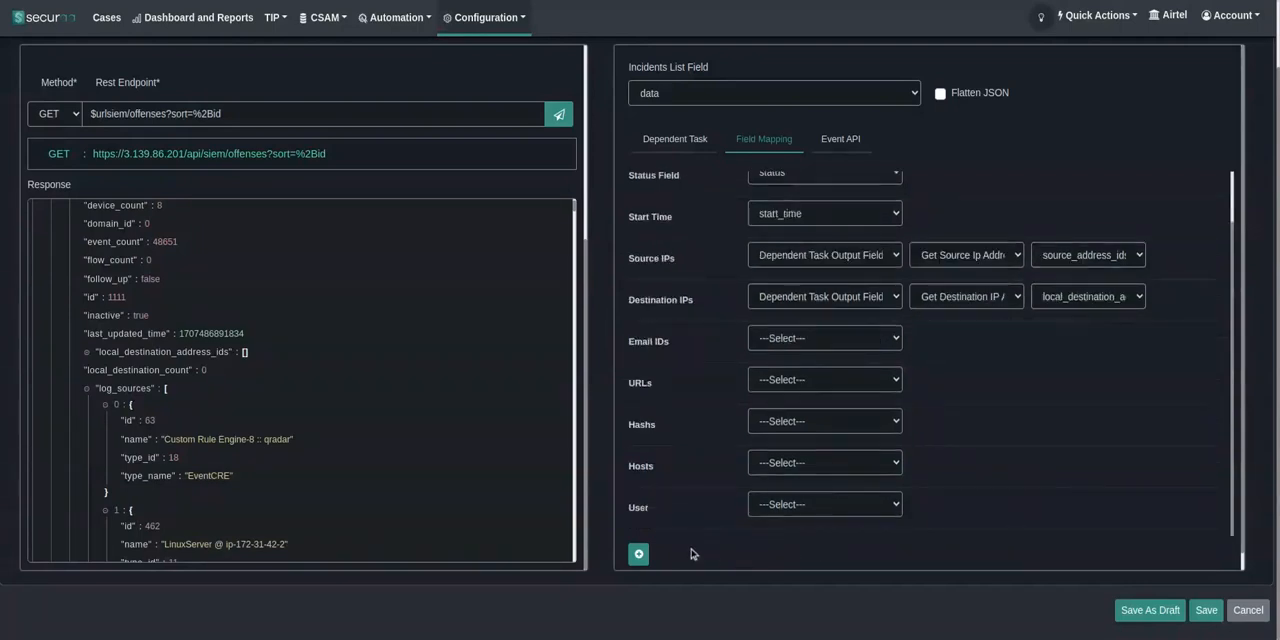
# Step: Add a custom field Client of type Value with value XYZ and save the task
pyautogui.click(638, 552)
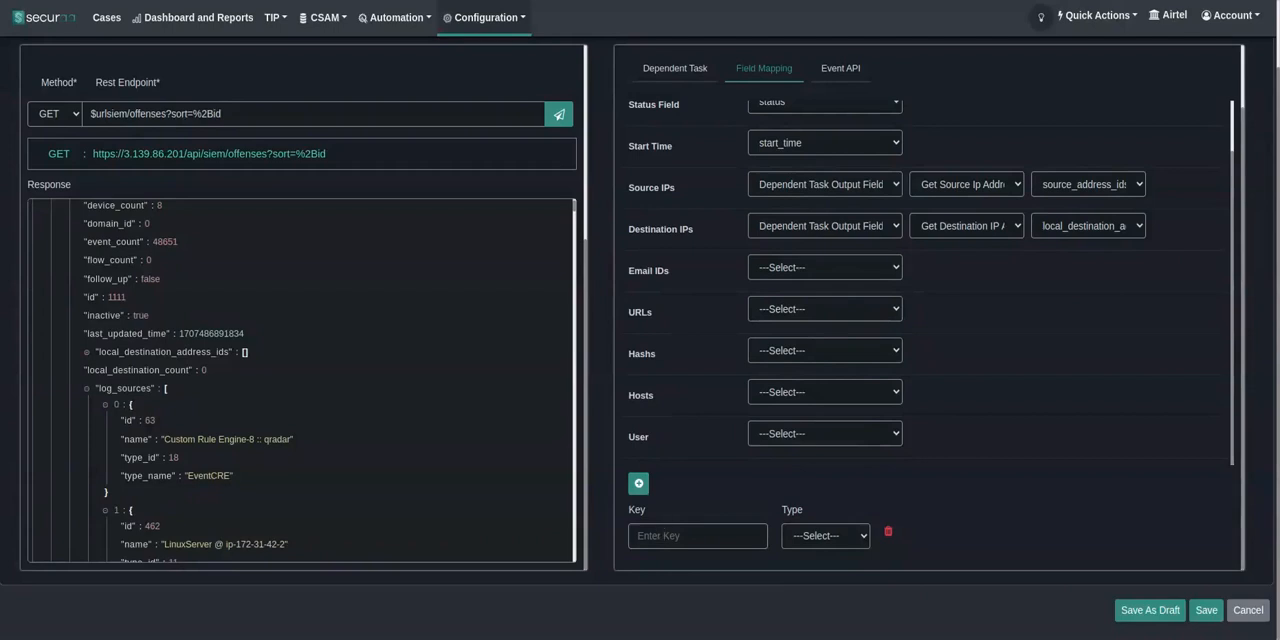
pyautogui.write('Client')
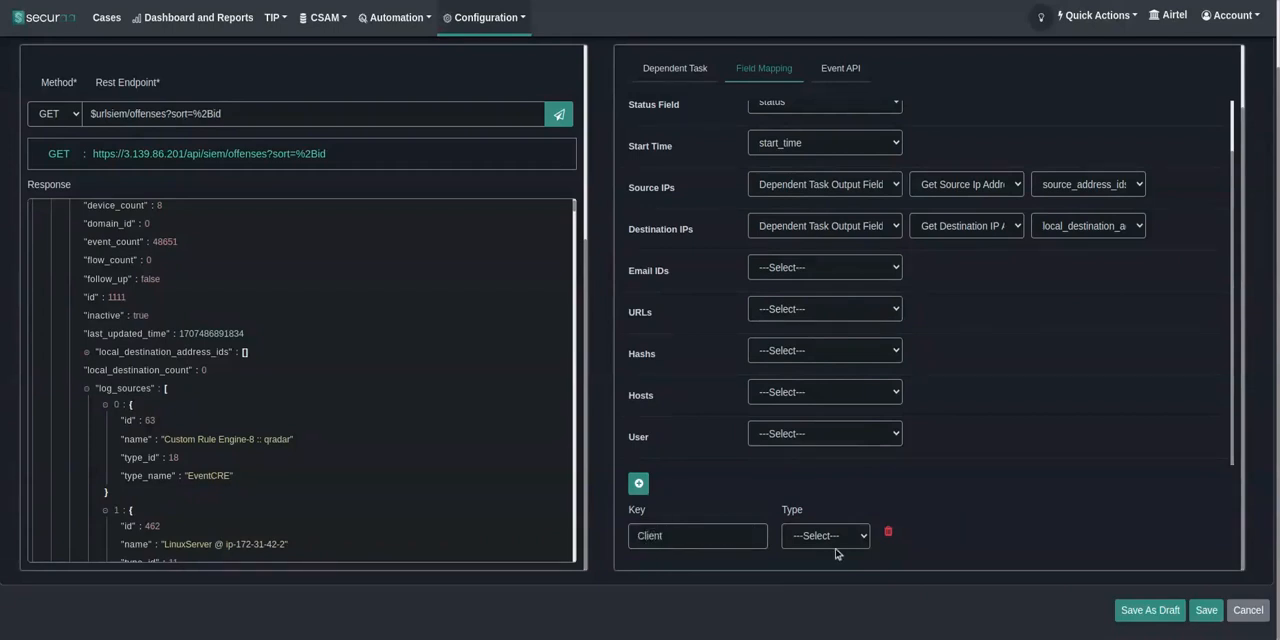
pyautogui.click(824, 536)
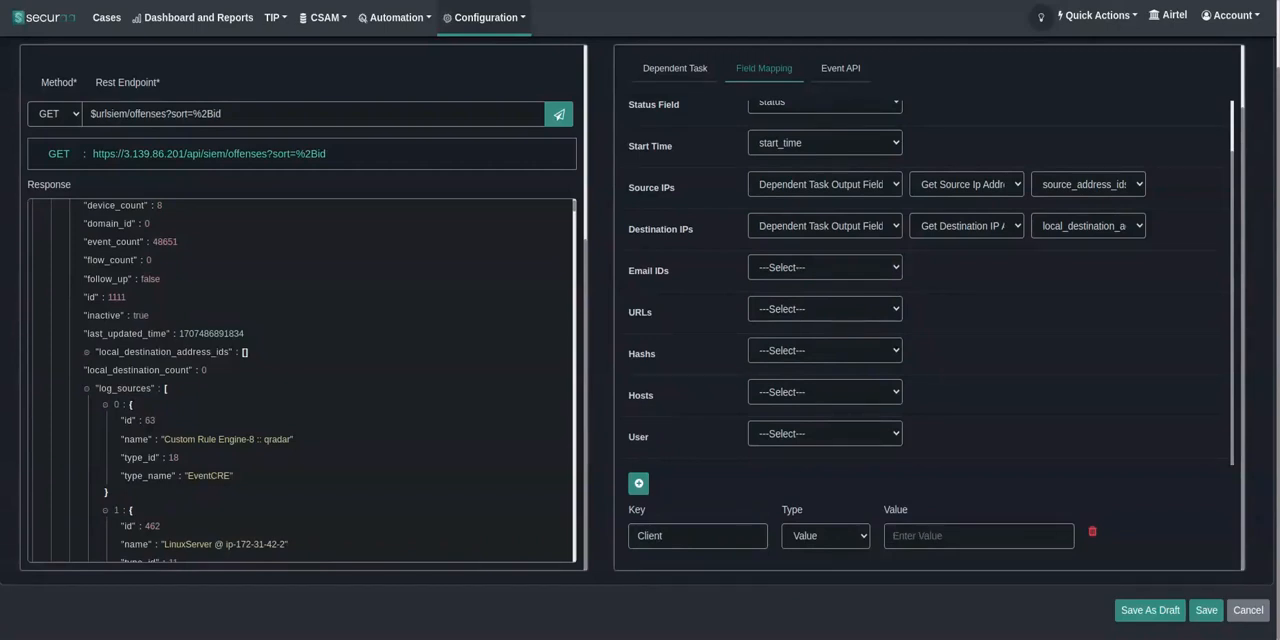
pyautogui.write('XYZ')
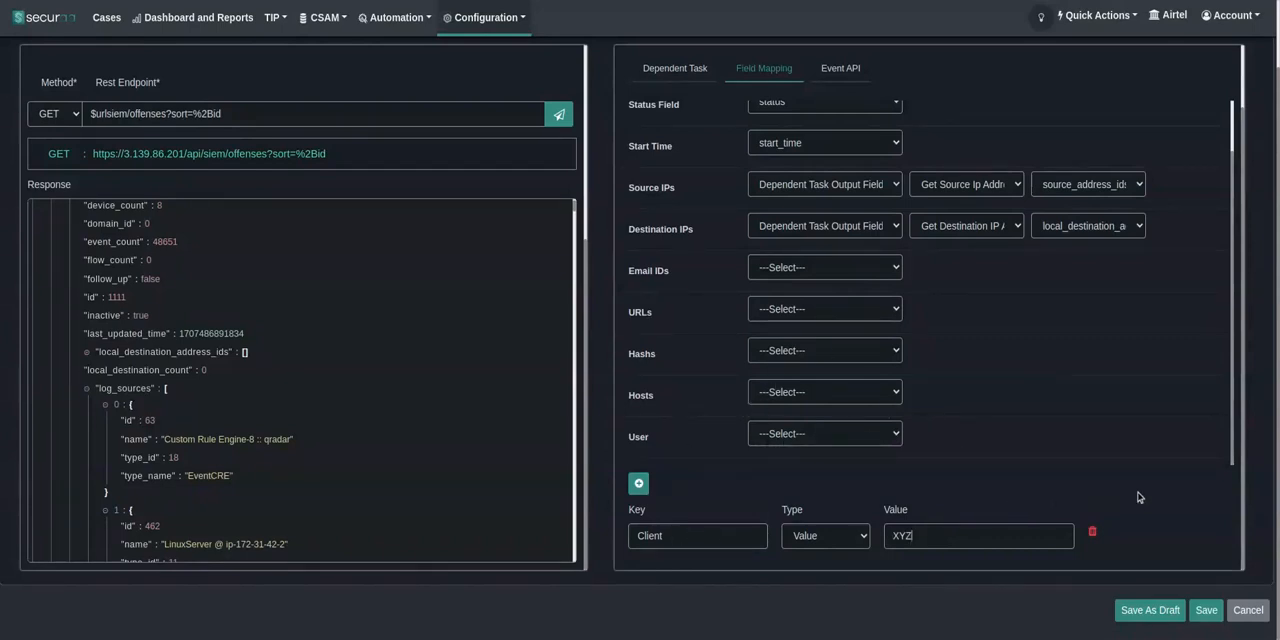
pyautogui.scroll(-3)
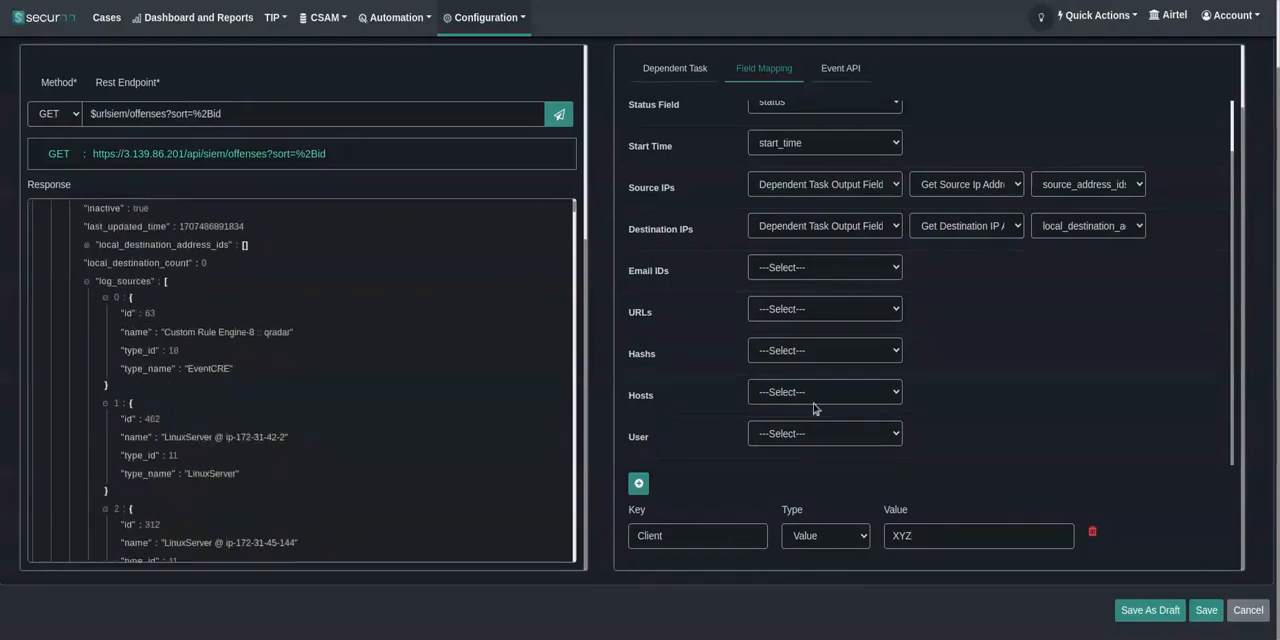
pyautogui.click(1206, 610)
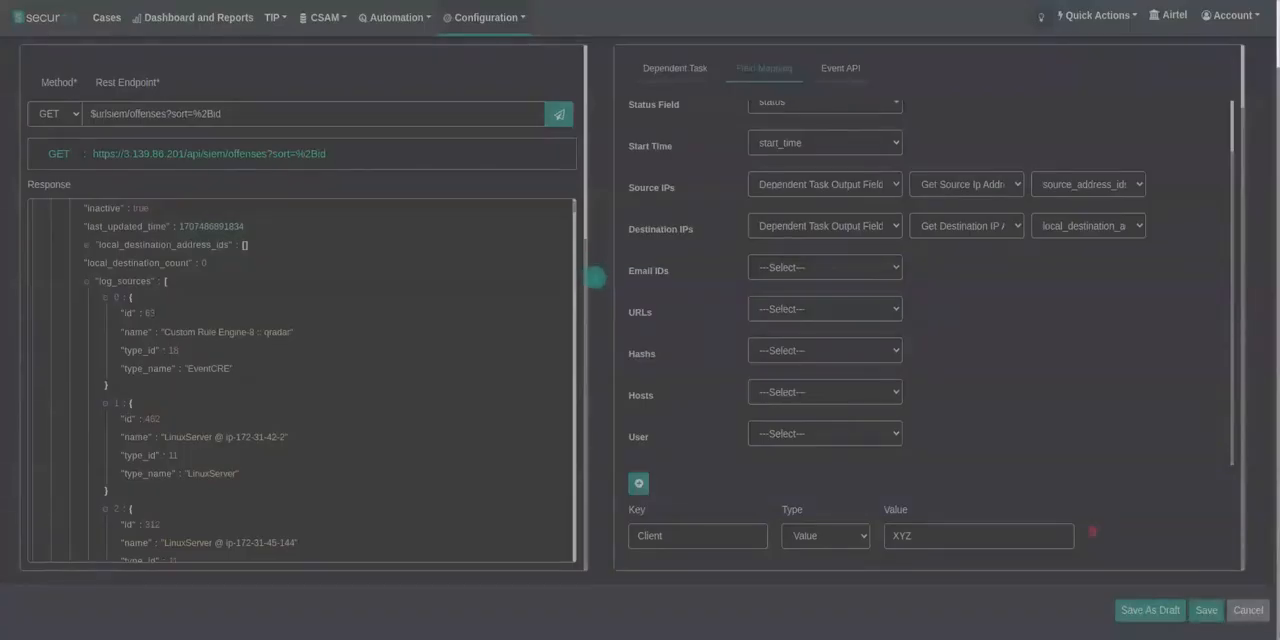
# Step: Navigate to Cases, listing 284 cases with recent ones sourced from Qradar
pyautogui.click(1204, 610)
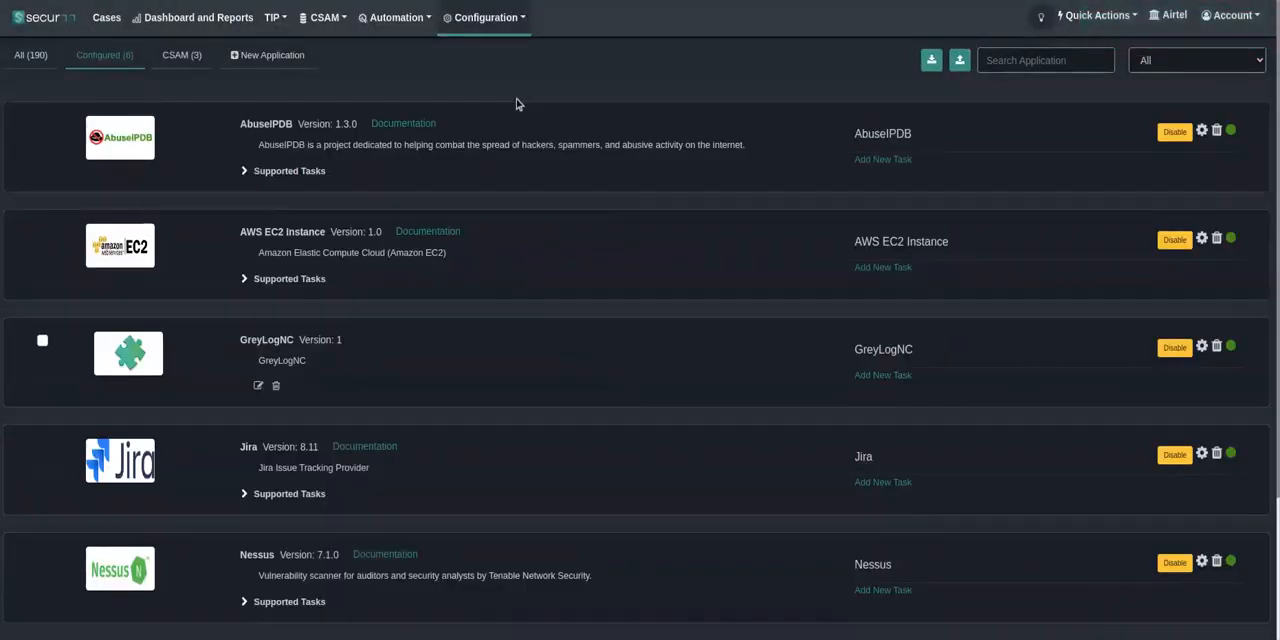
pyautogui.moveTo(106, 18)
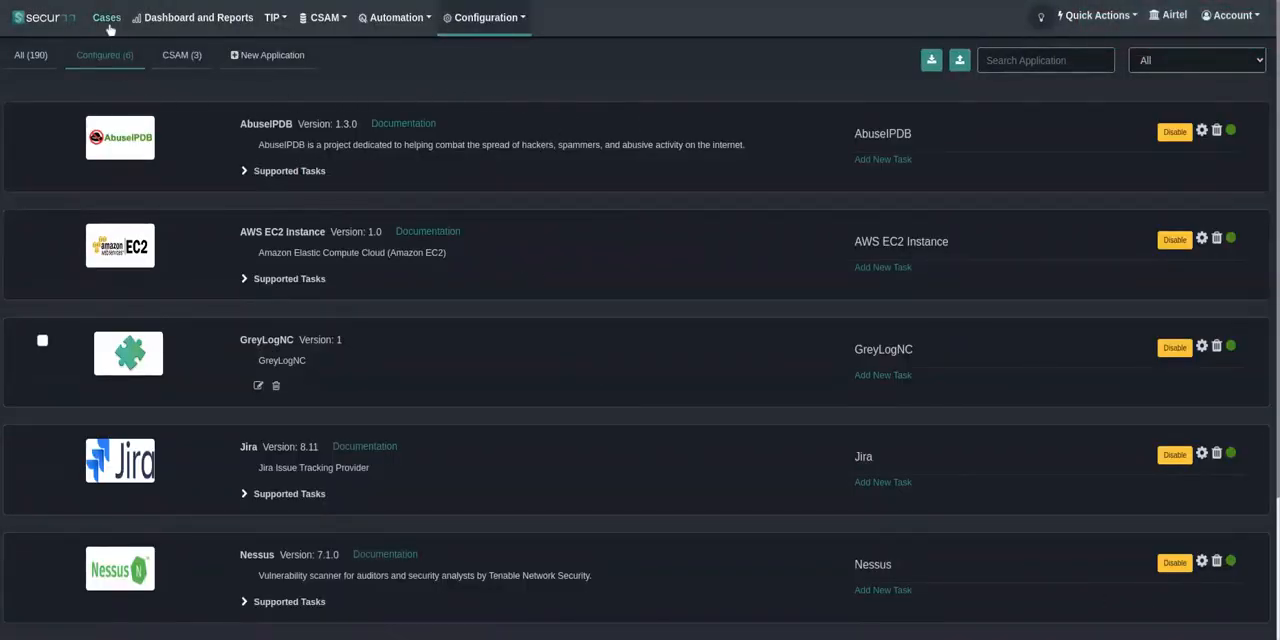
pyautogui.click(106, 16)
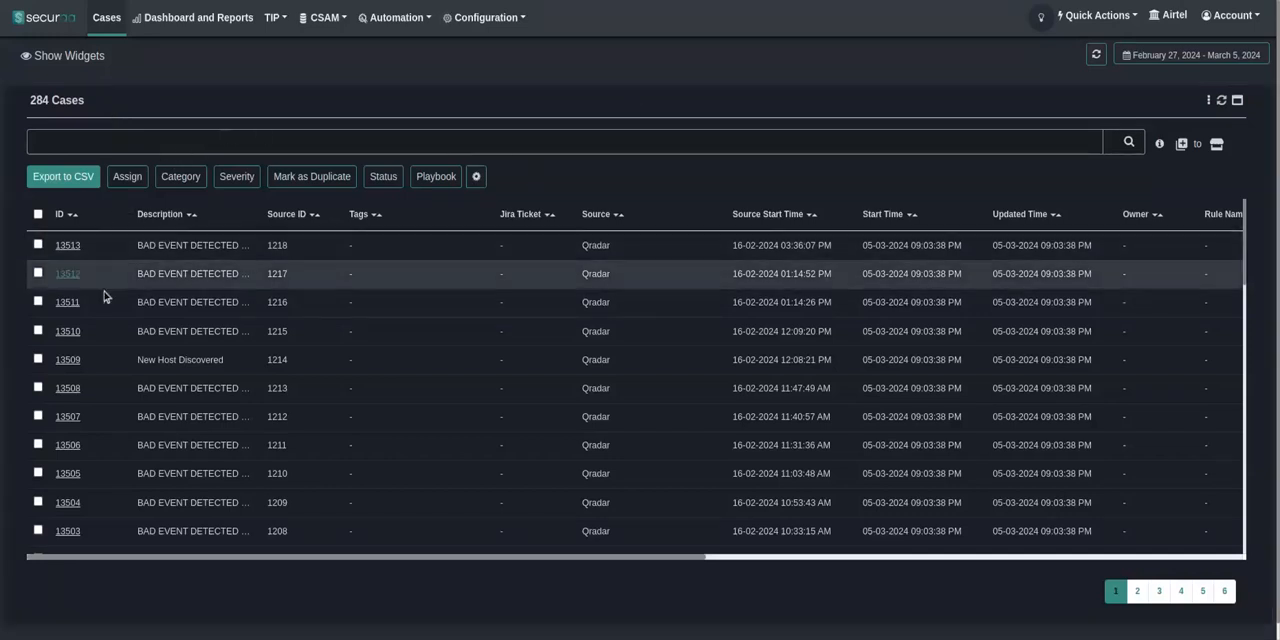
pyautogui.moveTo(84, 248)
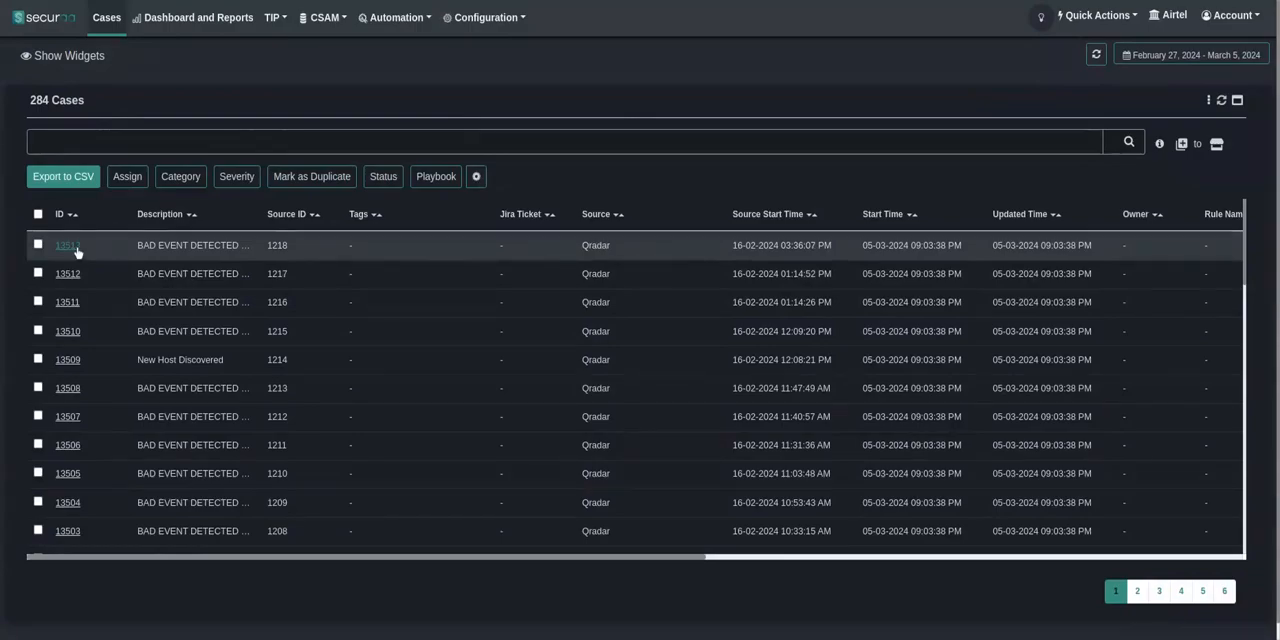
# Step: View case 13513's Raw Data metadata, which lists Client as XYZ
pyautogui.click(68, 244)
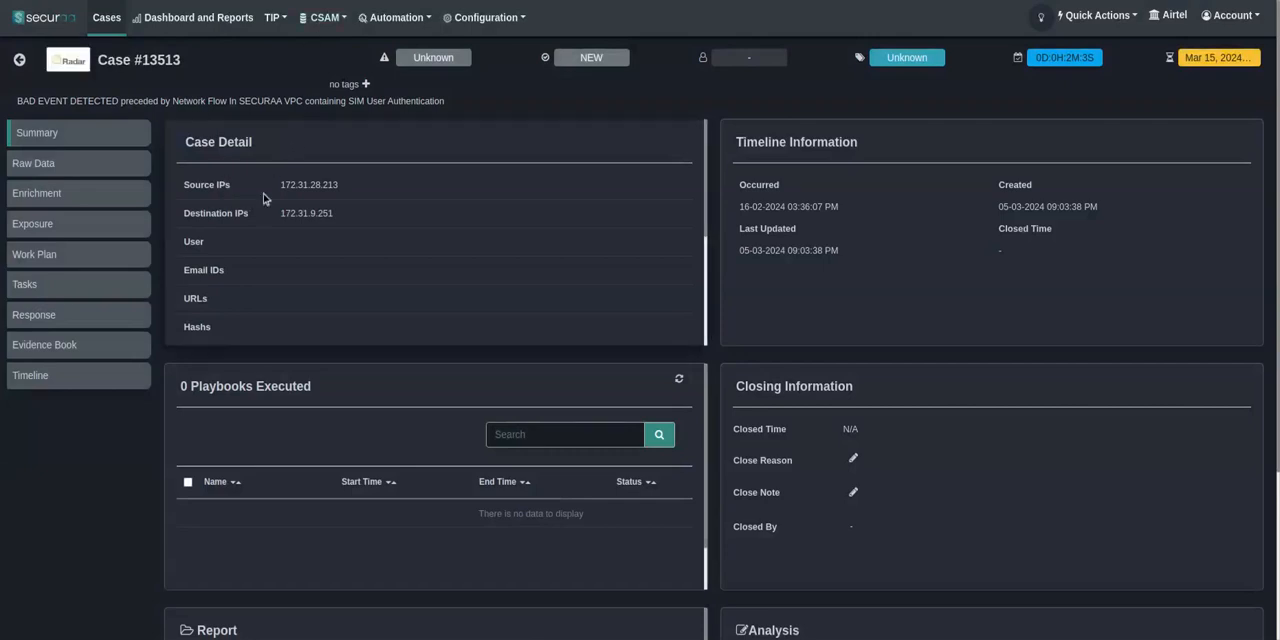
pyautogui.moveTo(264, 228)
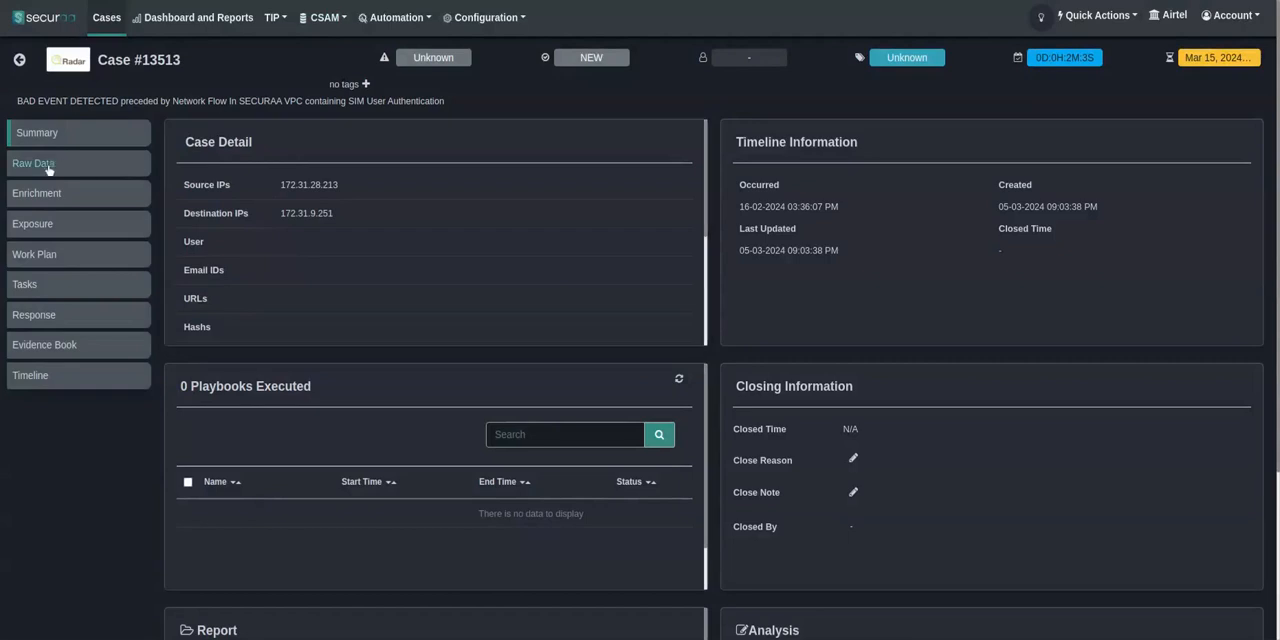
pyautogui.click(32, 164)
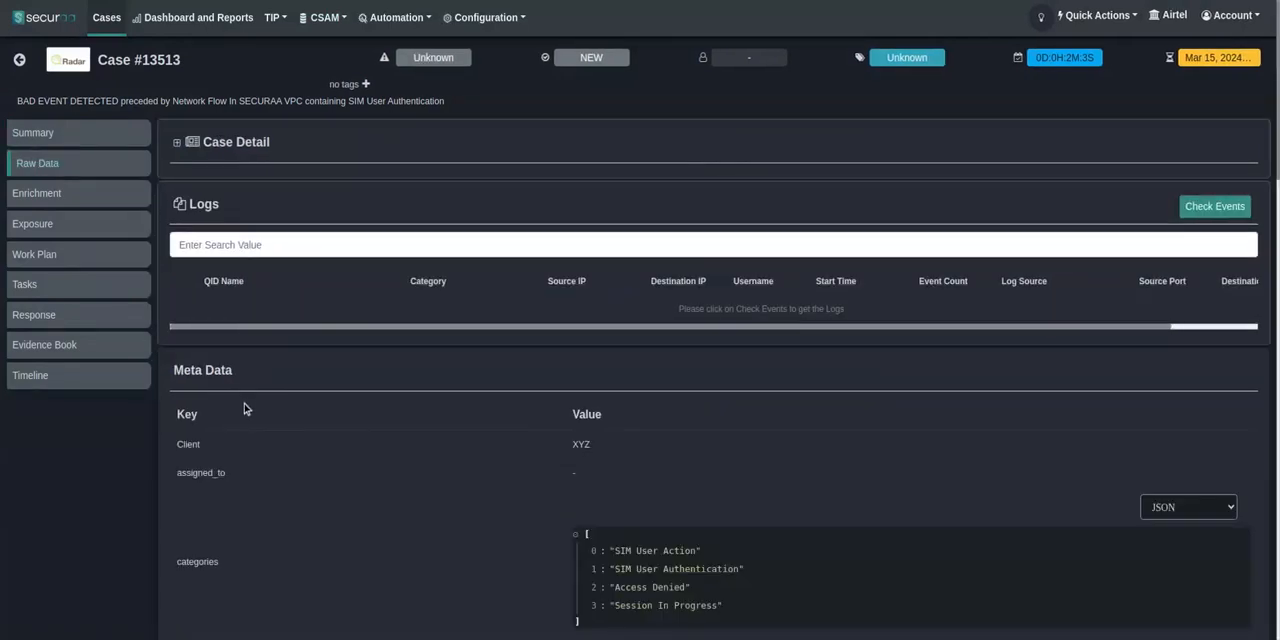
pyautogui.scroll(-3)
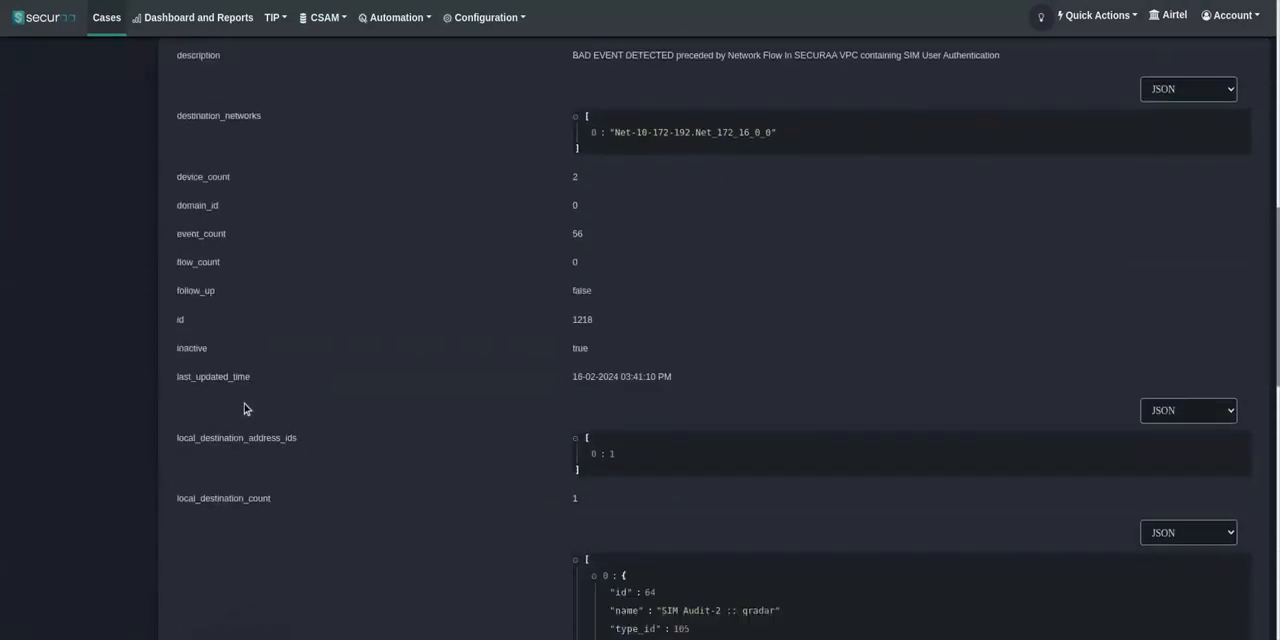
pyautogui.scroll(3)
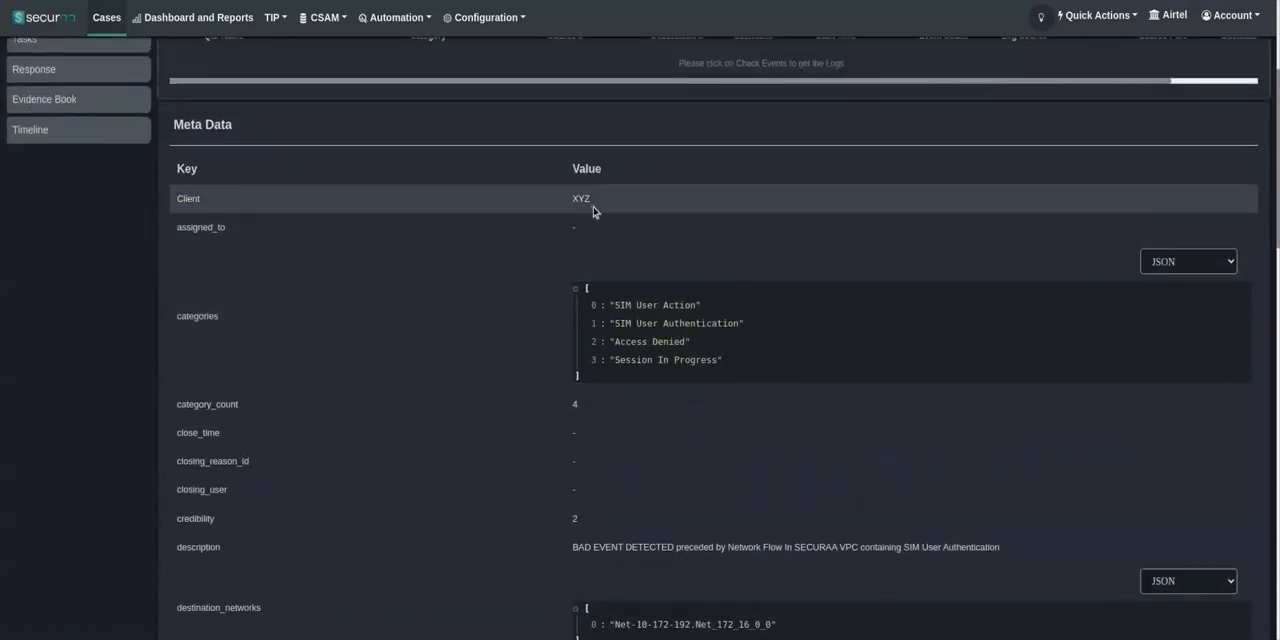
pyautogui.scroll(3)
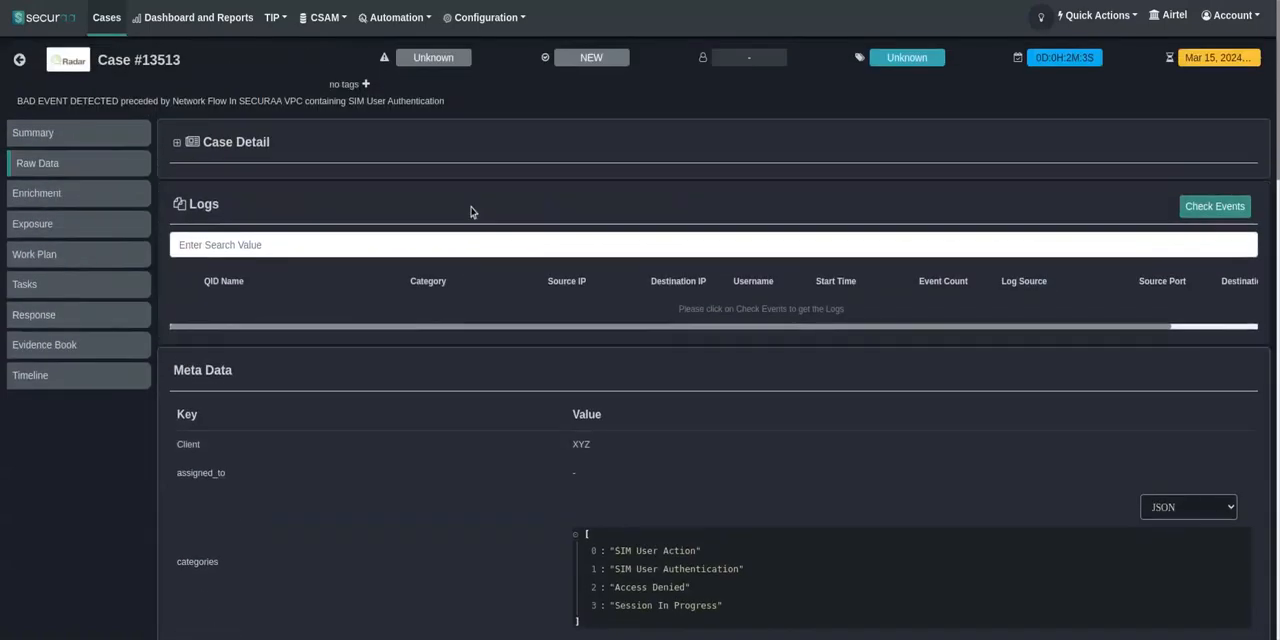